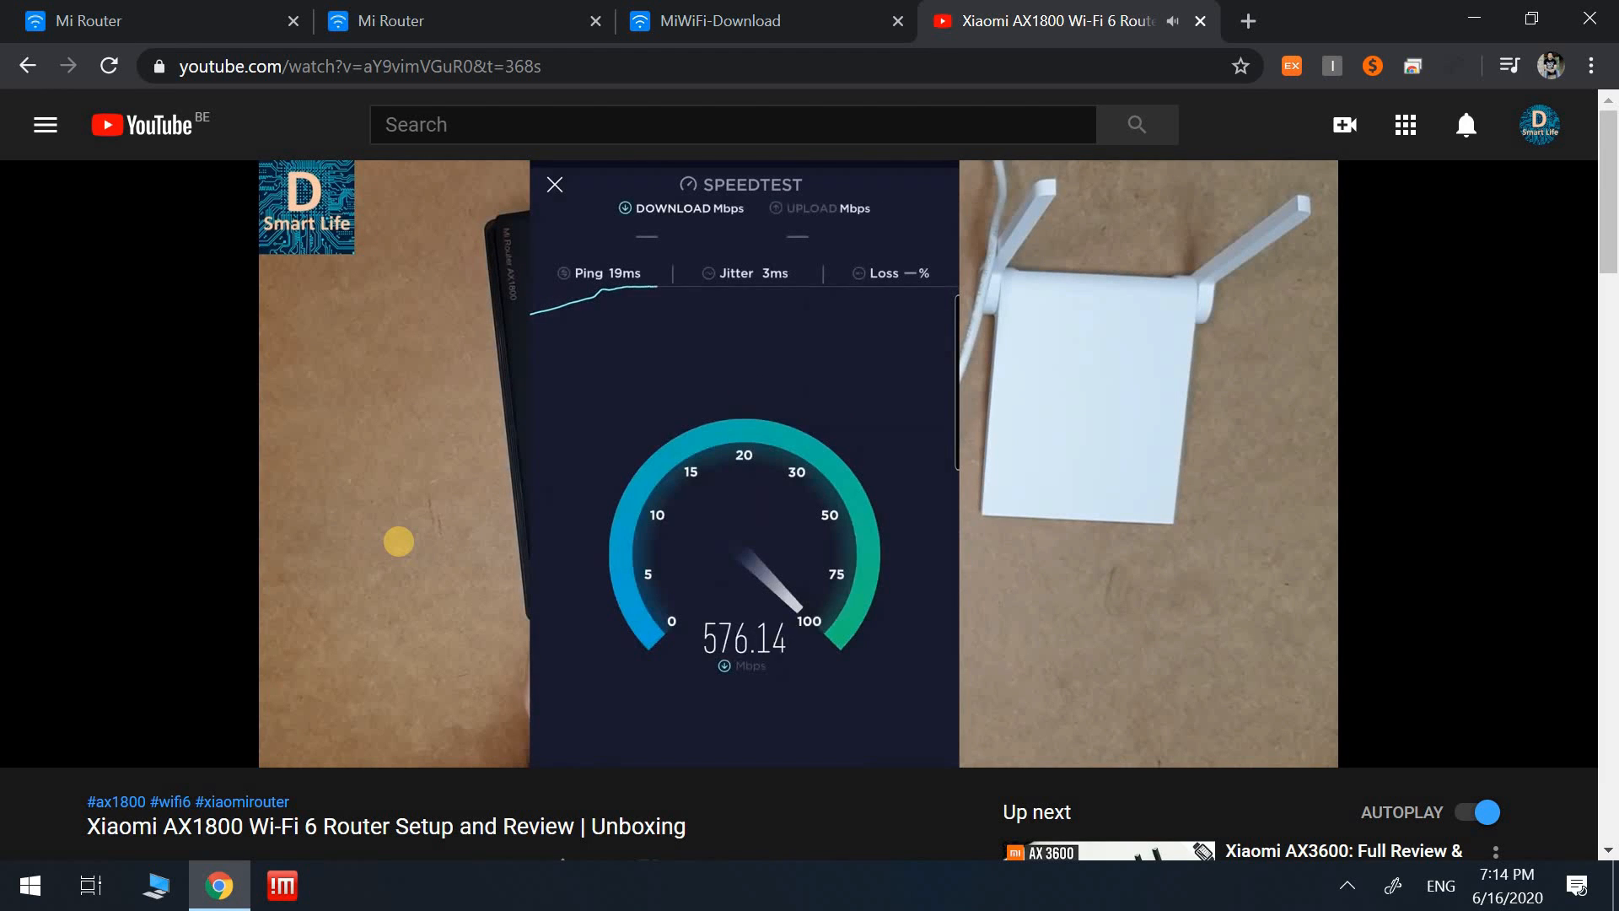
Show the MiWiFi download site's ROM listing for Xiaomi AX1800 stable firmware 1.0.328
left_click(764, 20)
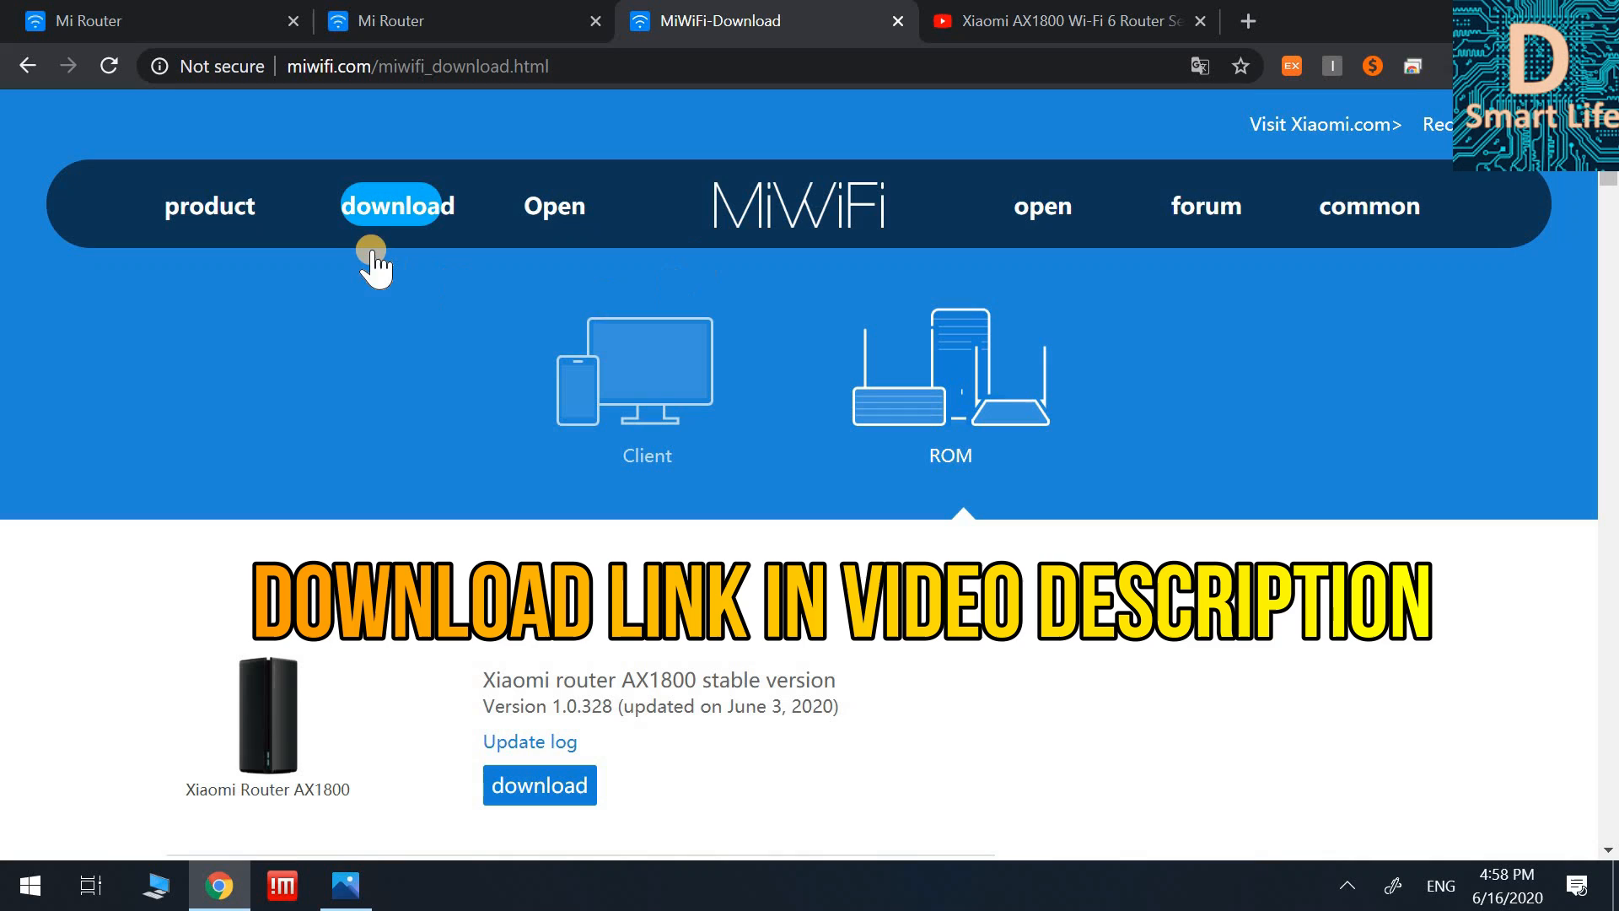
mouse_move(909, 416)
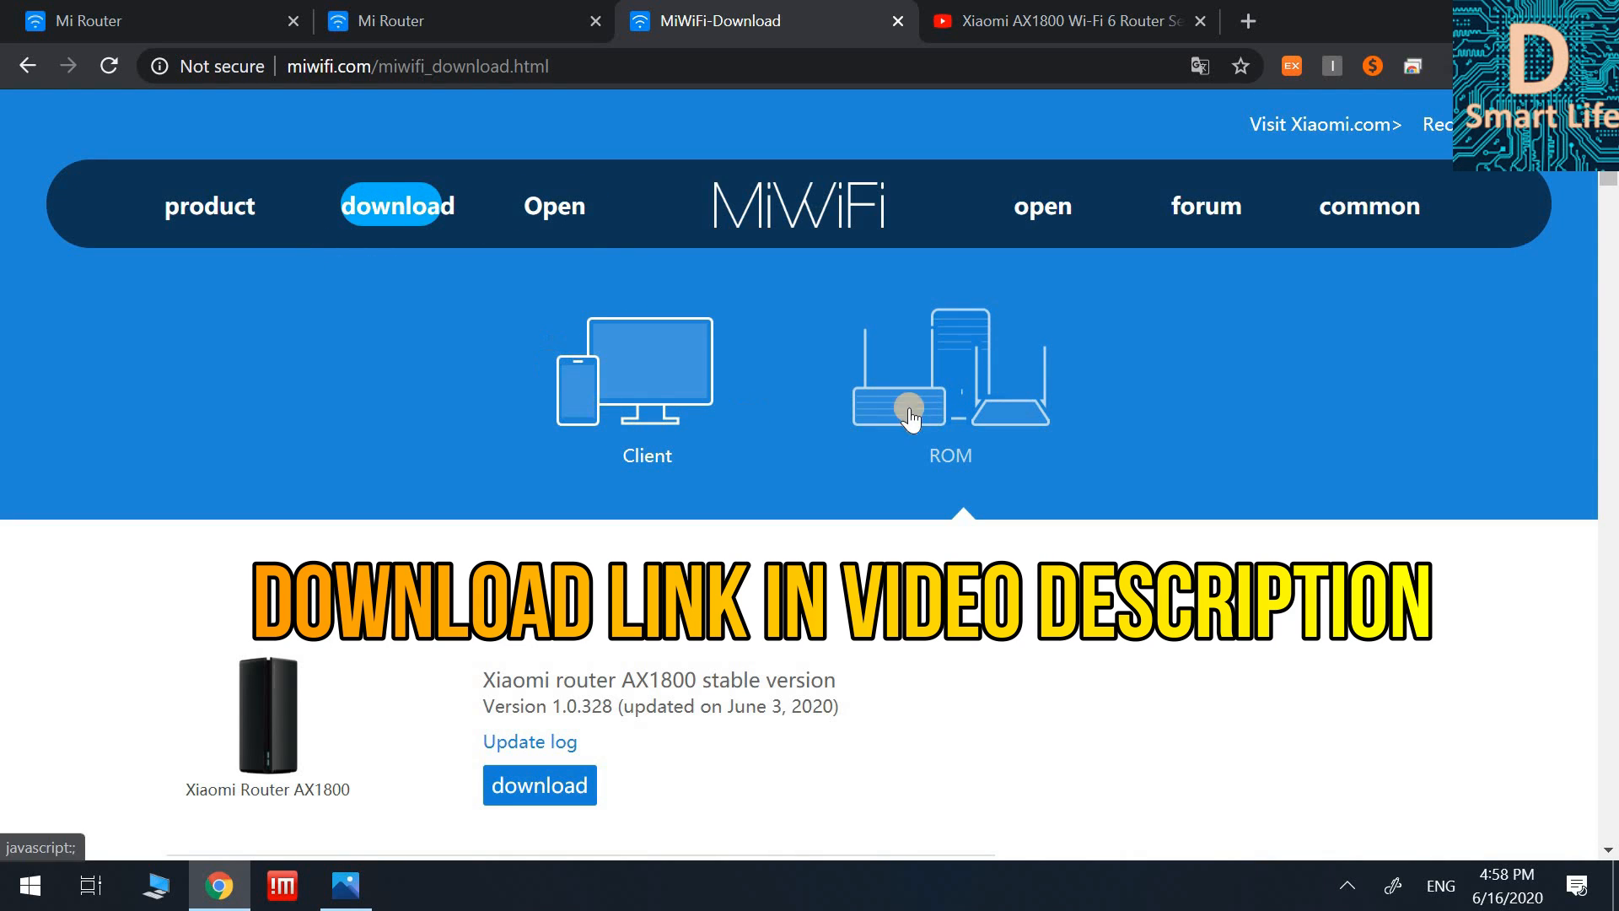
scroll("down", 3)
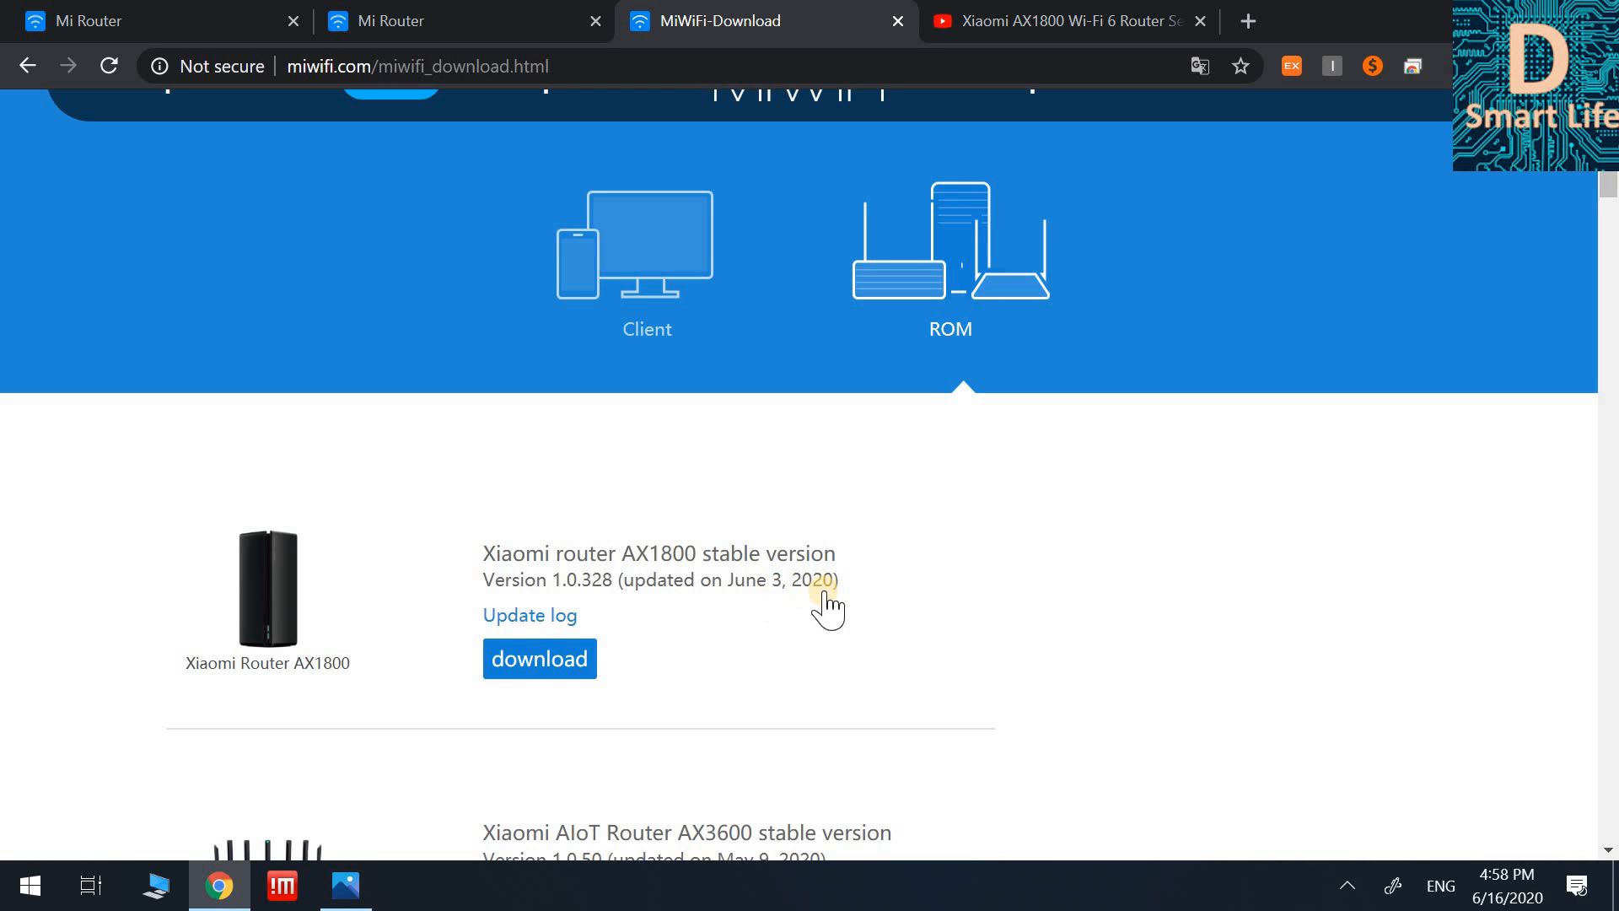
mouse_move(529, 615)
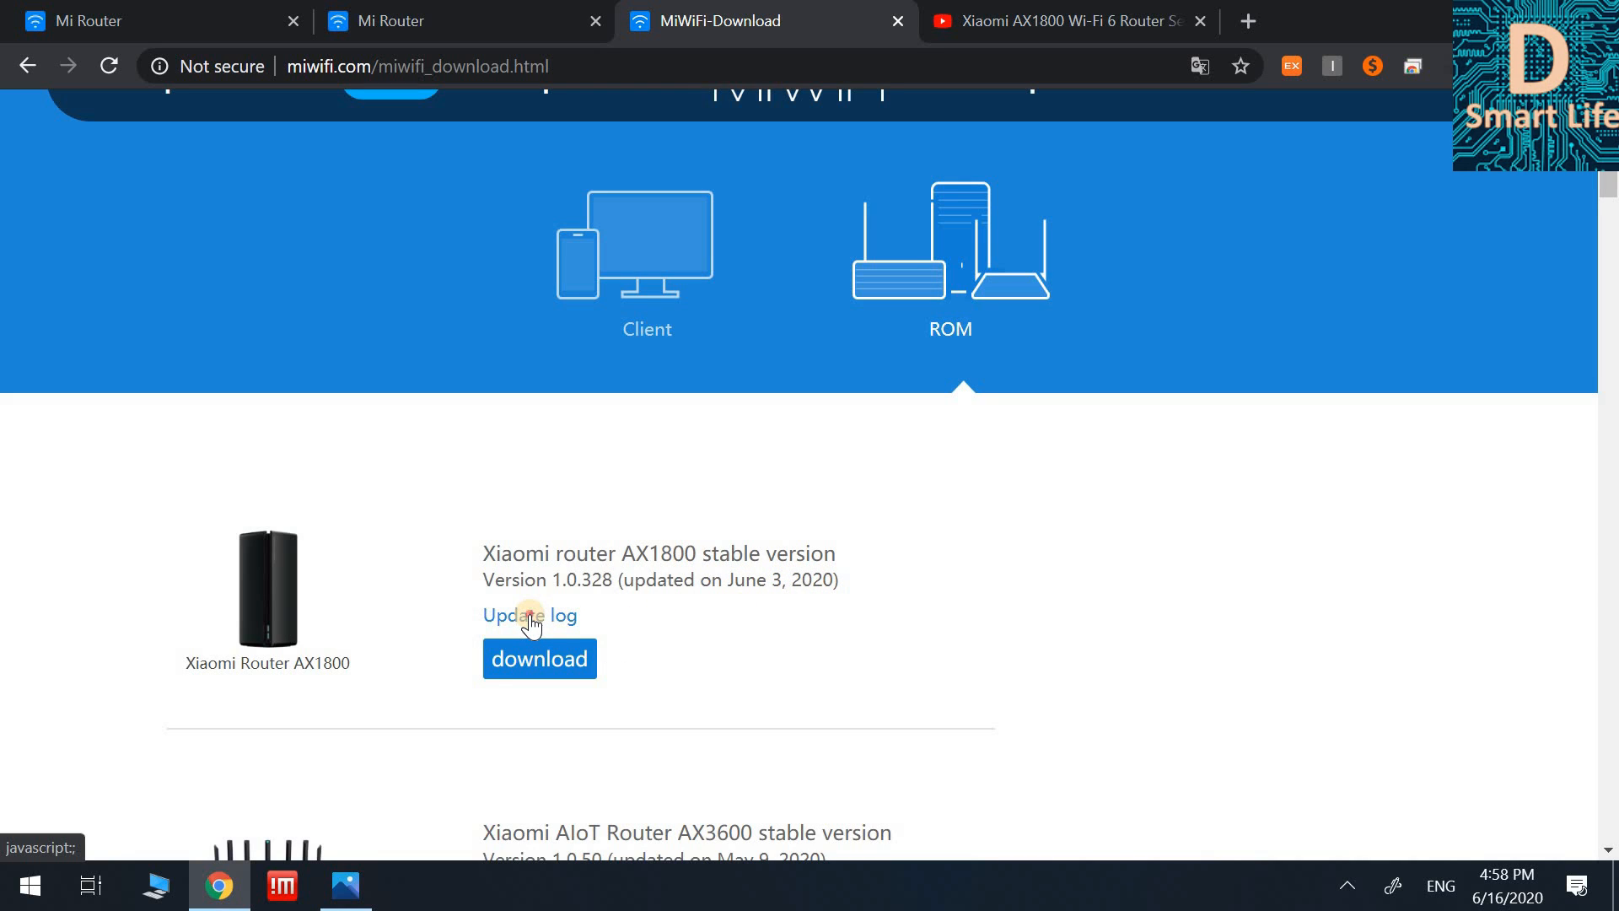
left_click(528, 615)
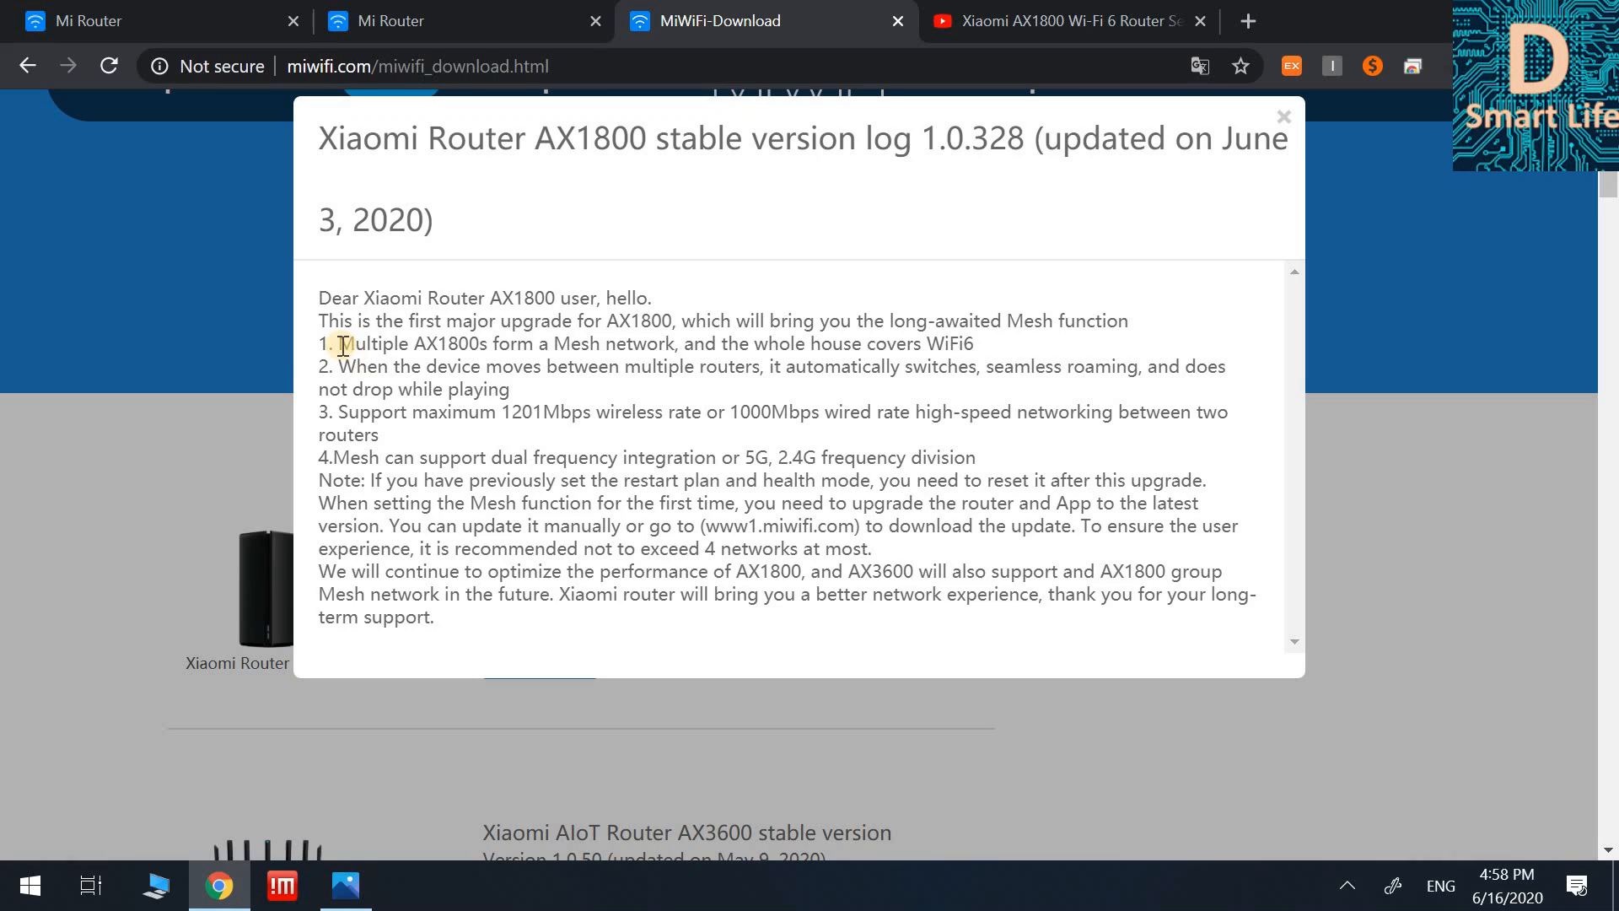
mouse_move(890, 446)
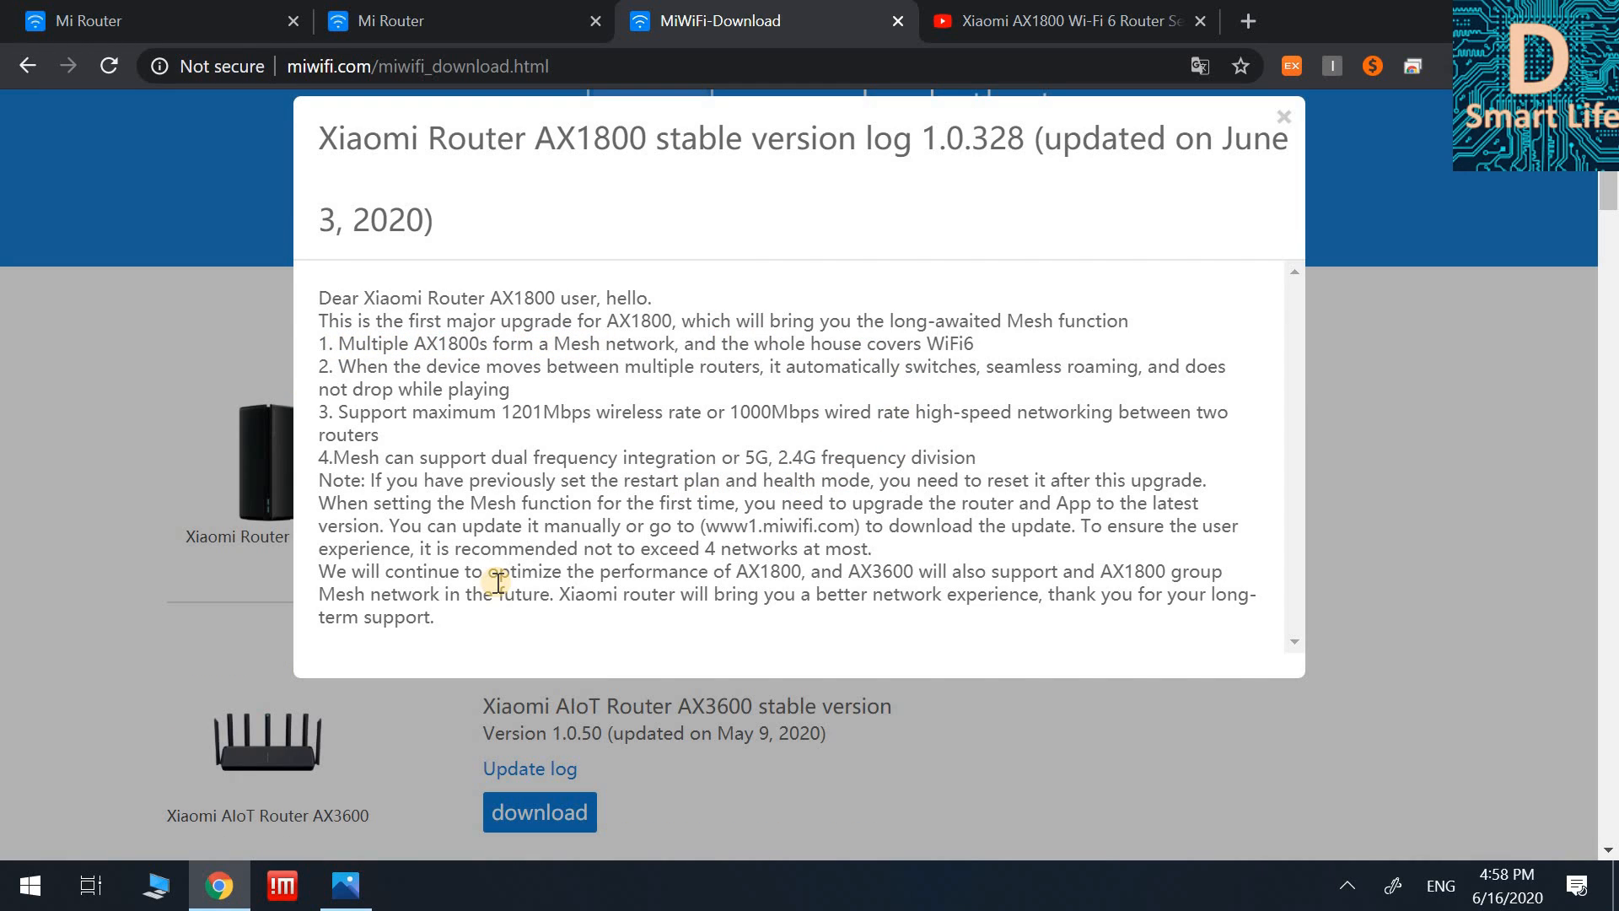
mouse_move(912, 575)
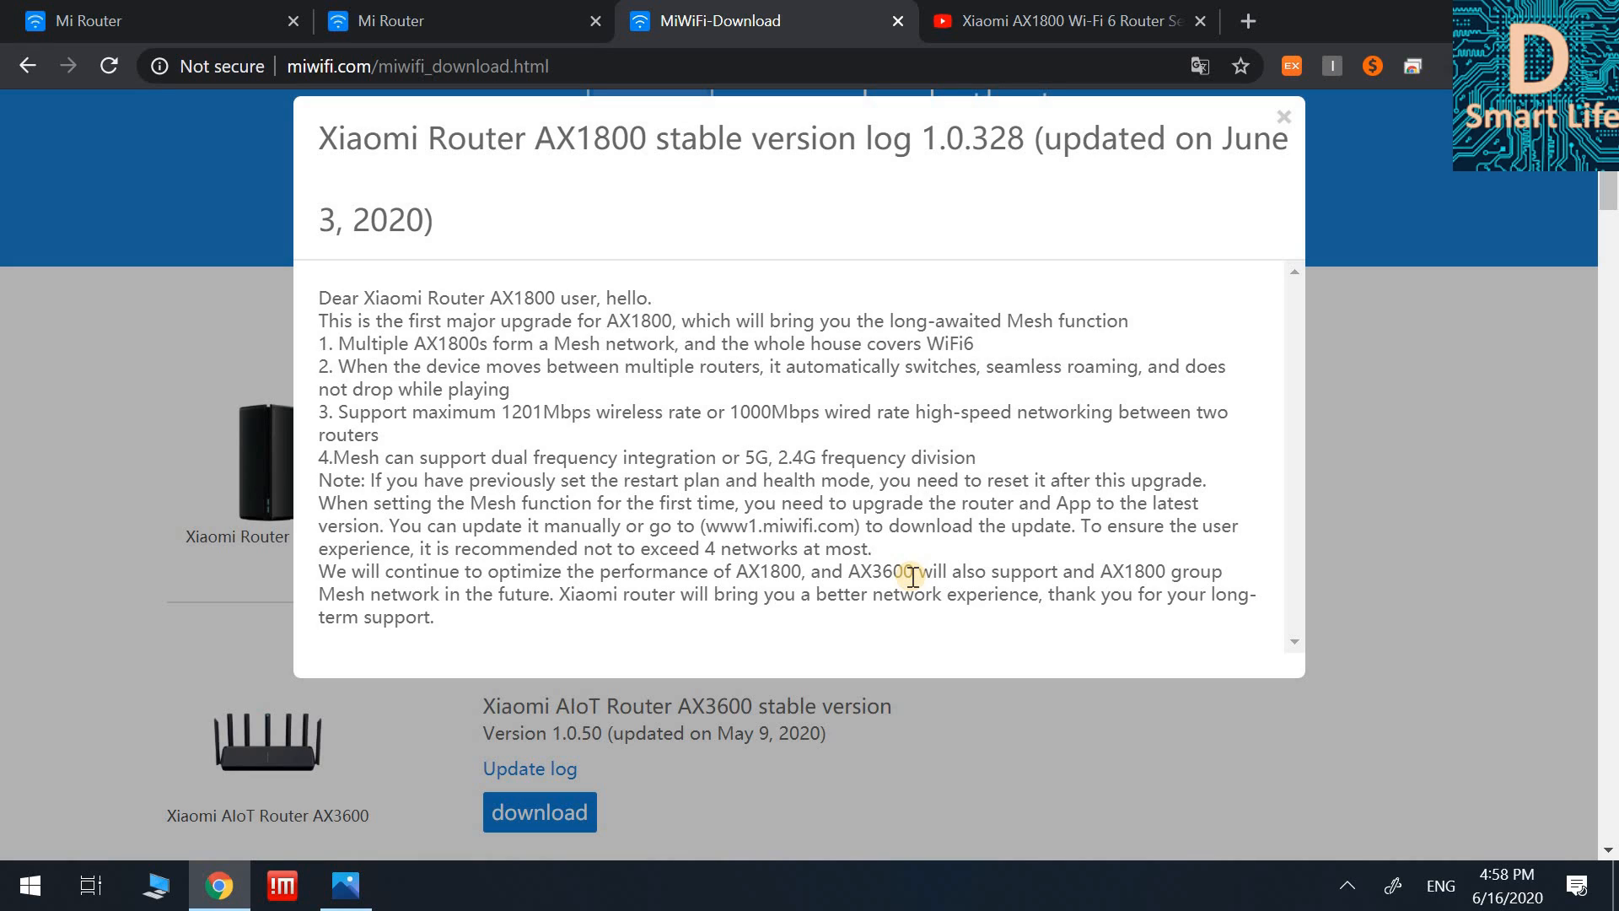
mouse_move(854, 574)
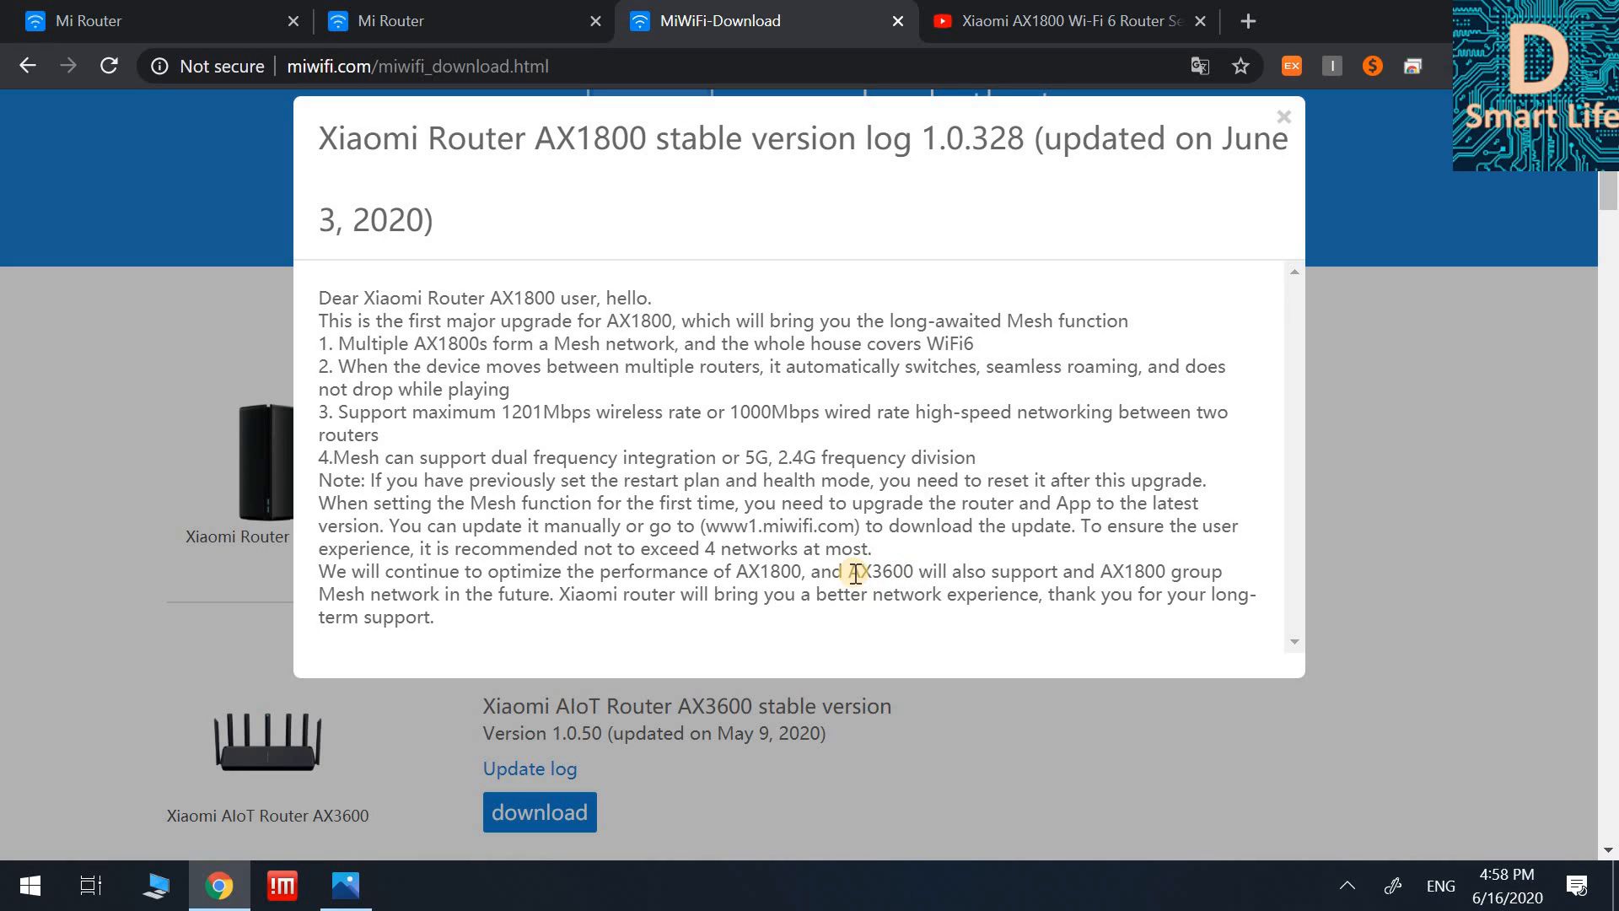
mouse_move(984, 569)
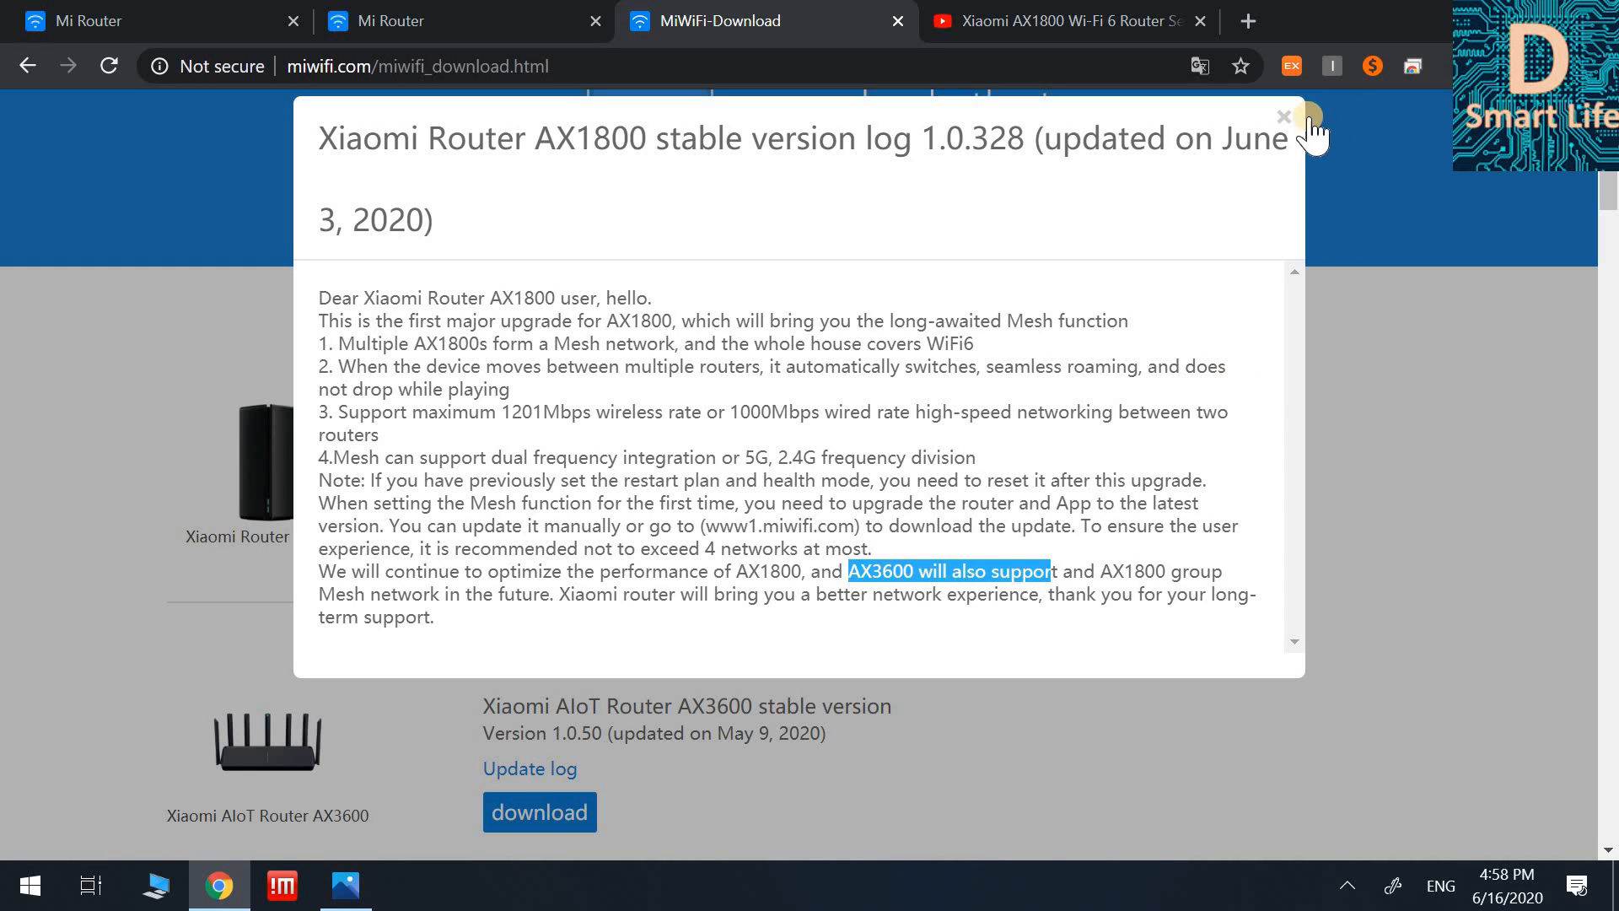
left_click(1284, 116)
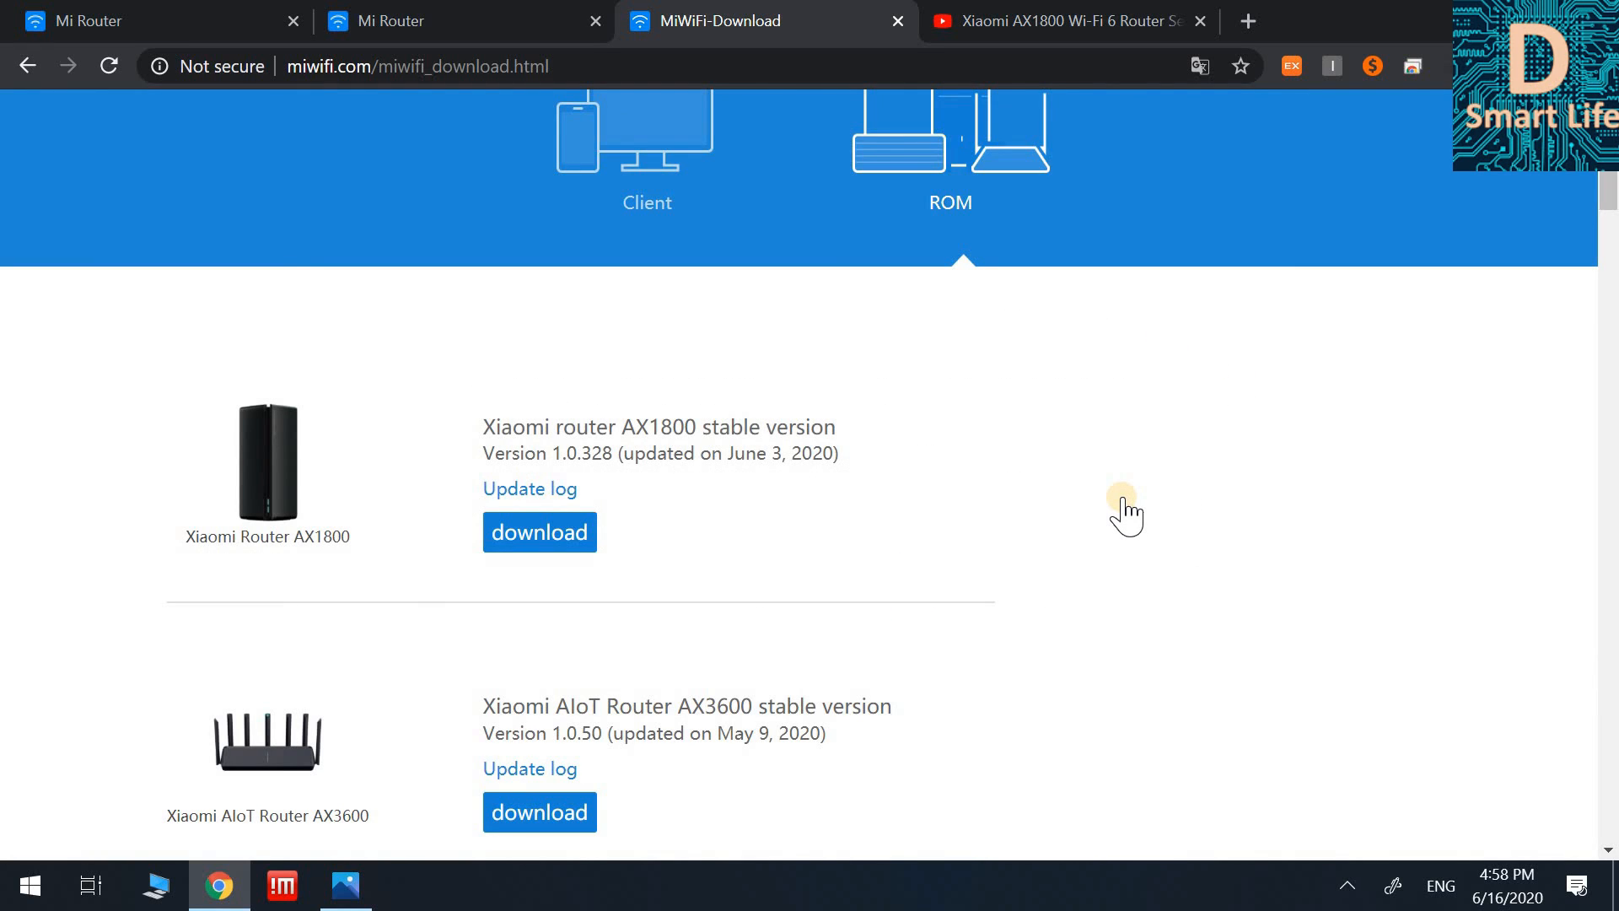
scroll("down", 3)
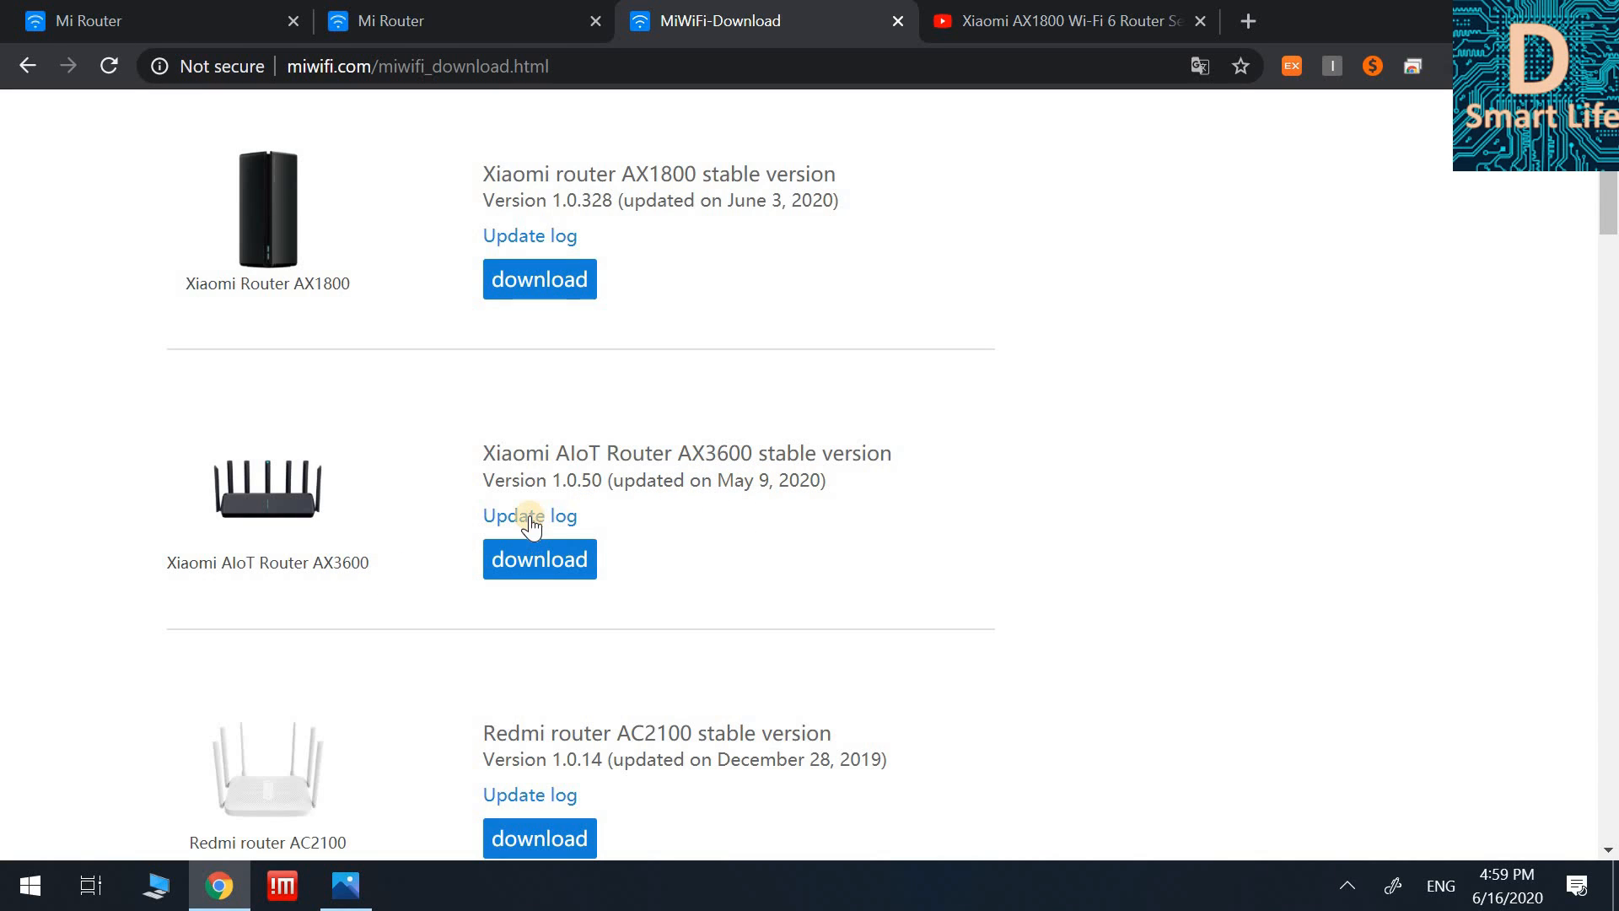
left_click(529, 516)
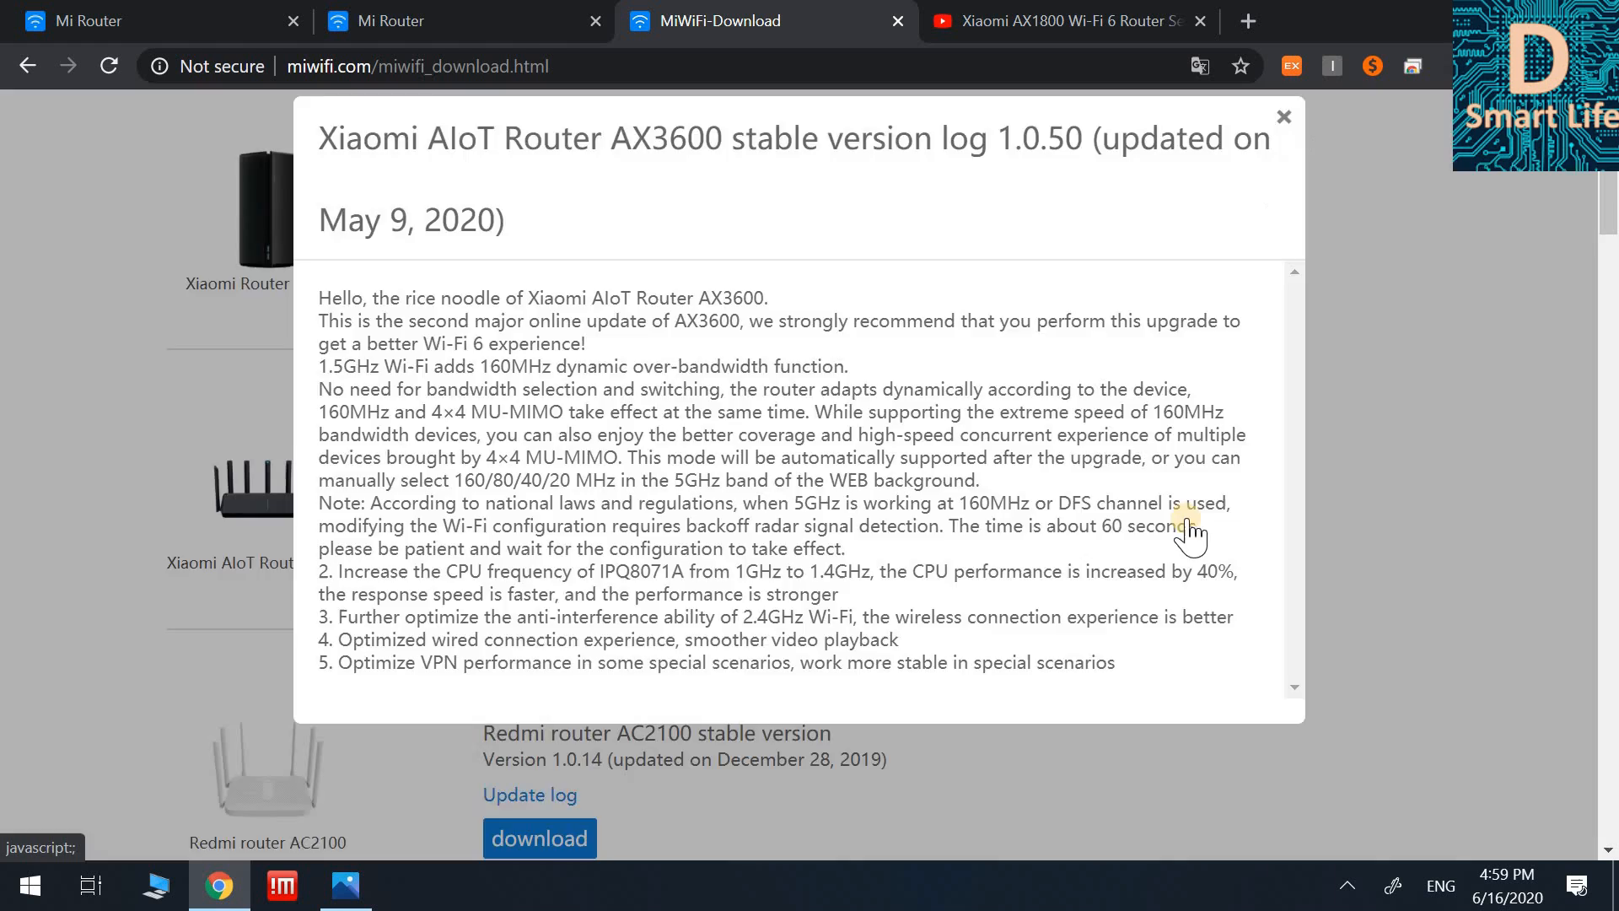
left_click(1282, 115)
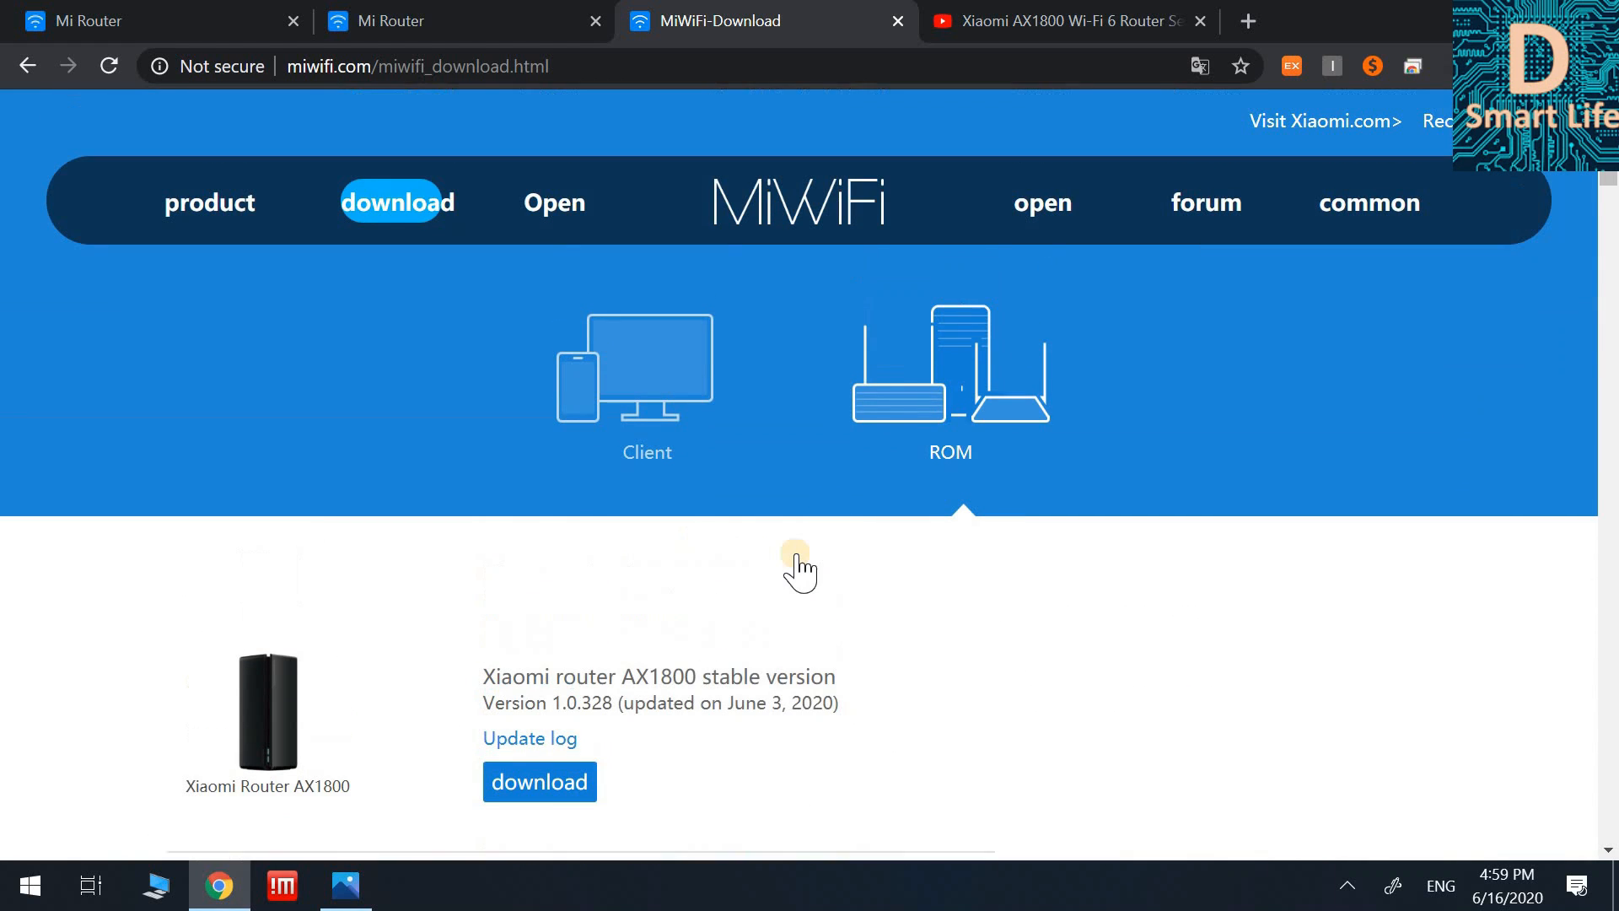
scroll("down", 3)
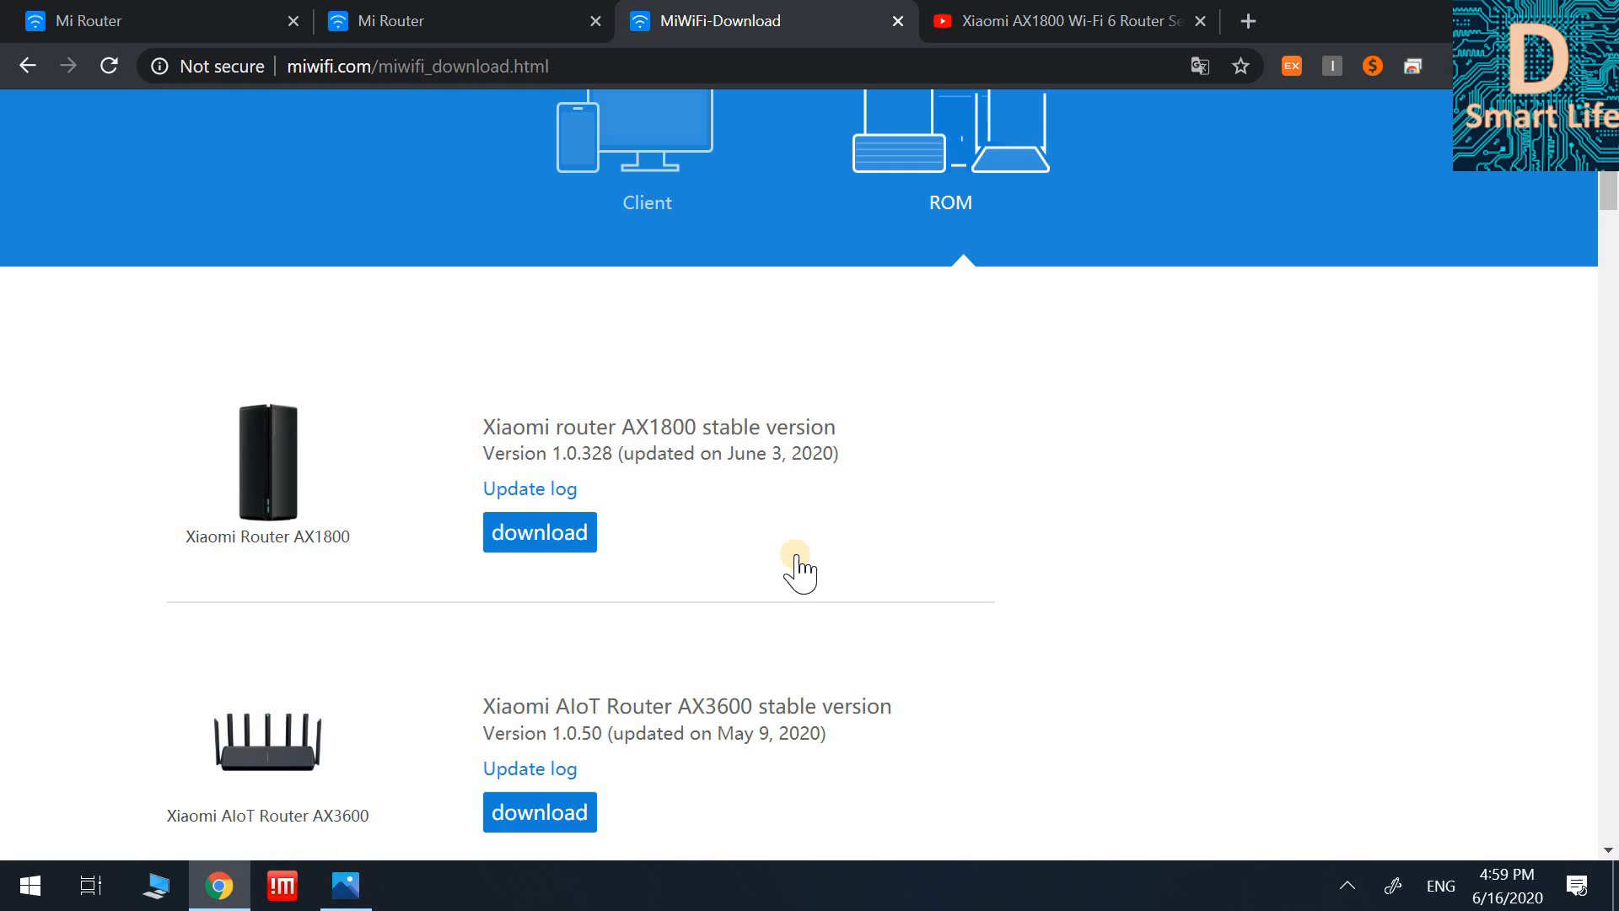
scroll("up", 3)
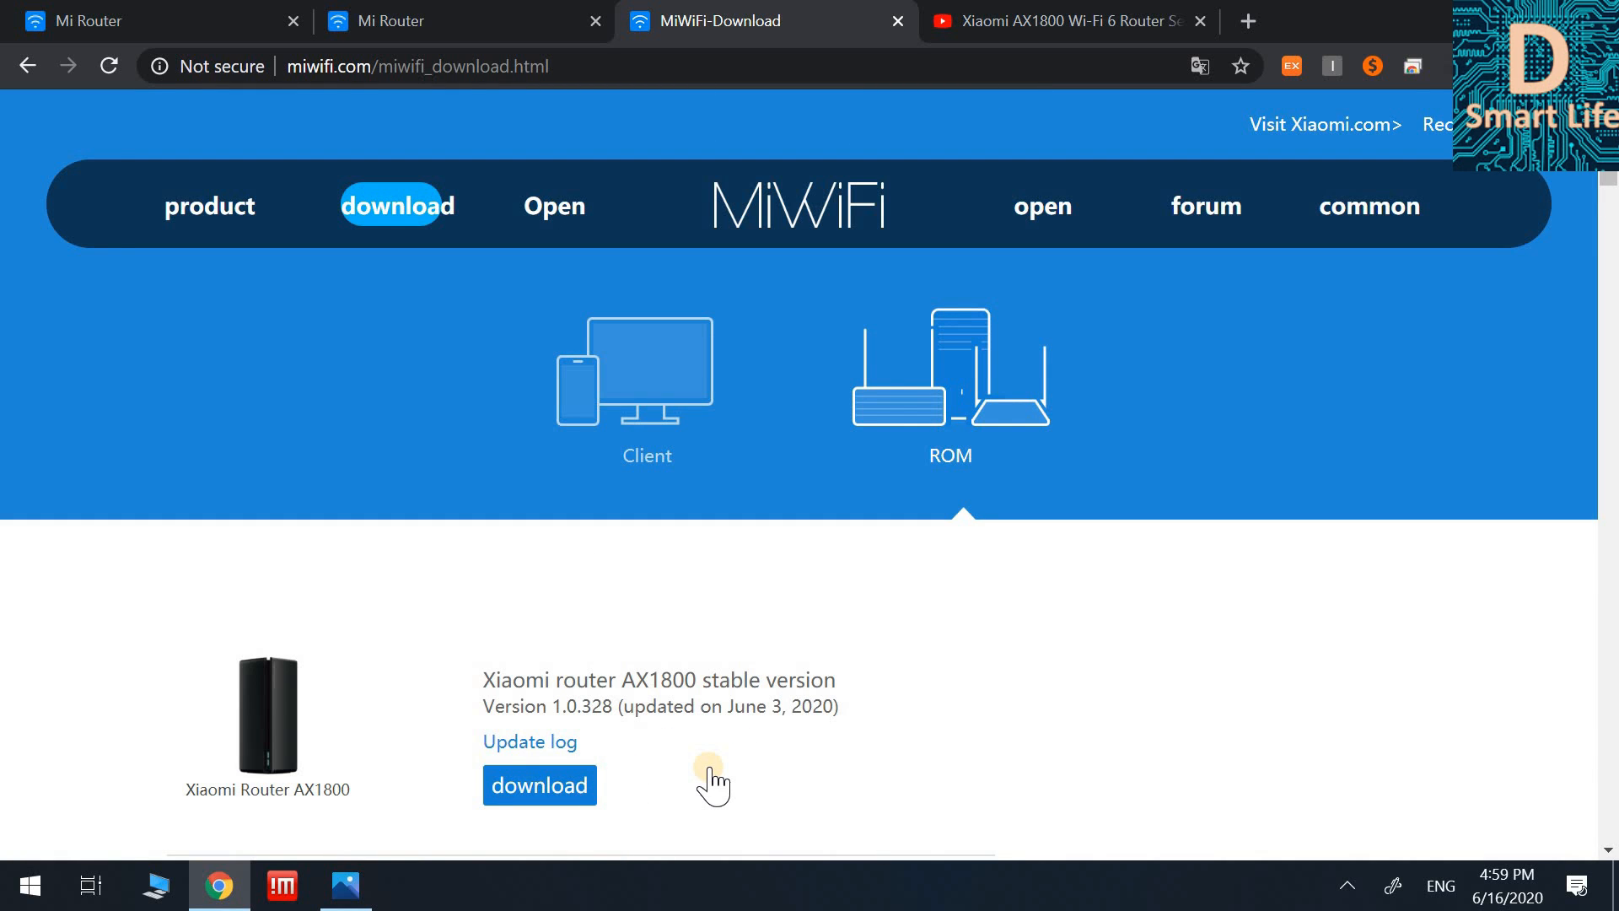
mouse_move(513, 653)
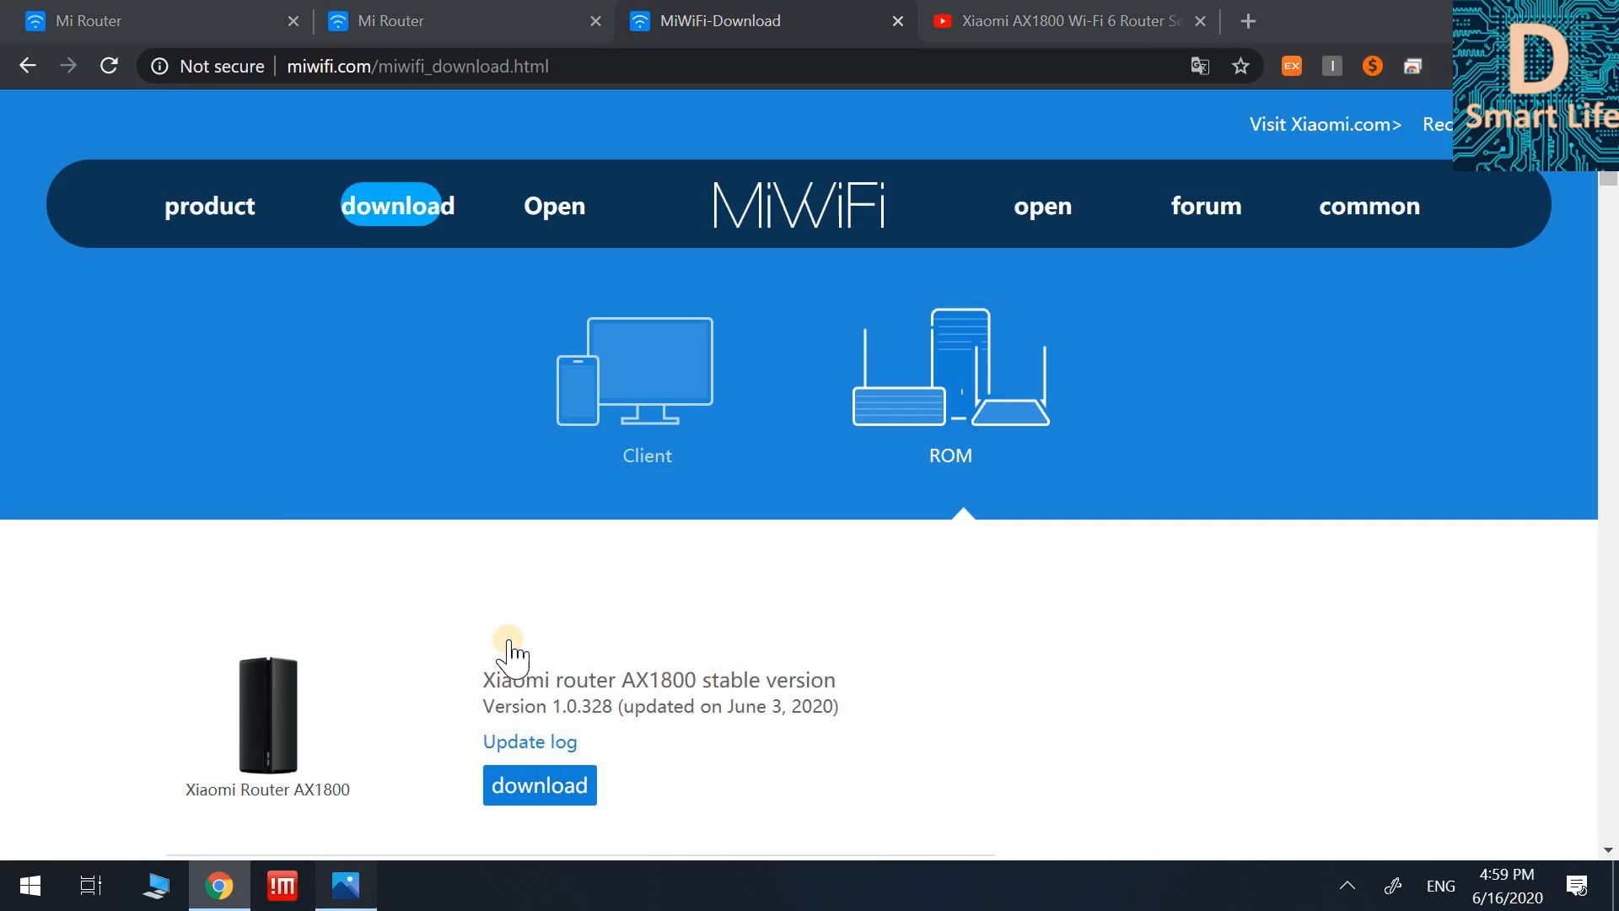
View Capture.PNG in Photos, showing the router's current firmware 1.0.34
left_click(347, 885)
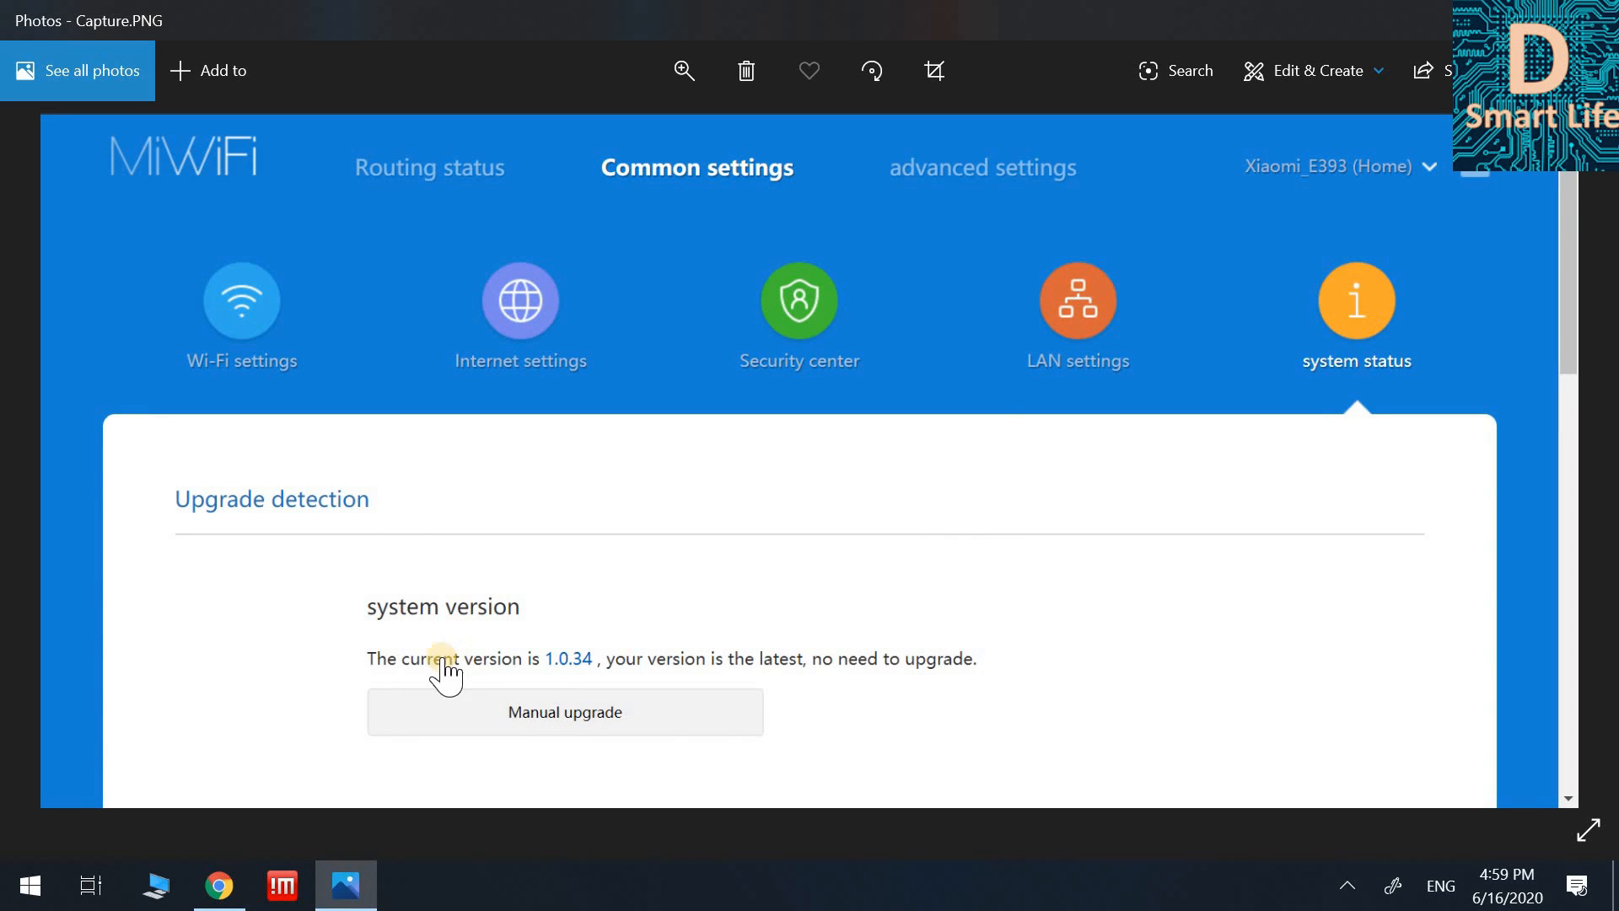
mouse_move(469, 687)
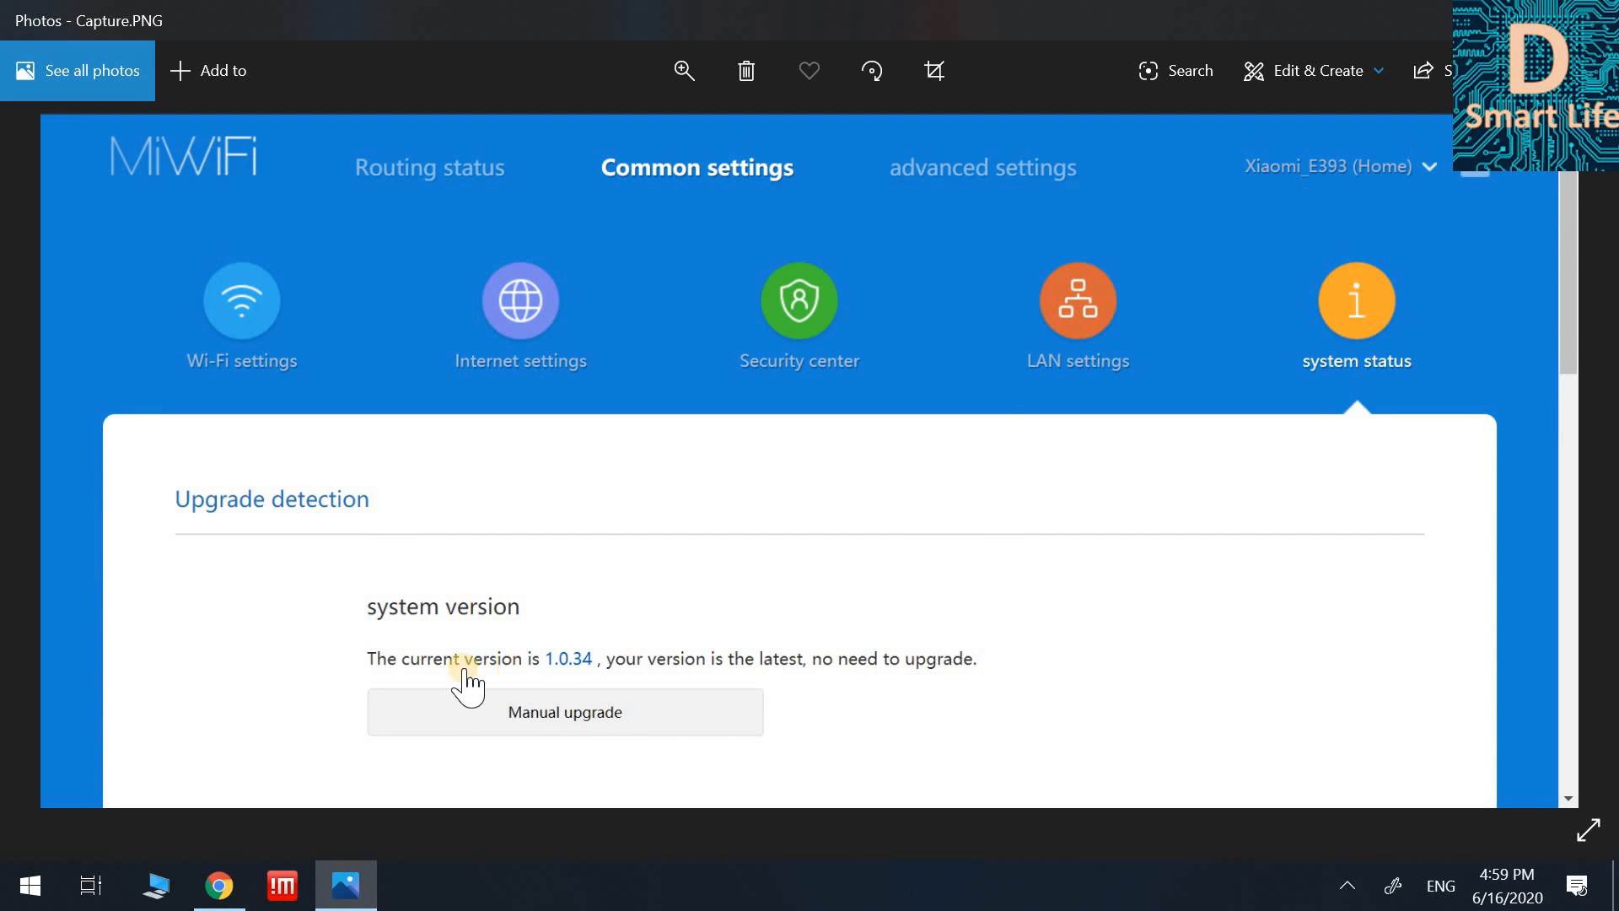
mouse_move(565, 681)
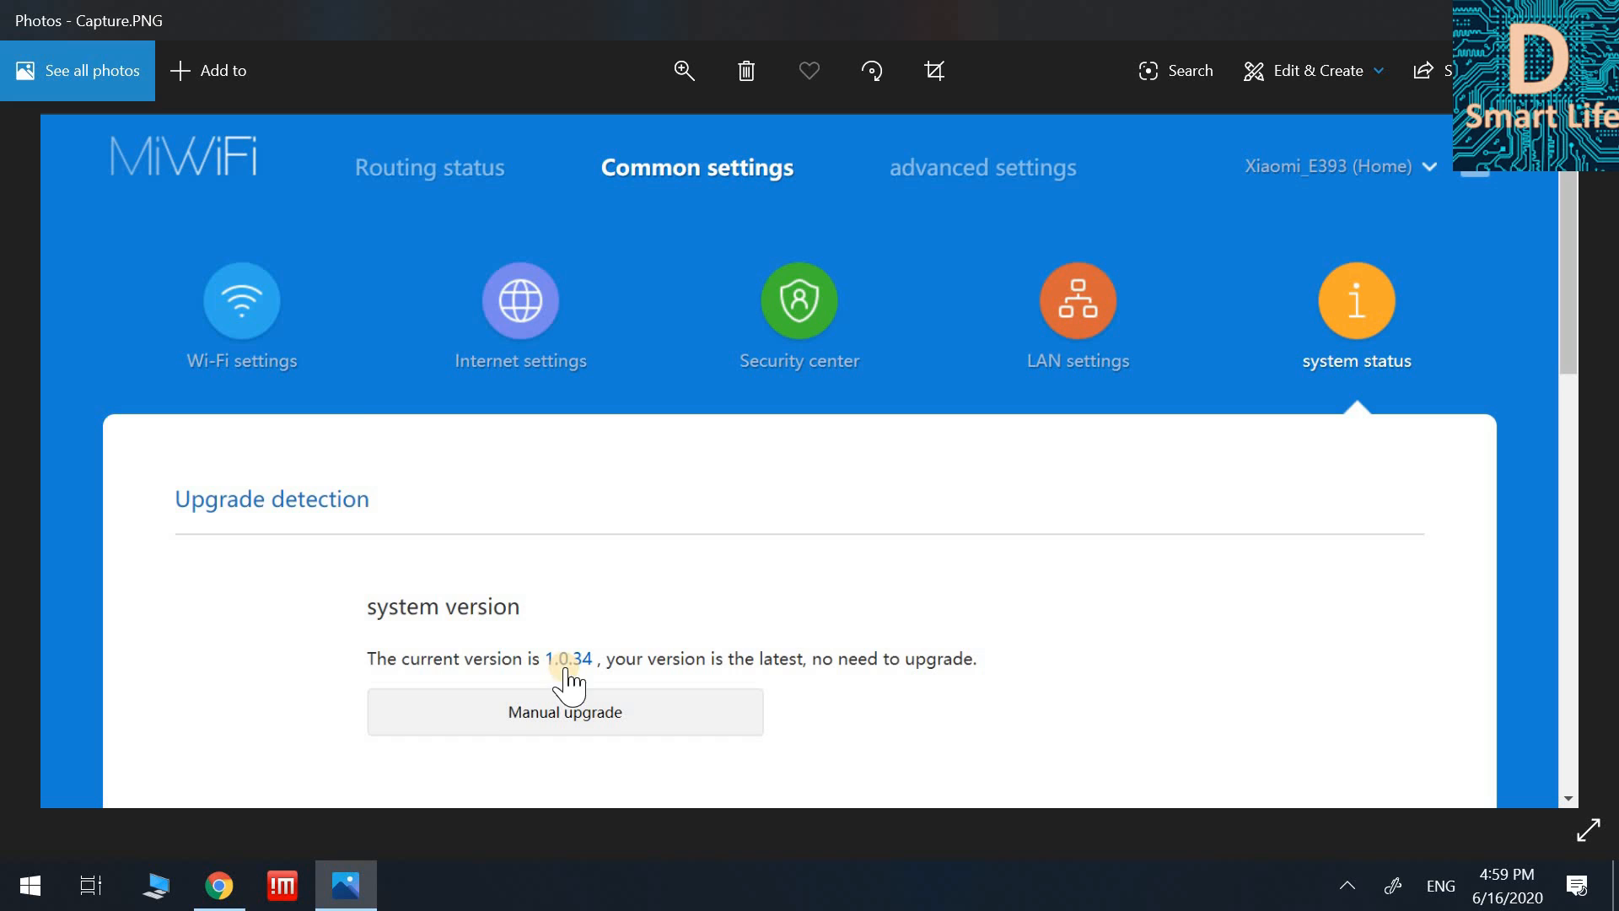
mouse_move(599, 377)
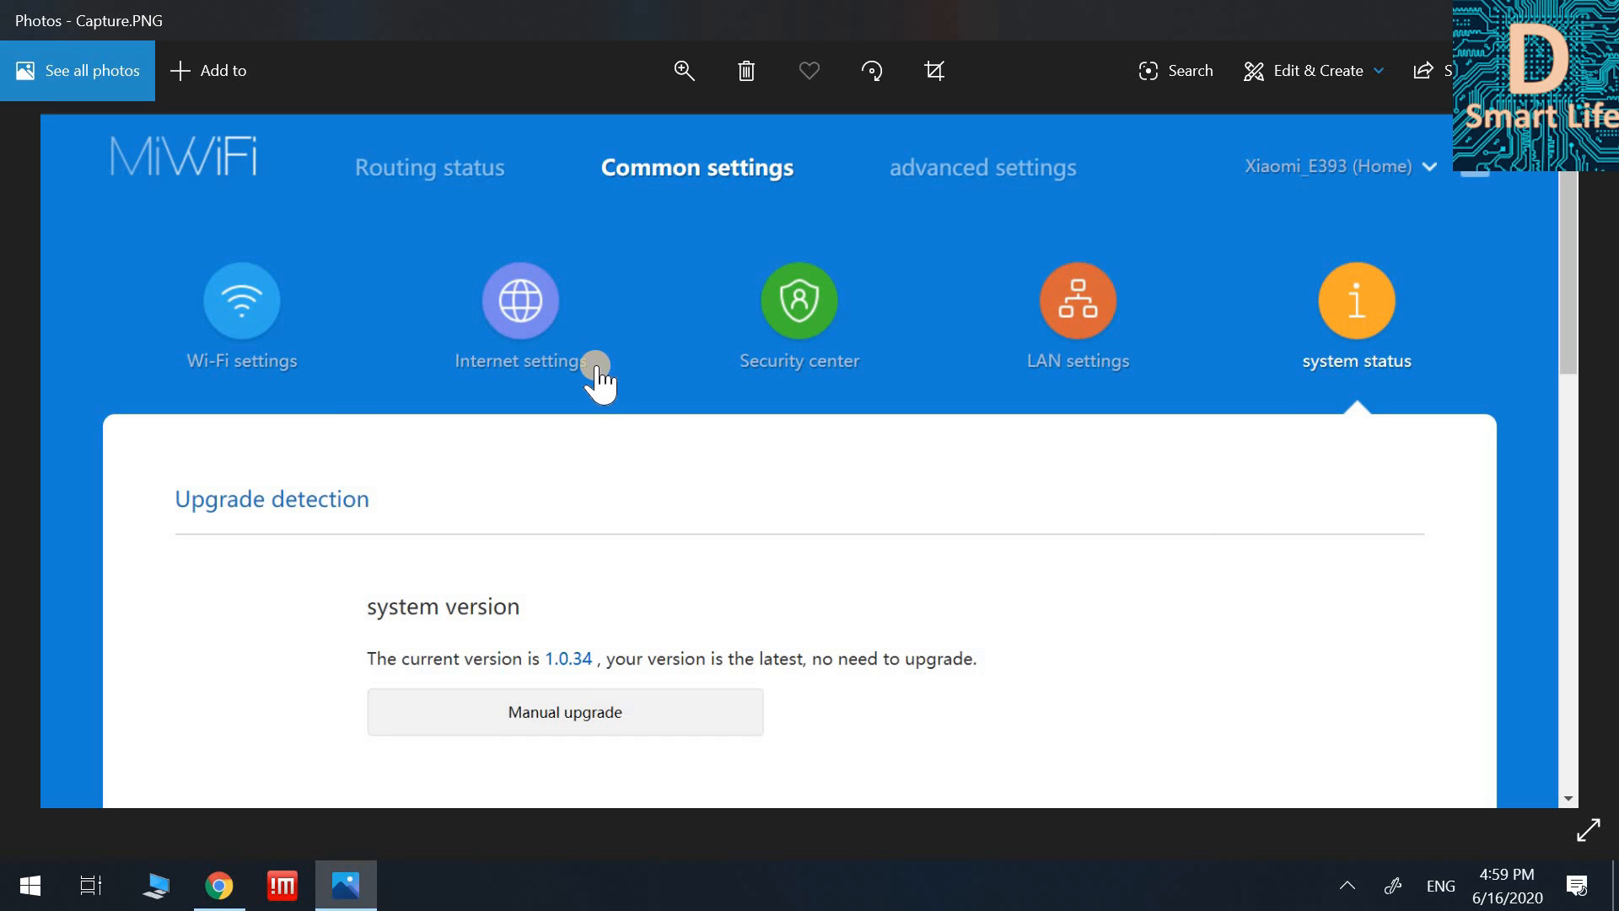
mouse_move(1551, 544)
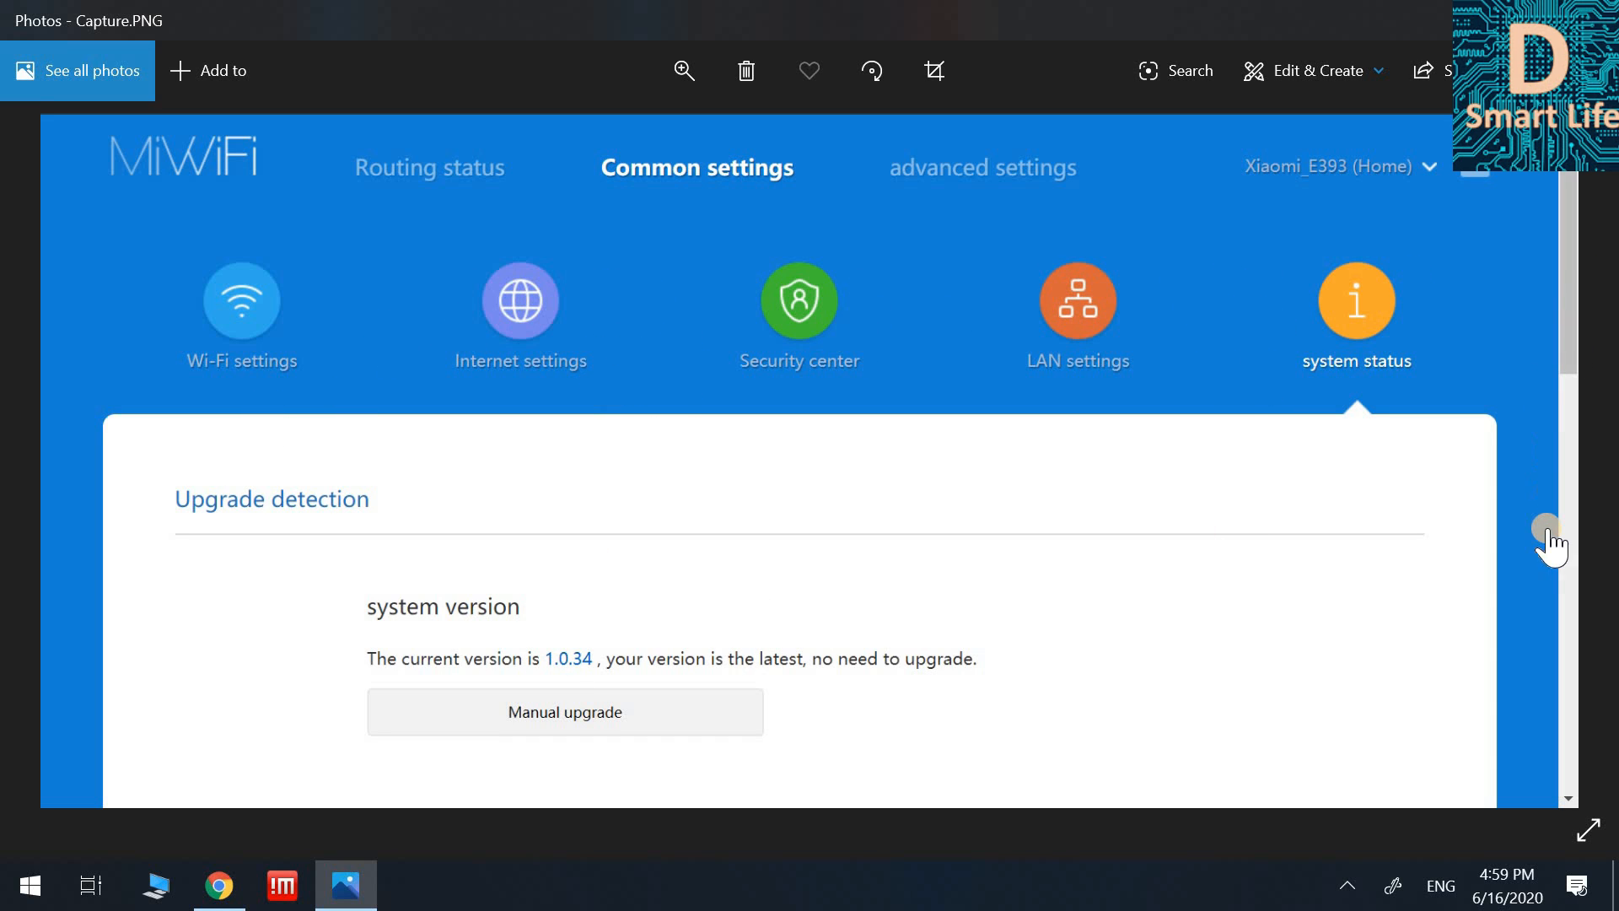
mouse_move(1216, 340)
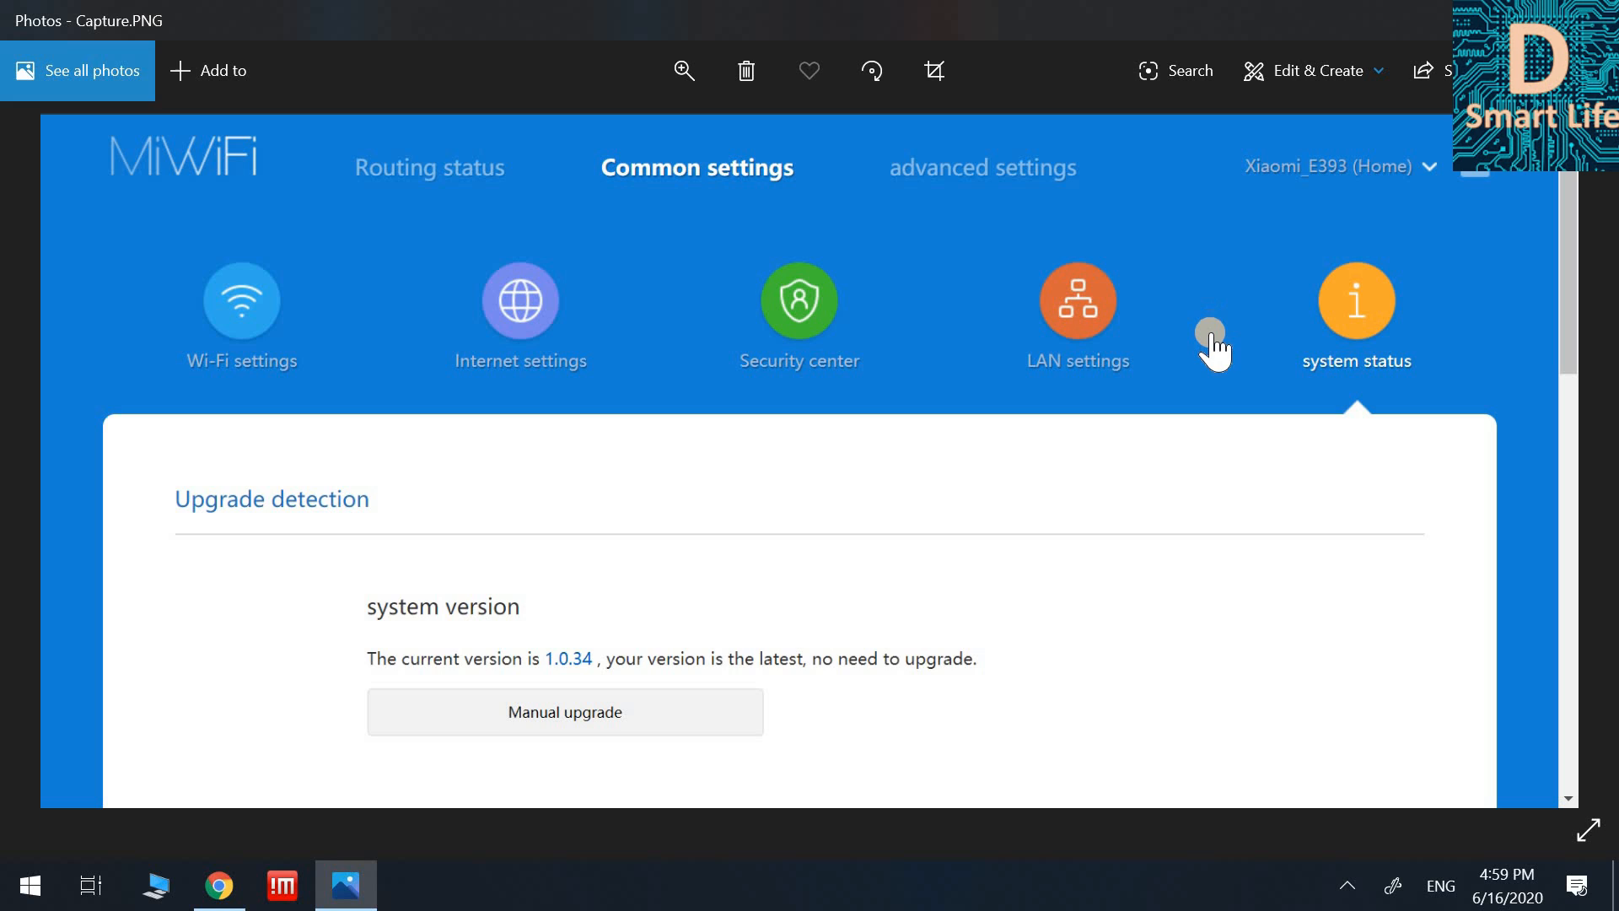
mouse_move(1215, 245)
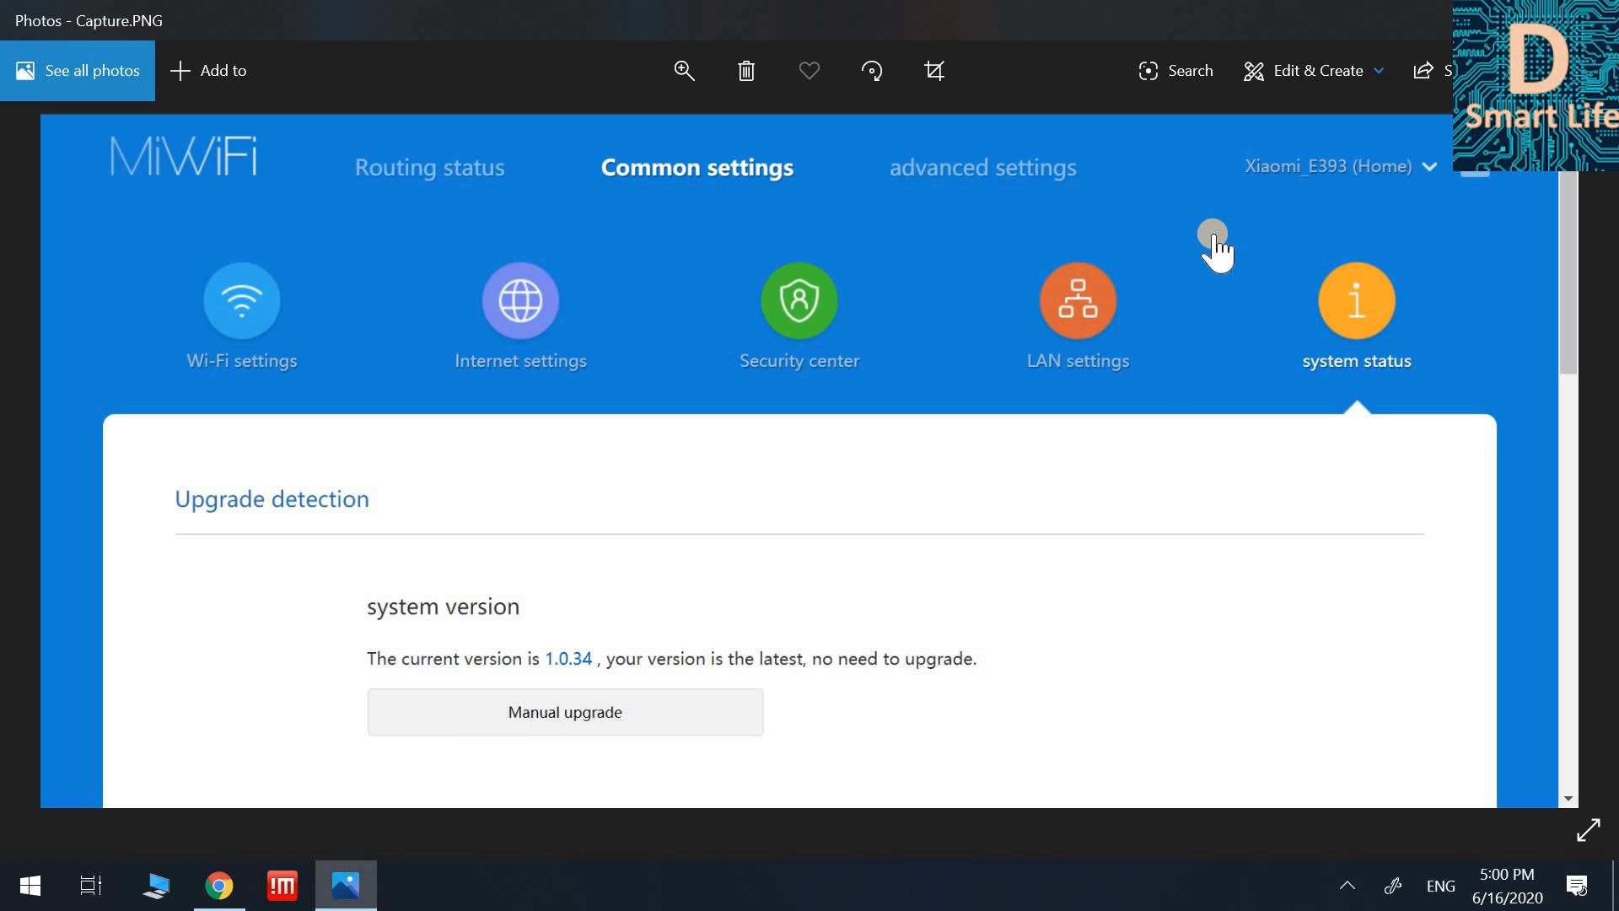
mouse_move(1149, 207)
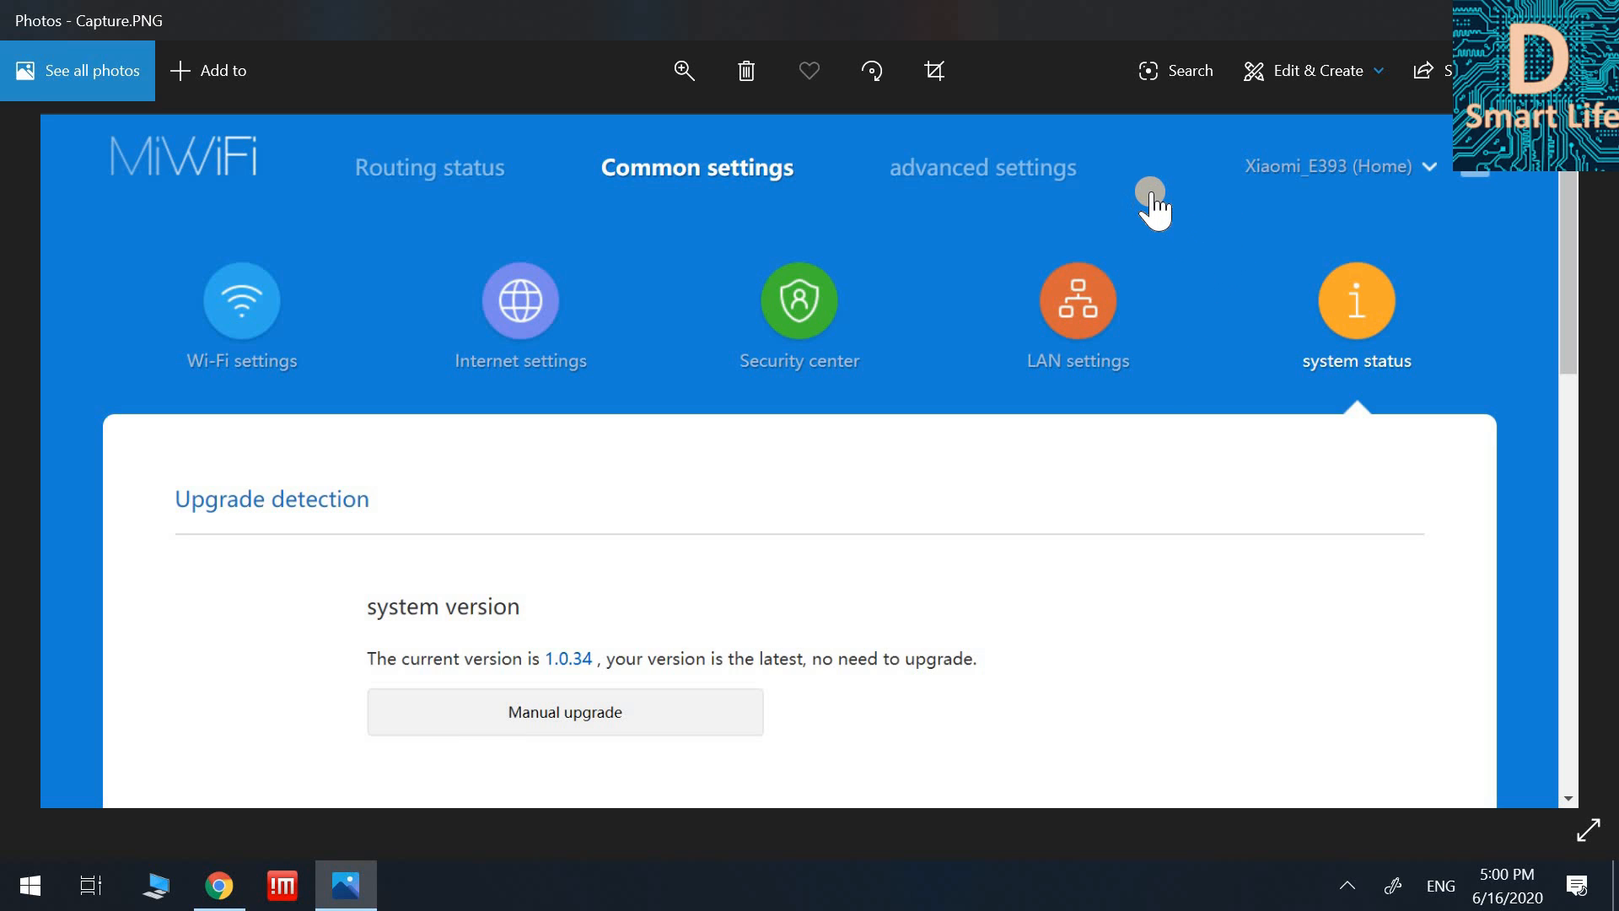
mouse_move(1093, 405)
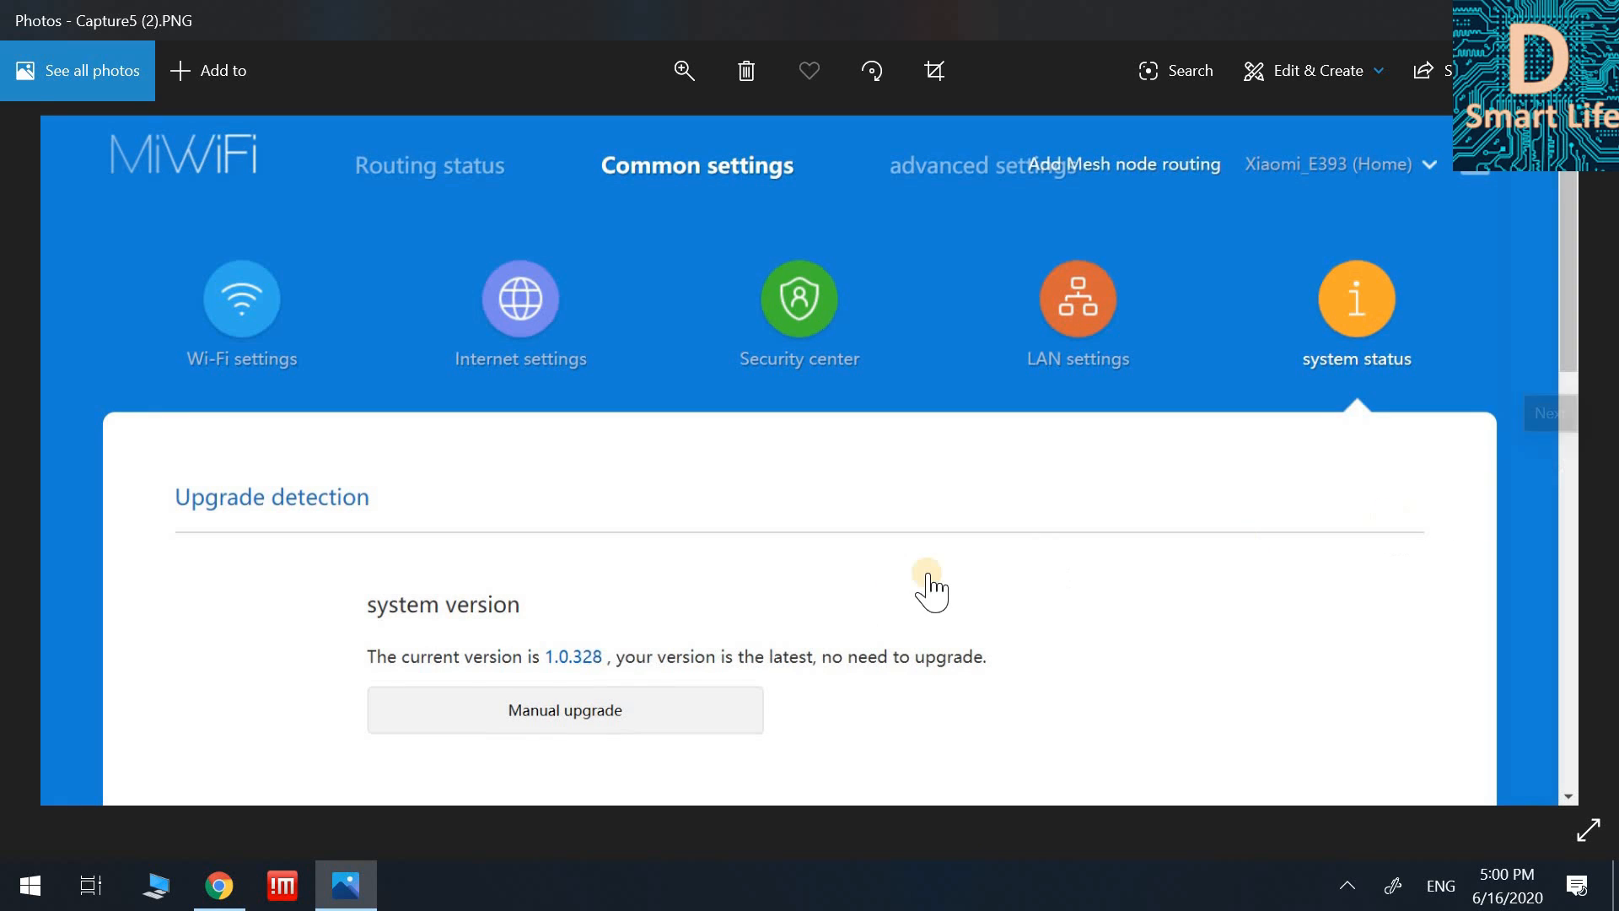
mouse_move(562, 671)
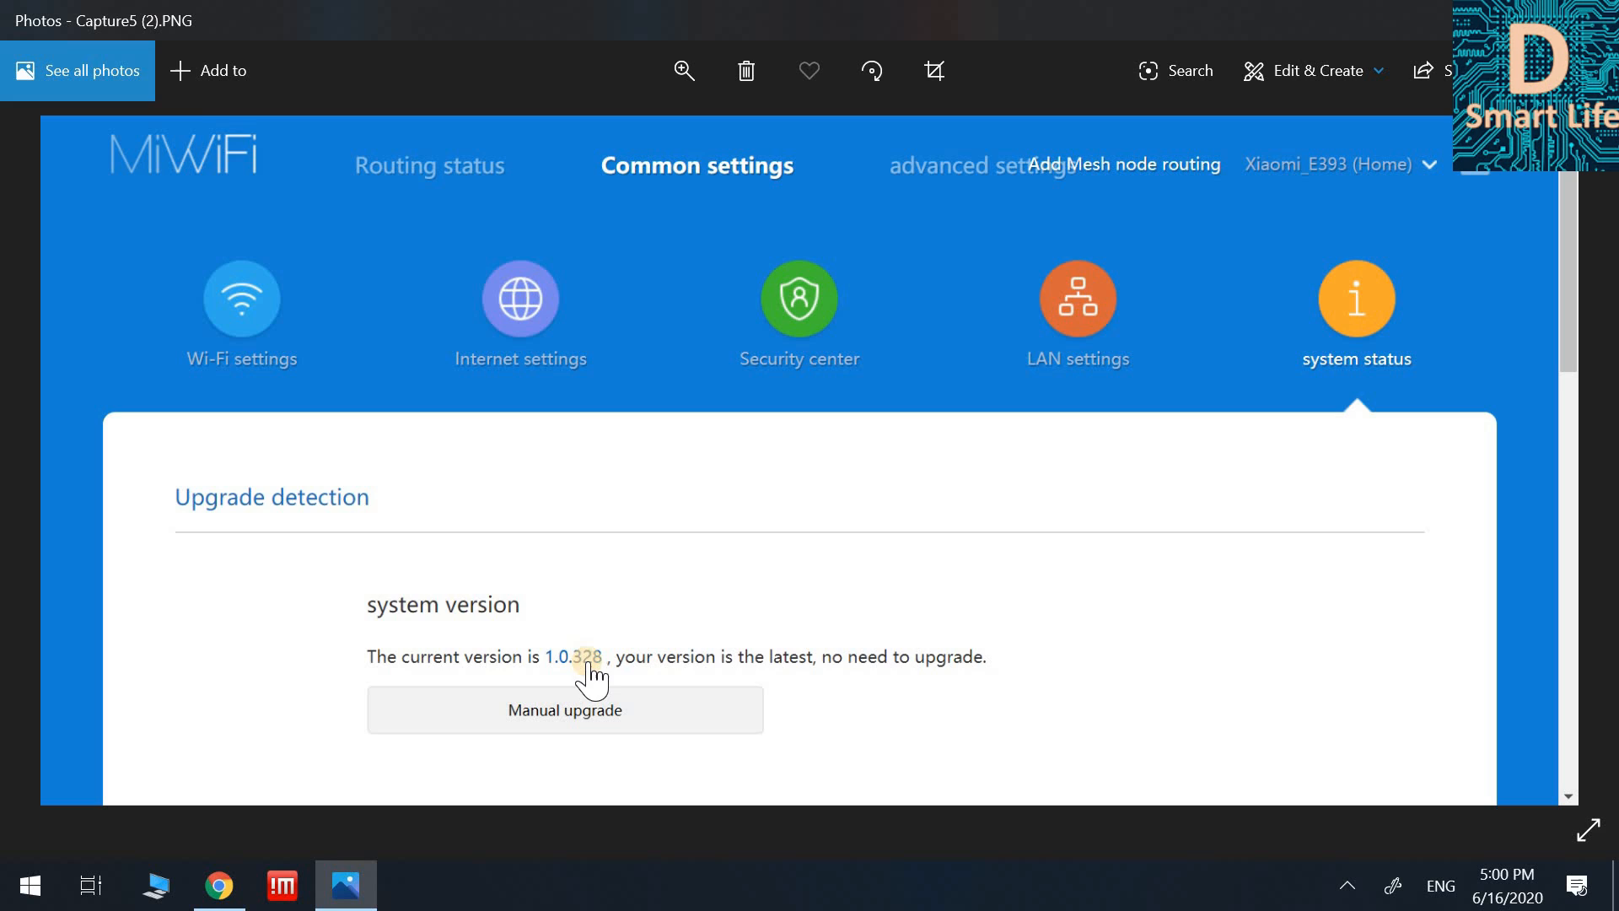
mouse_move(710, 648)
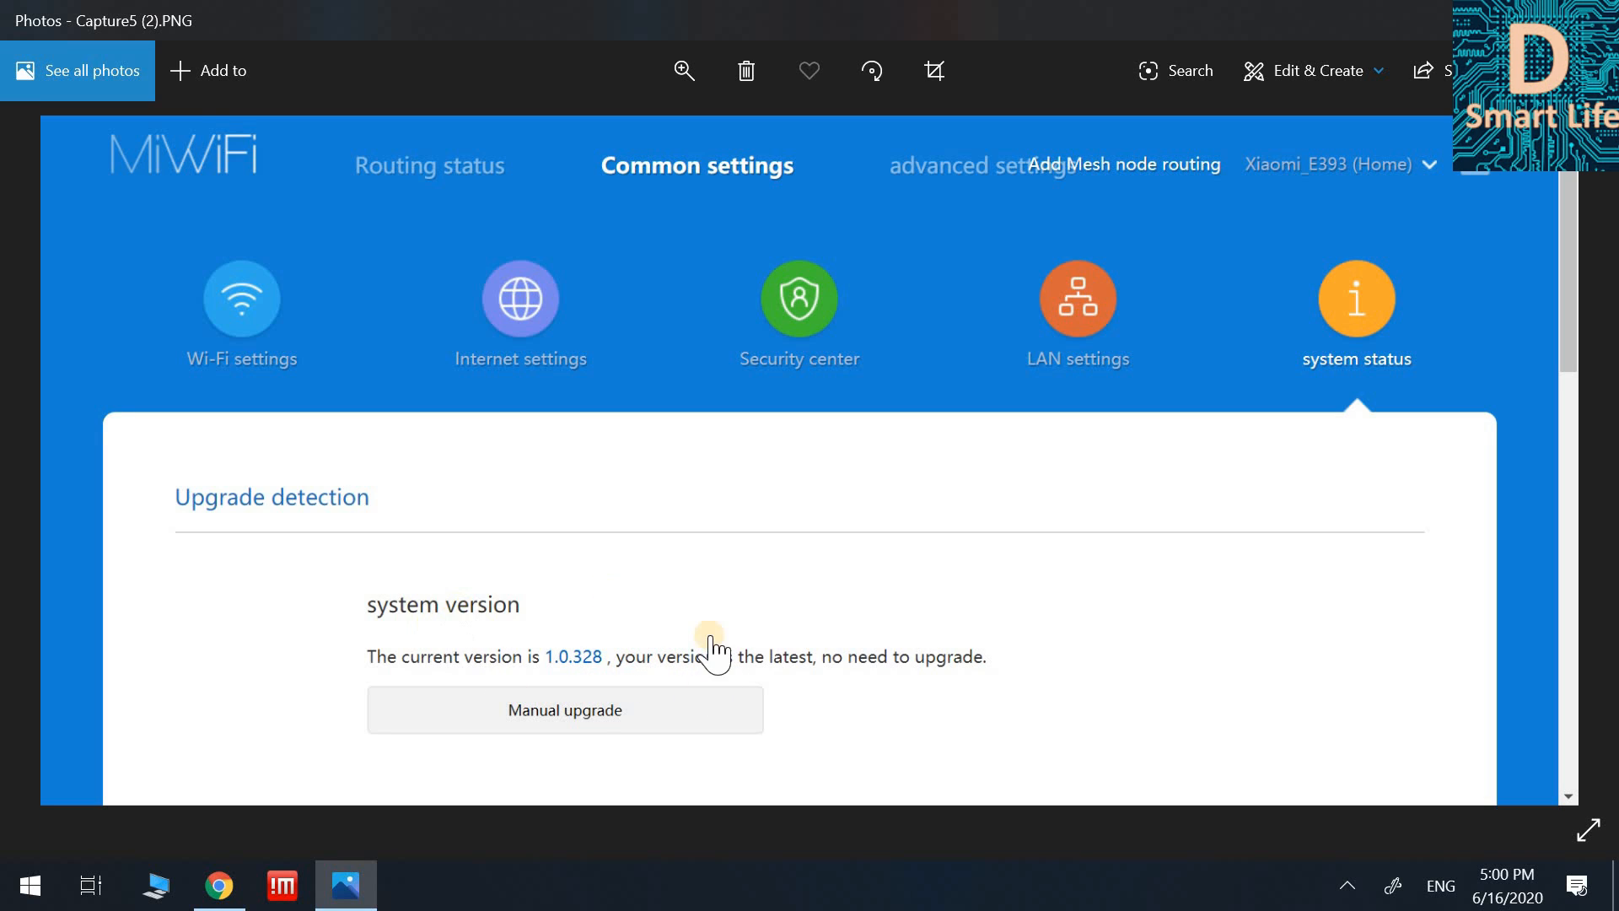
mouse_move(880, 588)
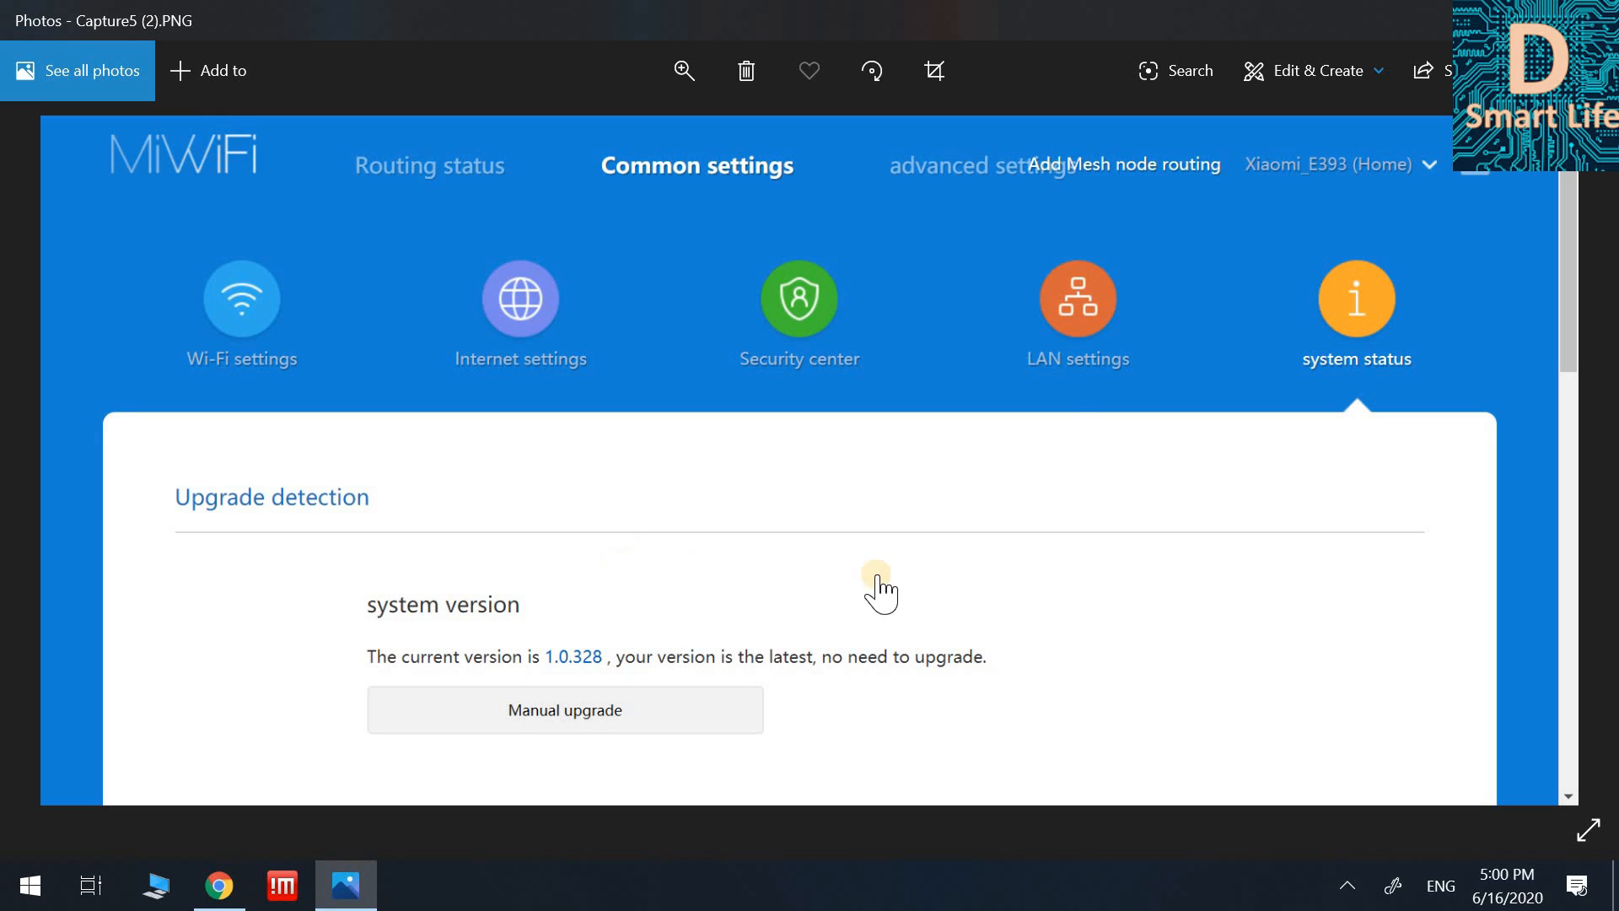
mouse_move(1105, 176)
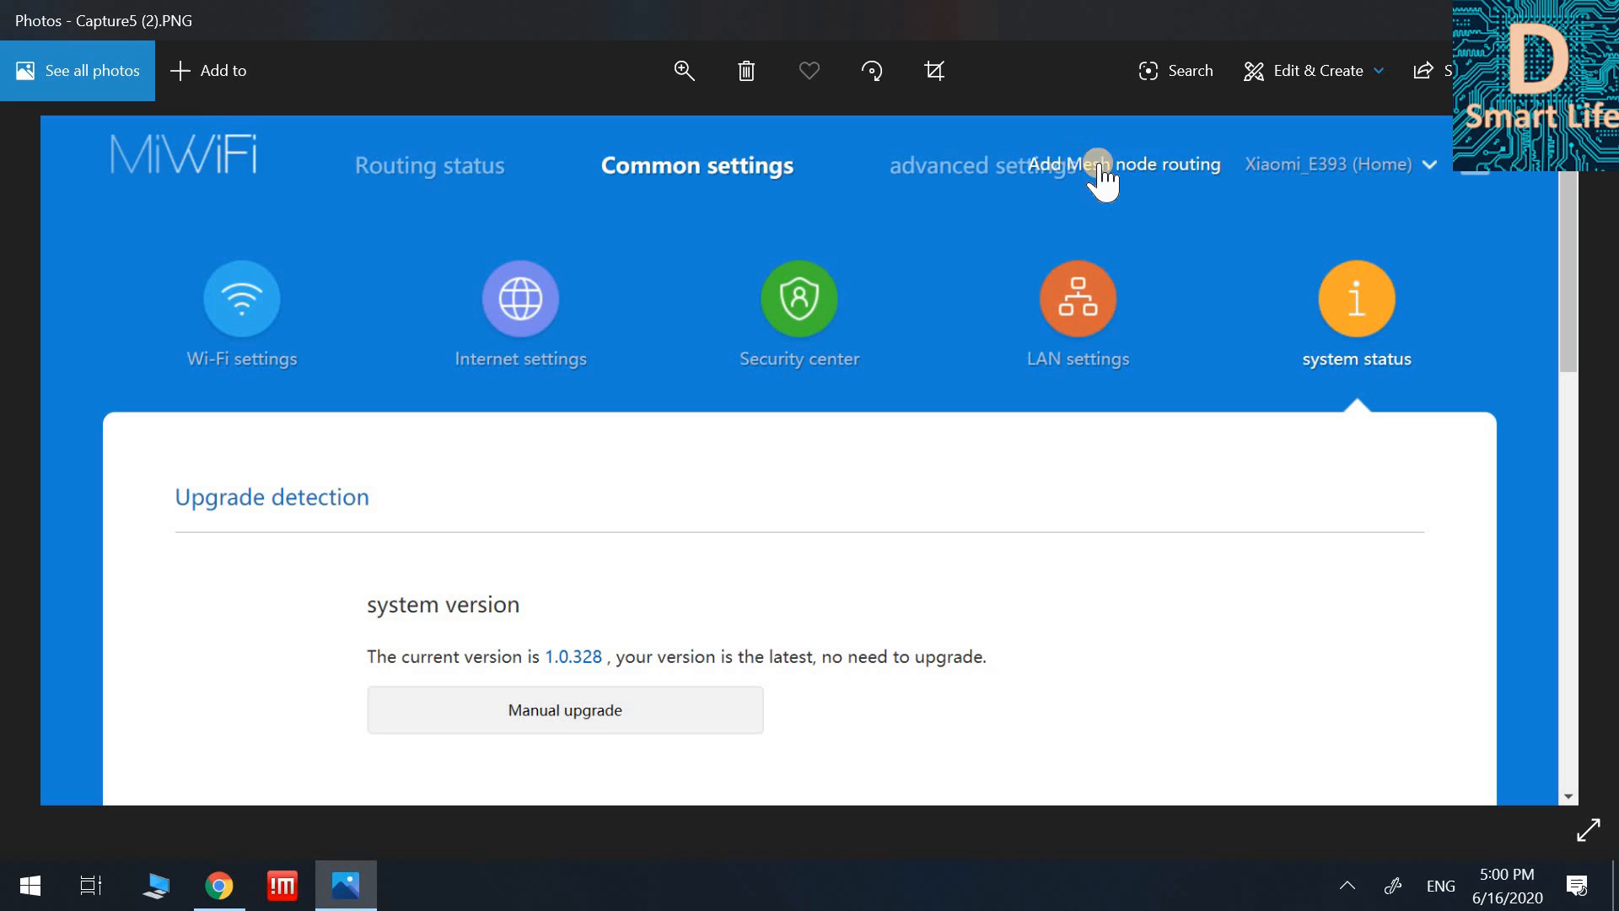
mouse_move(1122, 289)
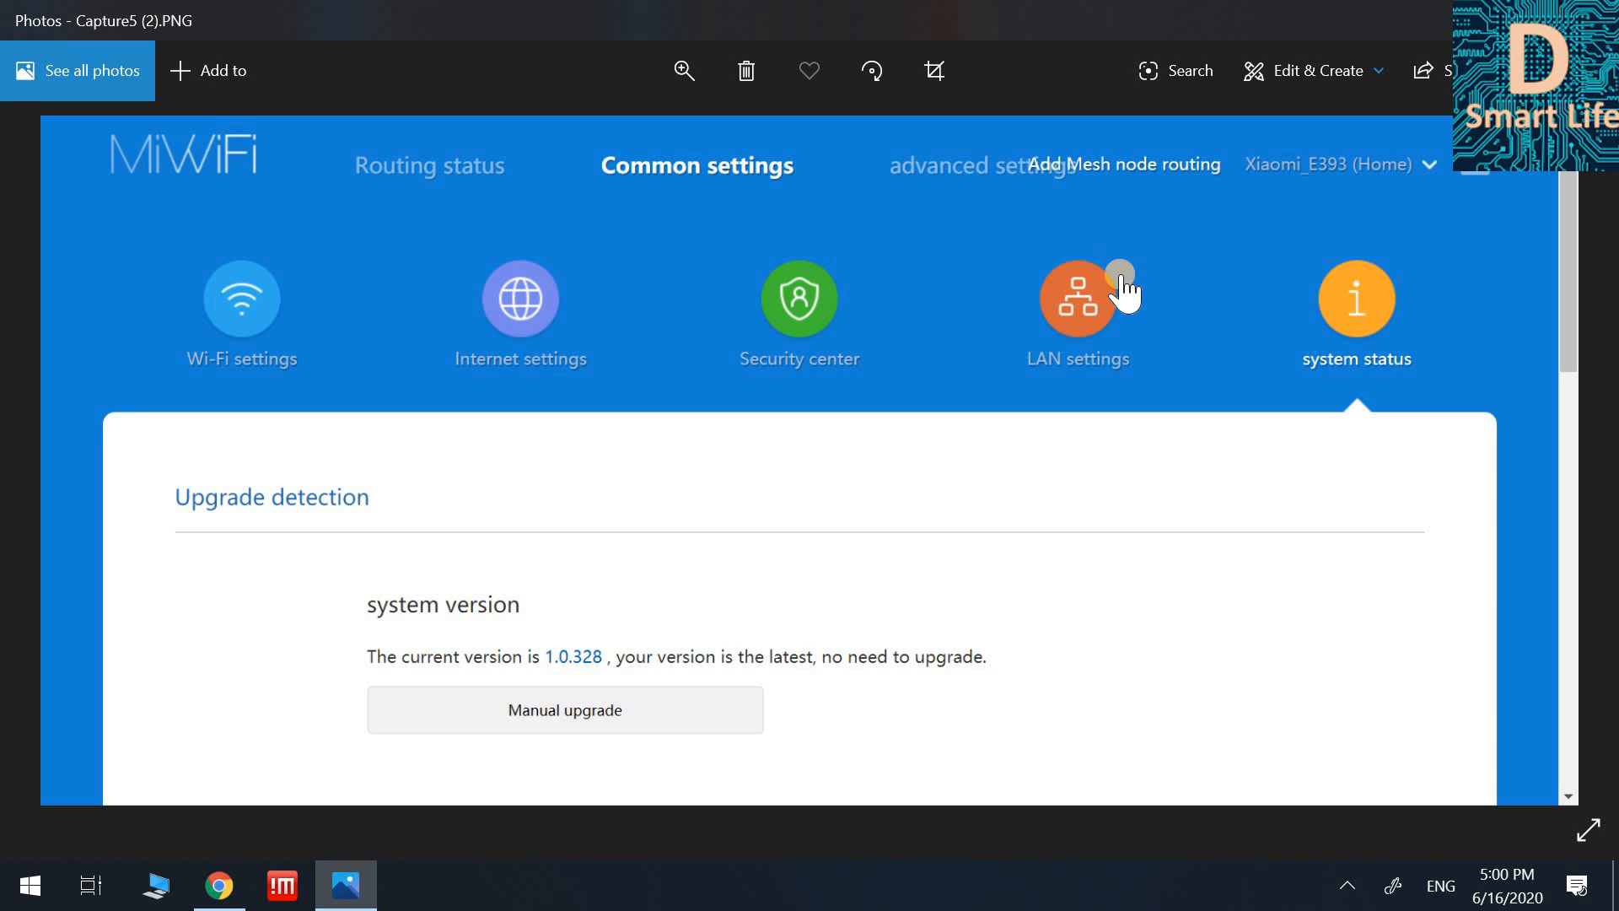
mouse_move(1120, 299)
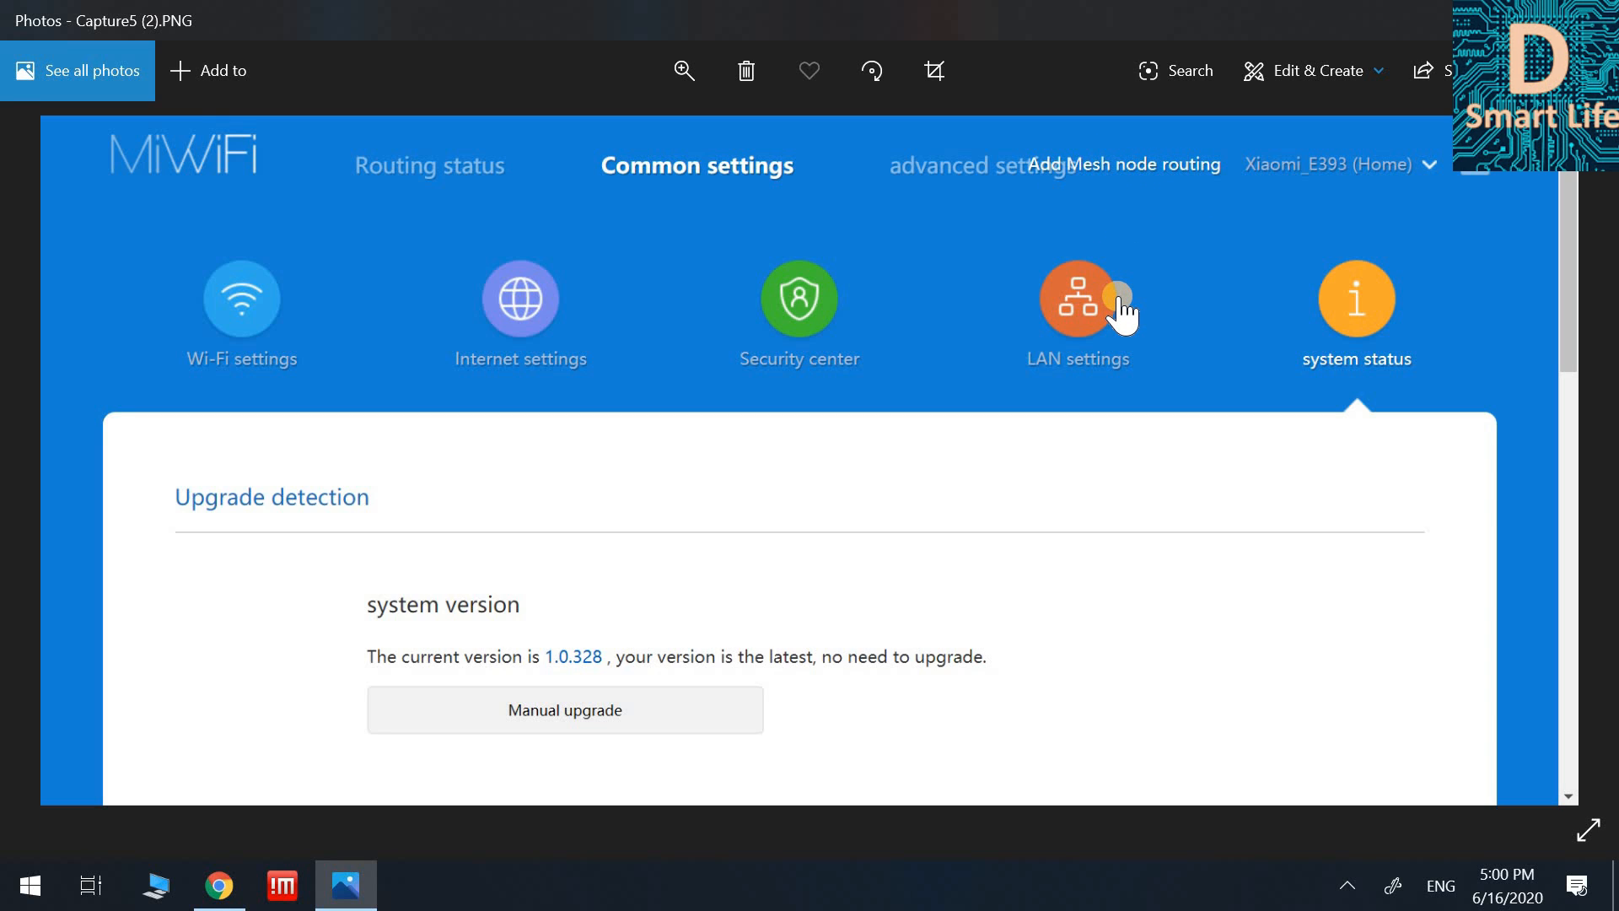
Return to the Mi Router tab and reload the miwifi.com login page
left_click(217, 884)
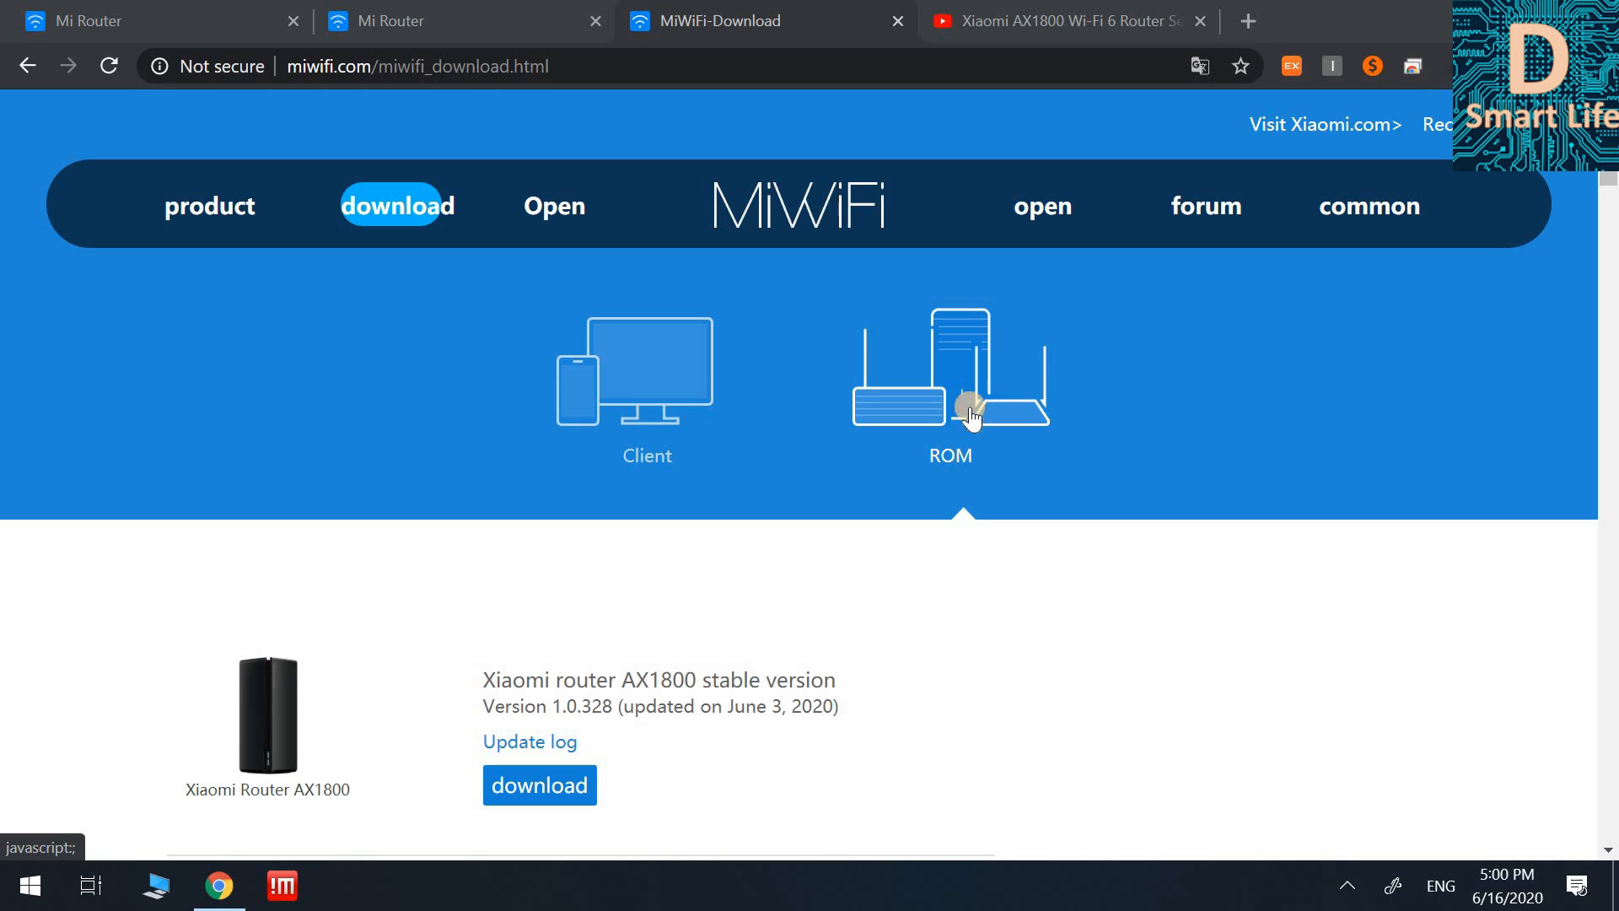
mouse_move(788, 425)
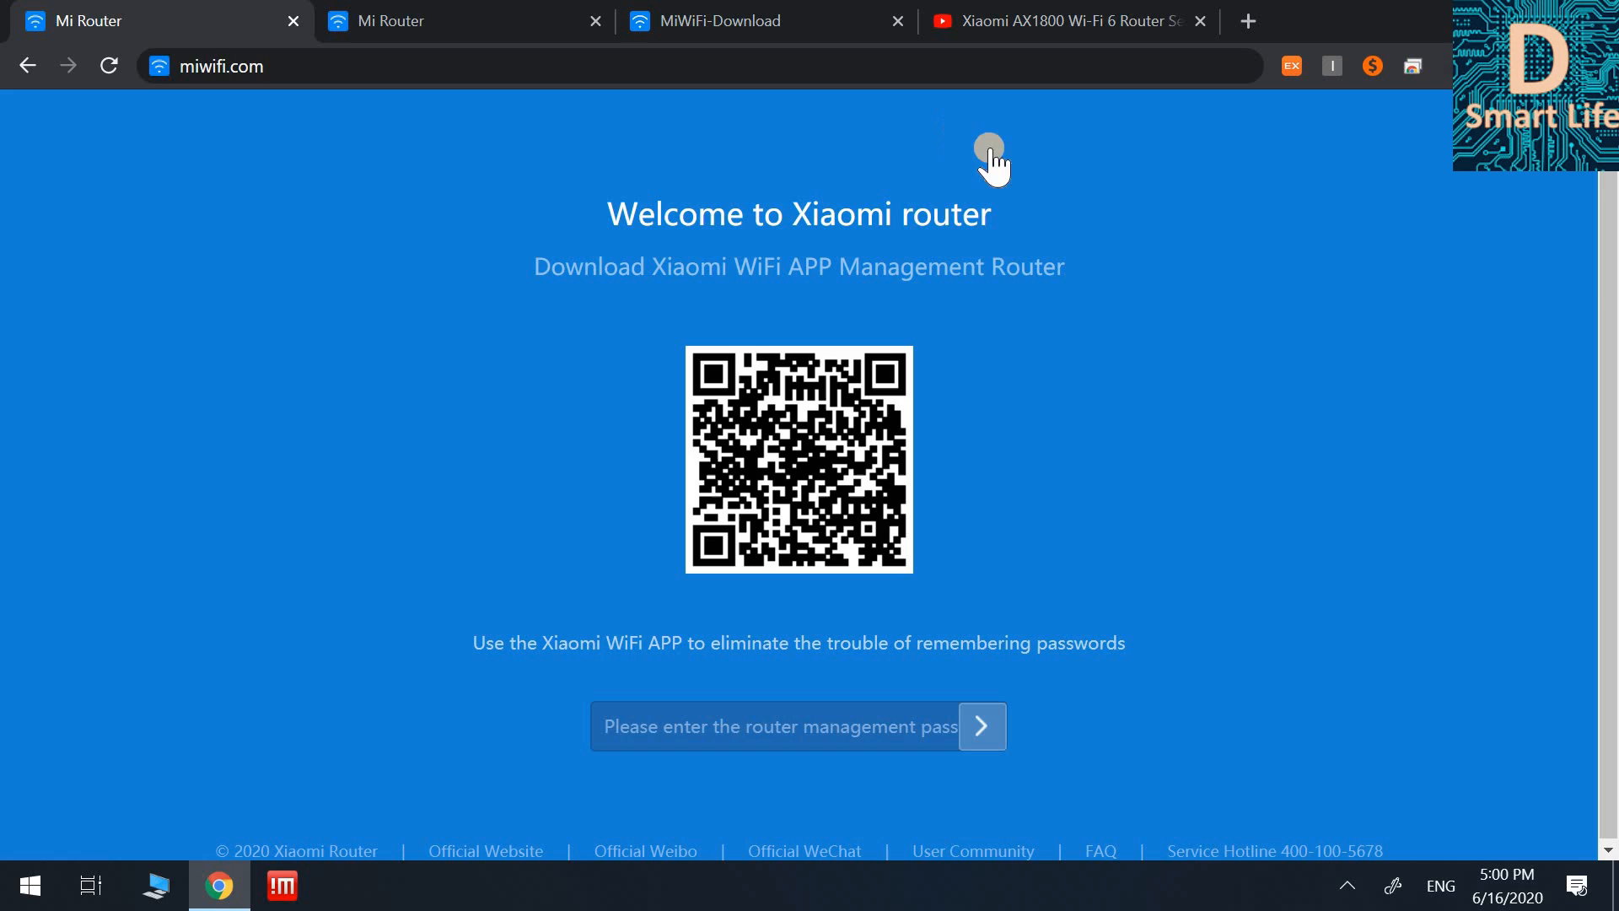
mouse_move(415, 268)
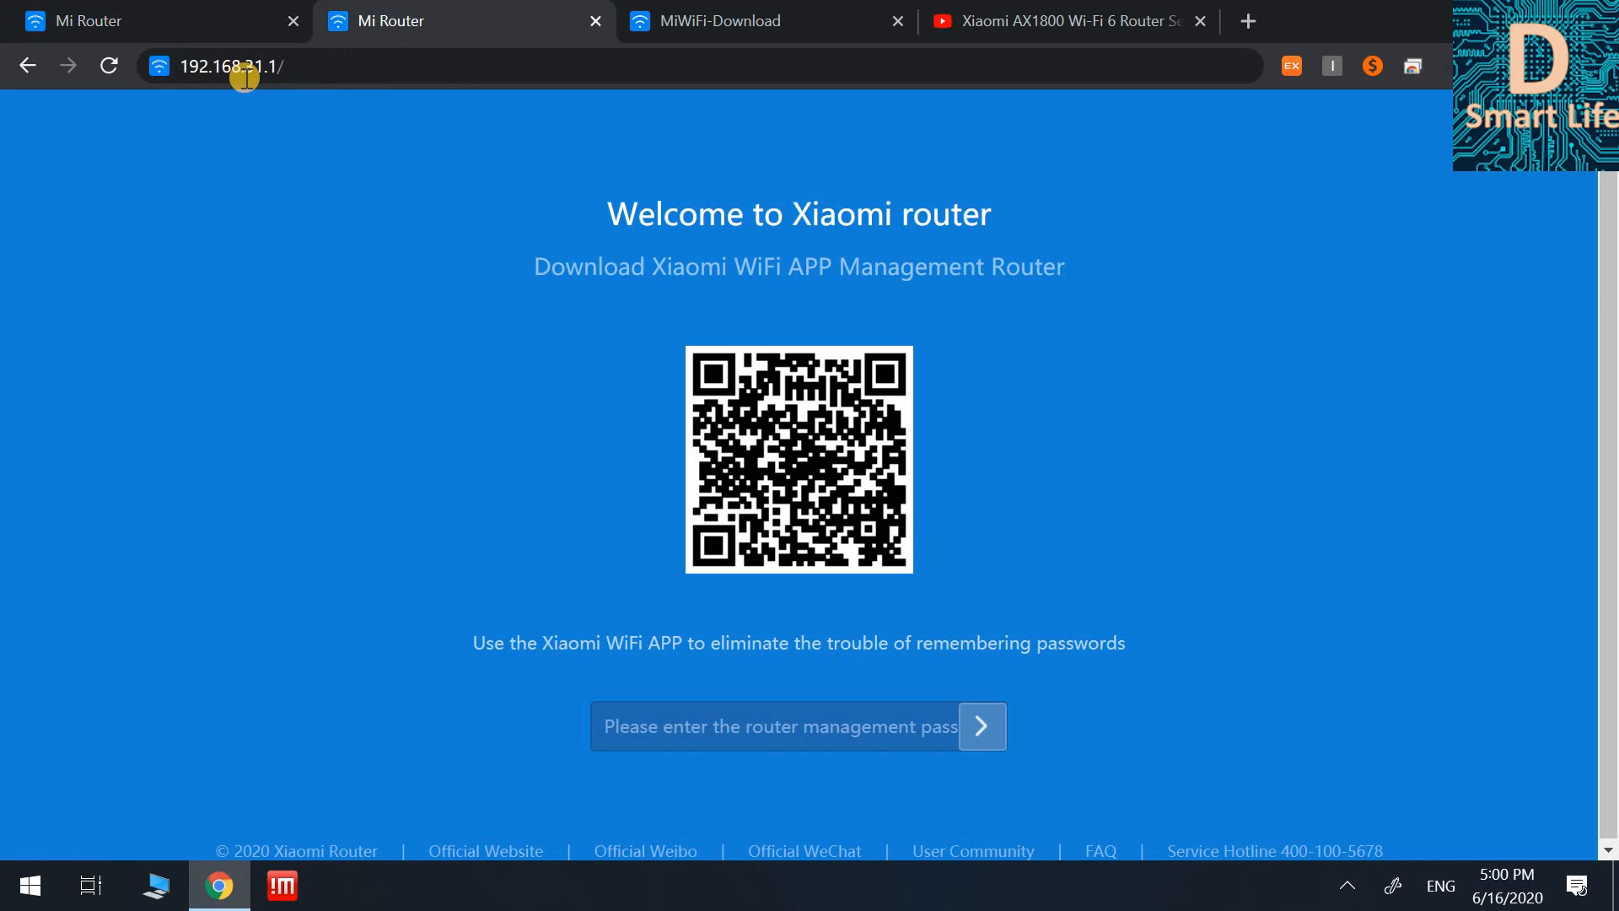
left_click(232, 66)
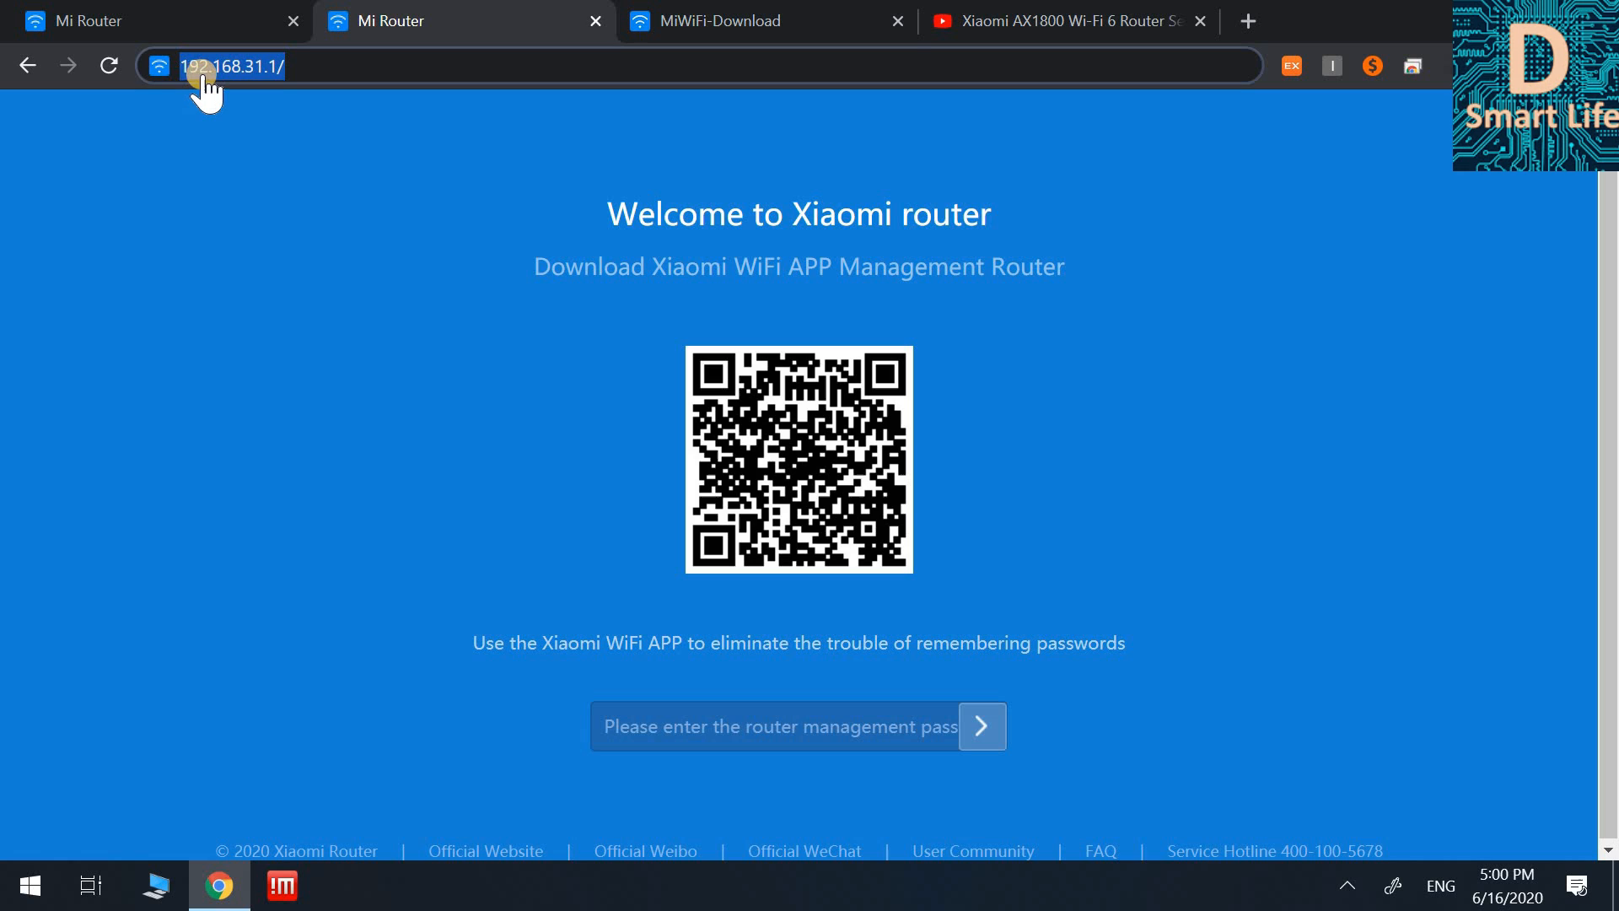
mouse_move(287, 82)
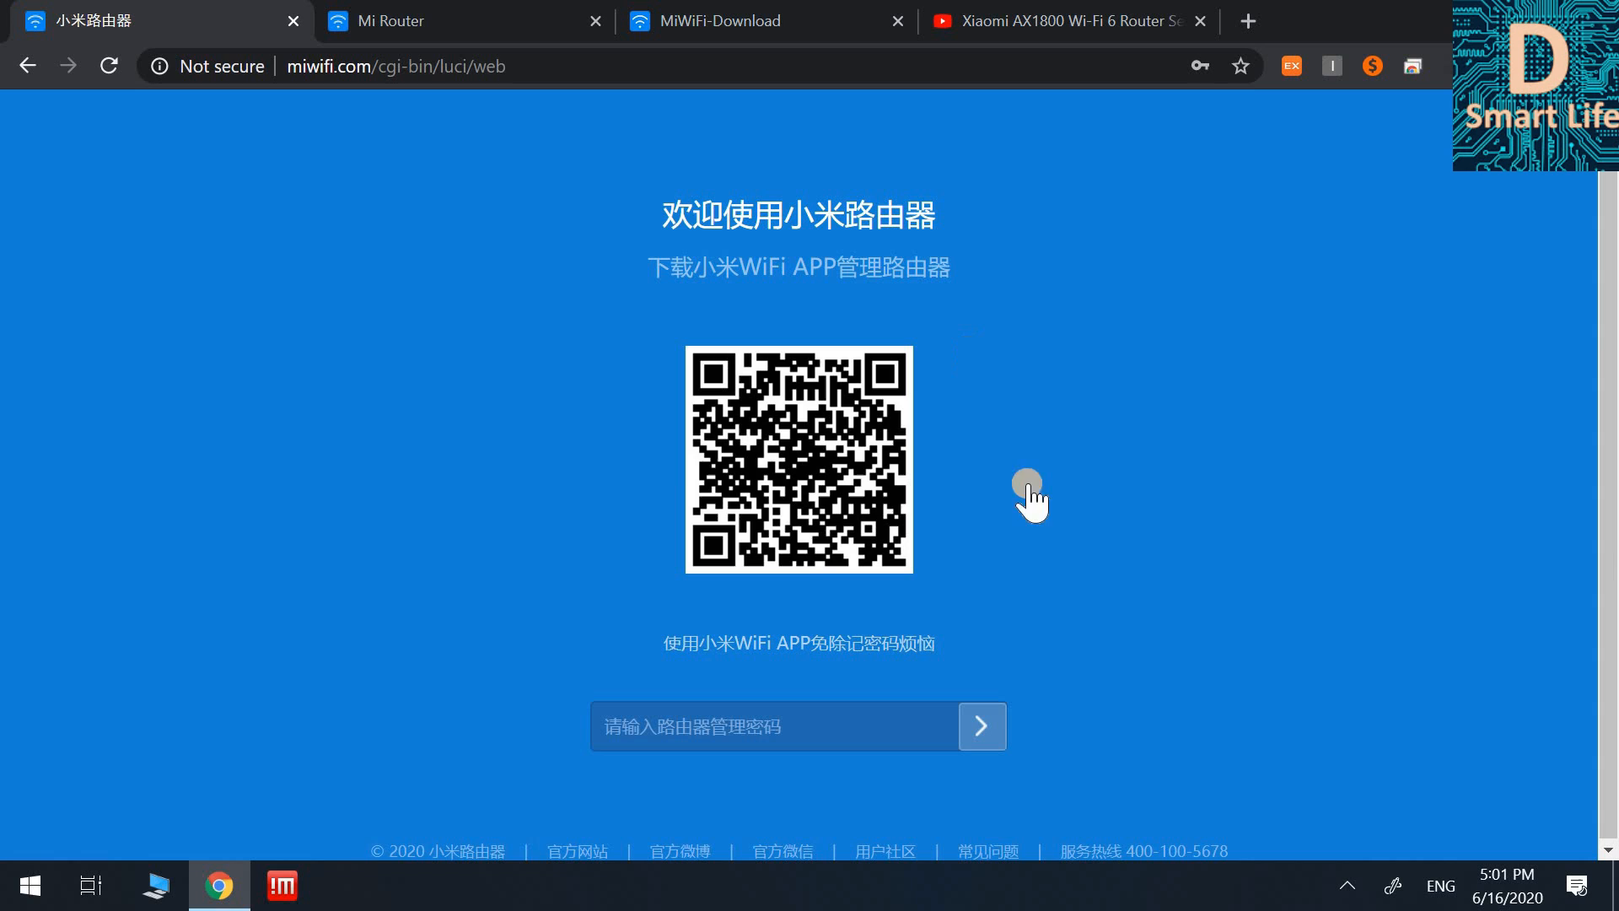
mouse_move(410, 318)
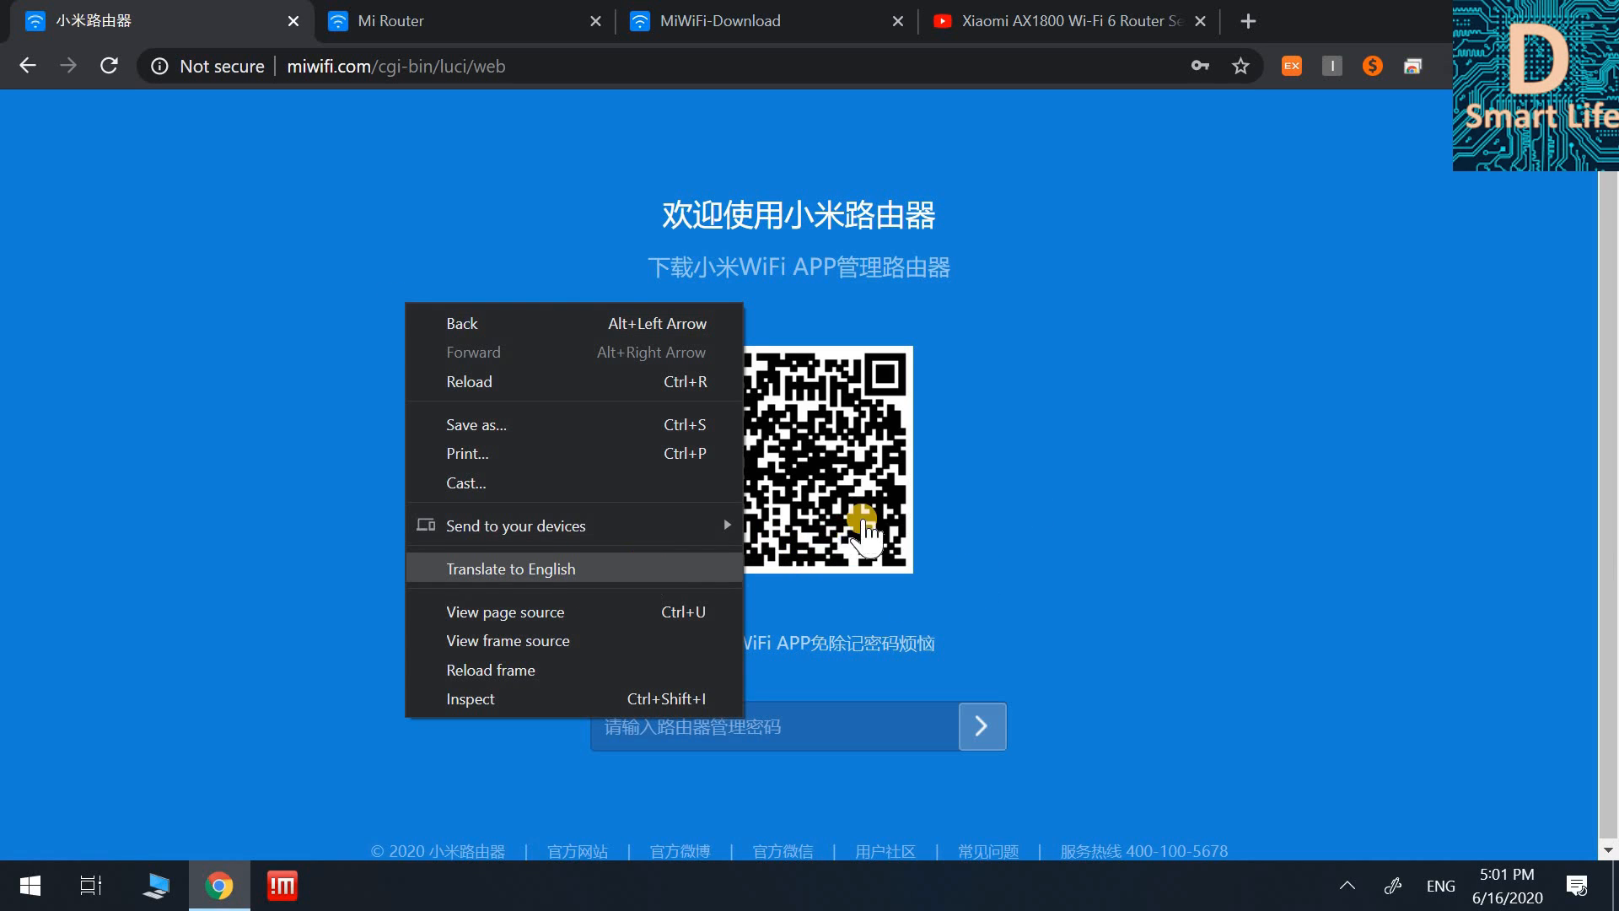
Translate the login page to English and sign in with the saved management password
left_click(511, 568)
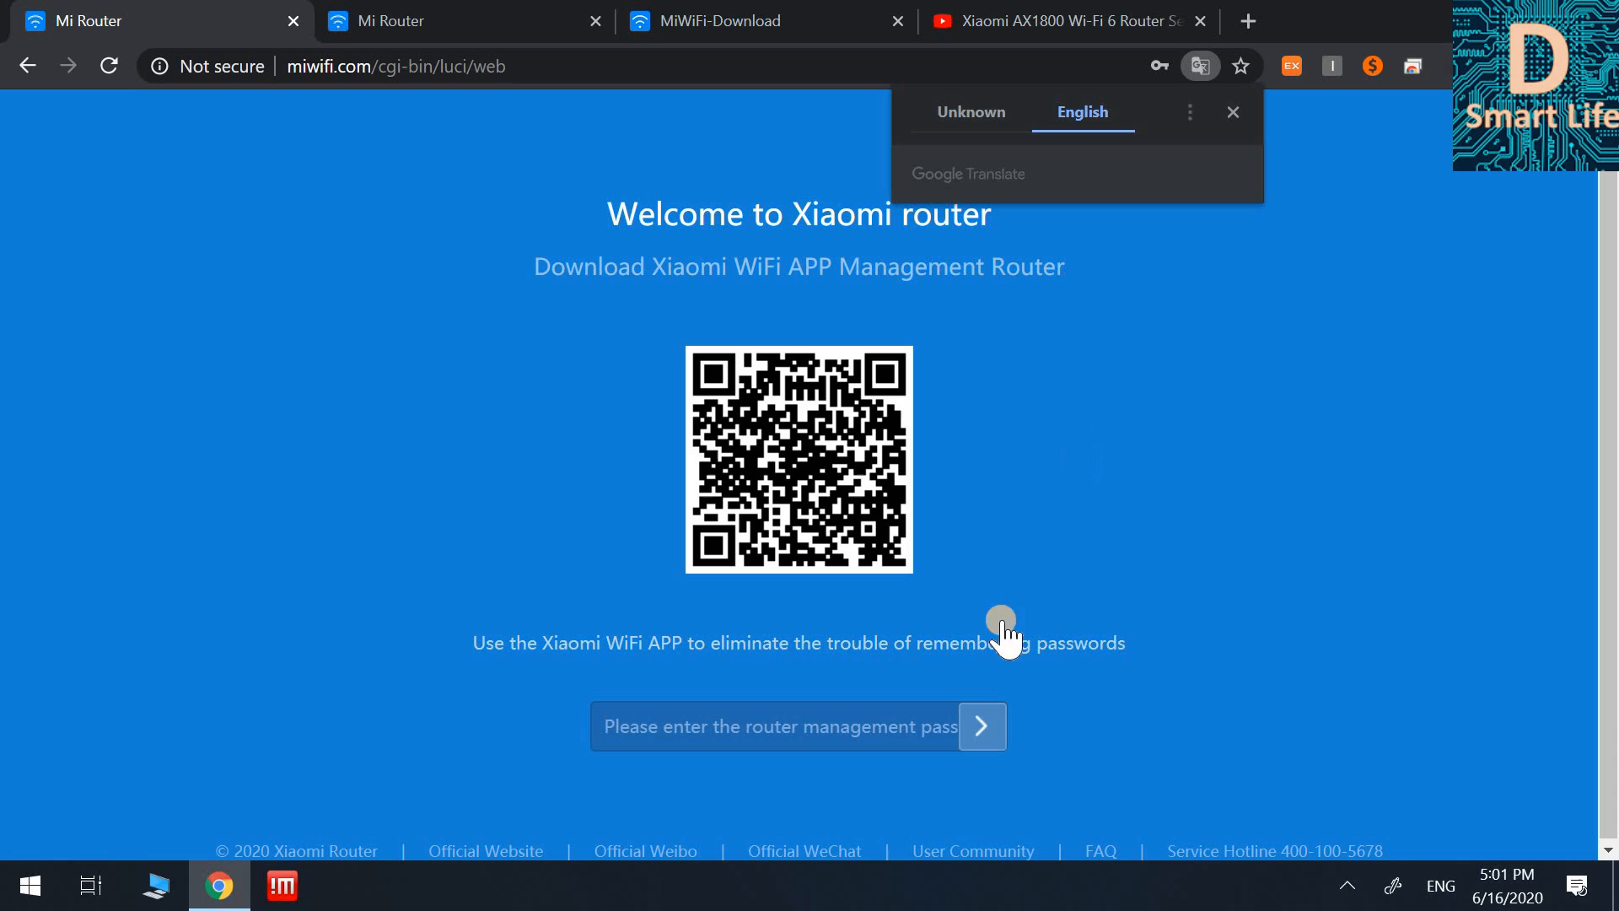
left_click(779, 726)
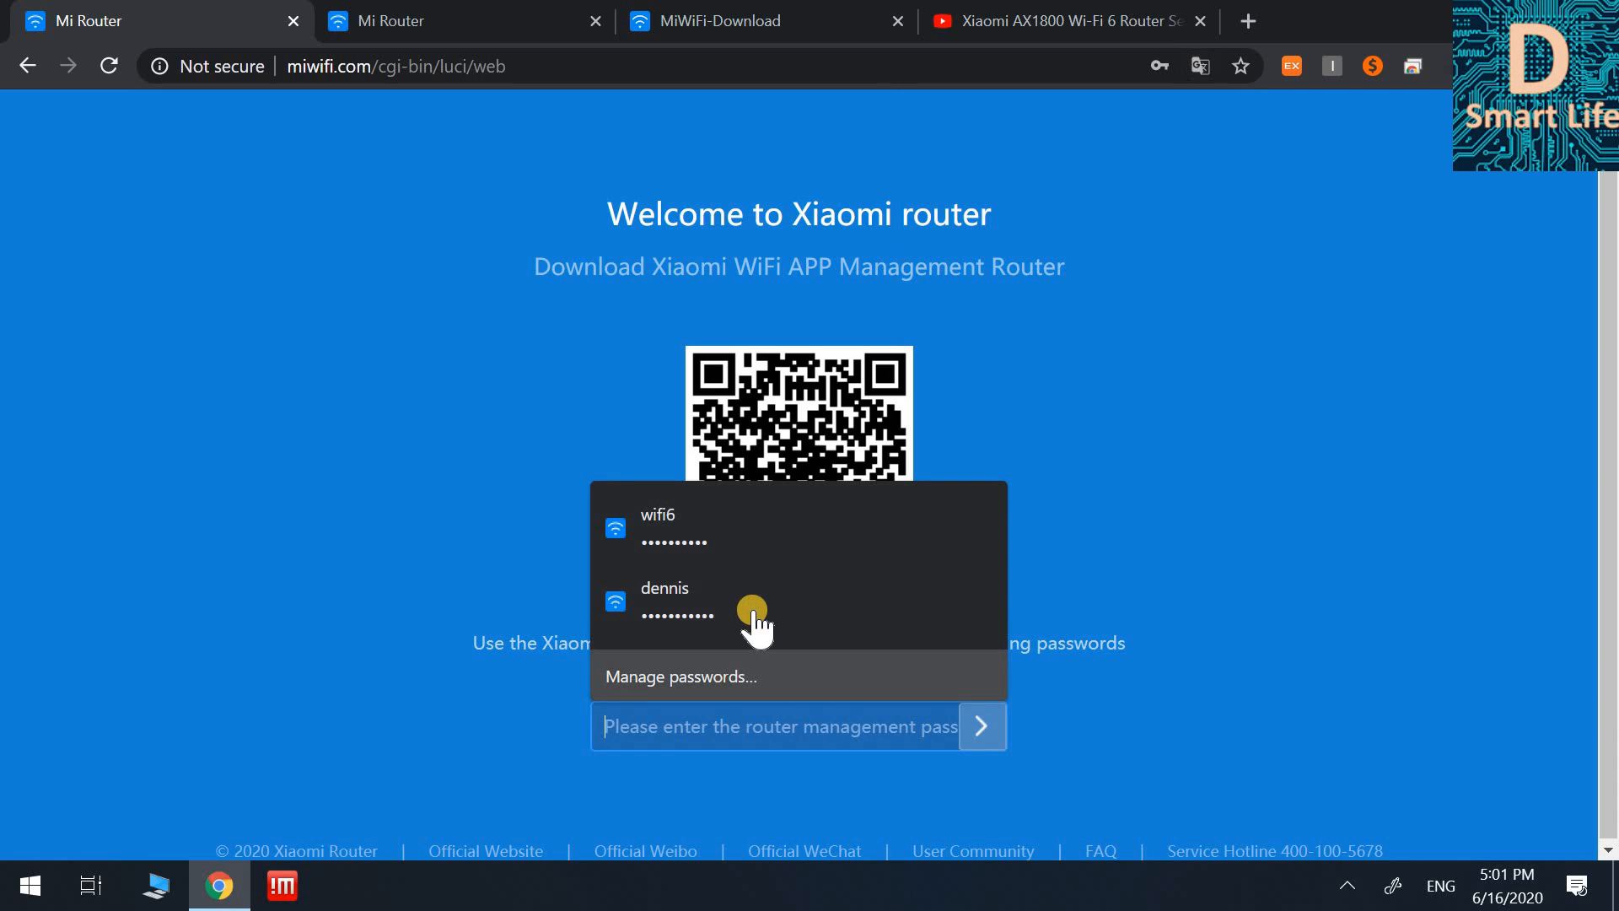
left_click(665, 602)
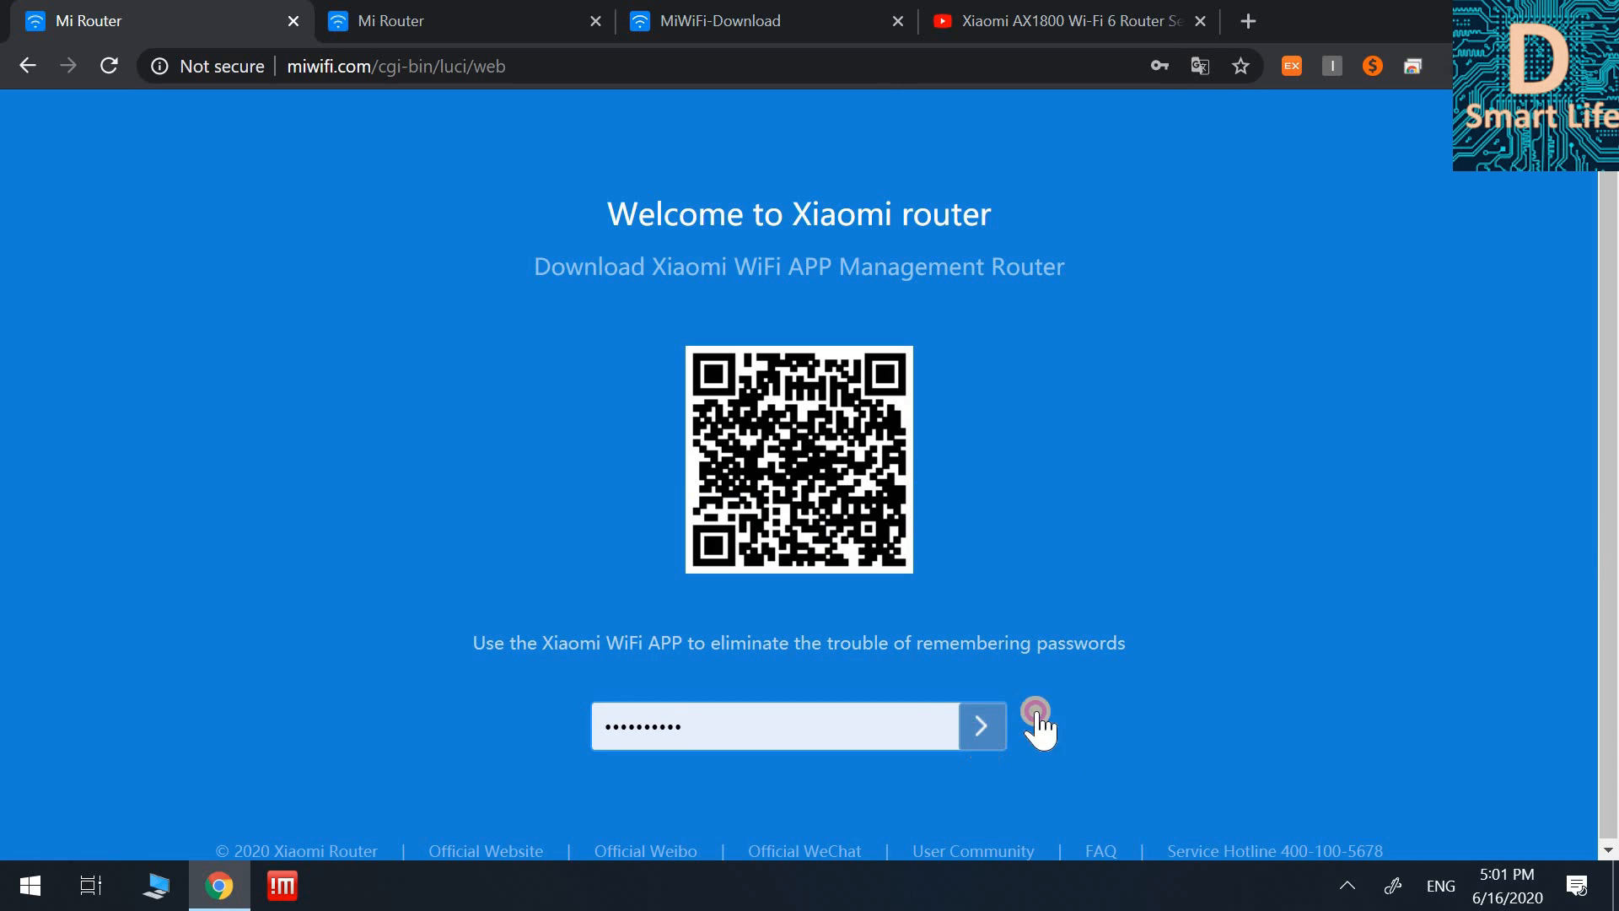
left_click(980, 725)
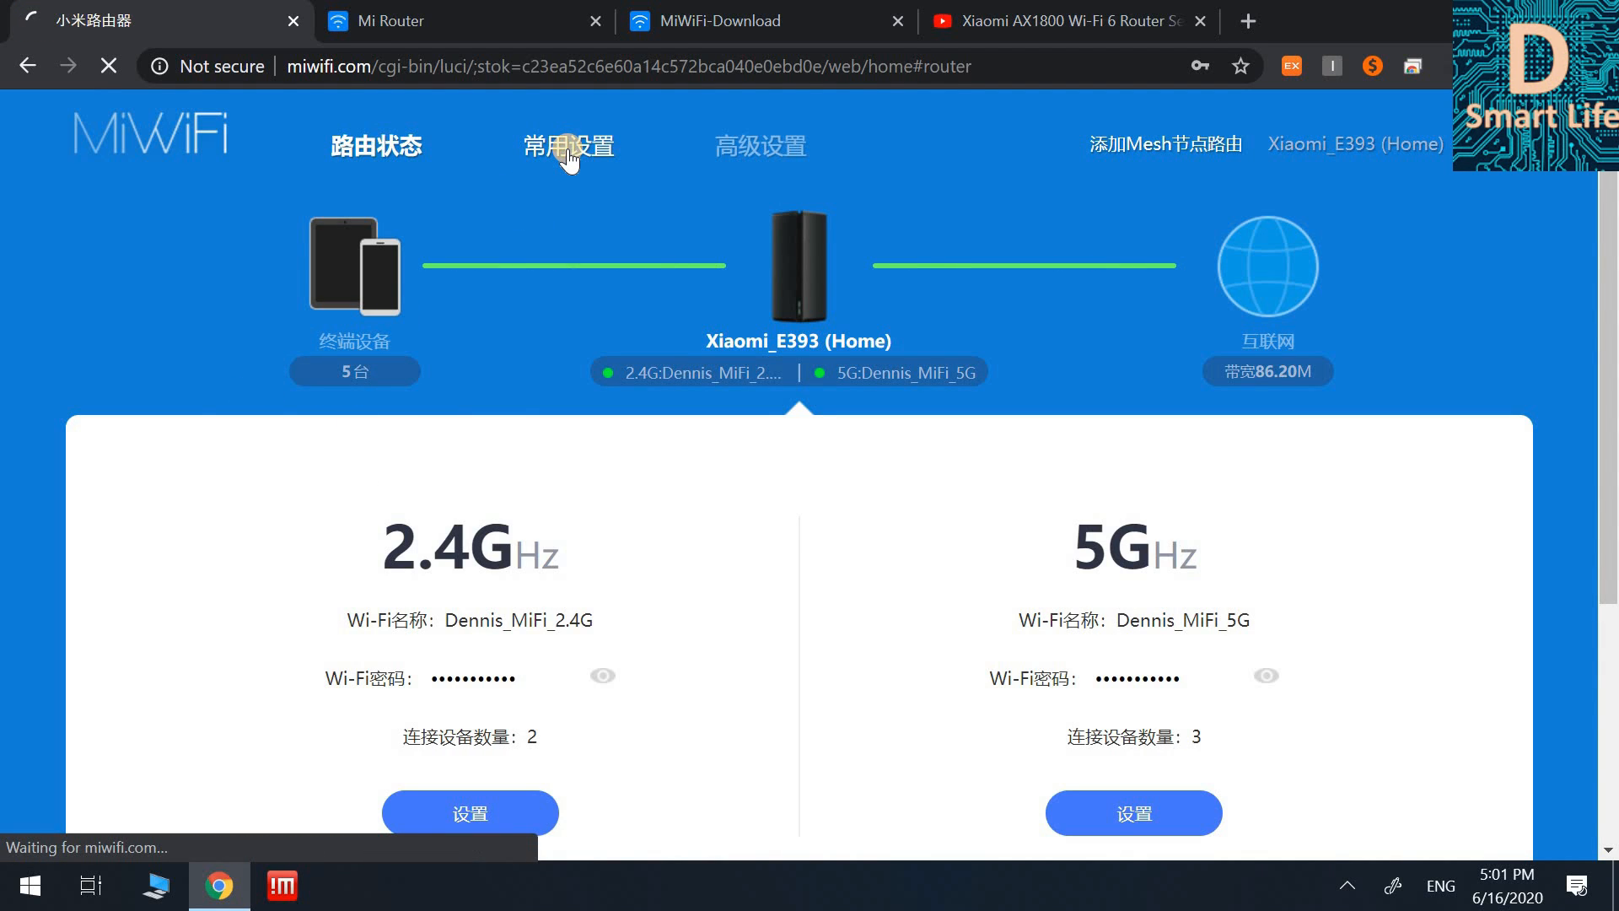
Go to Common settings > System status in English and open Manual upgrade
left_click(569, 144)
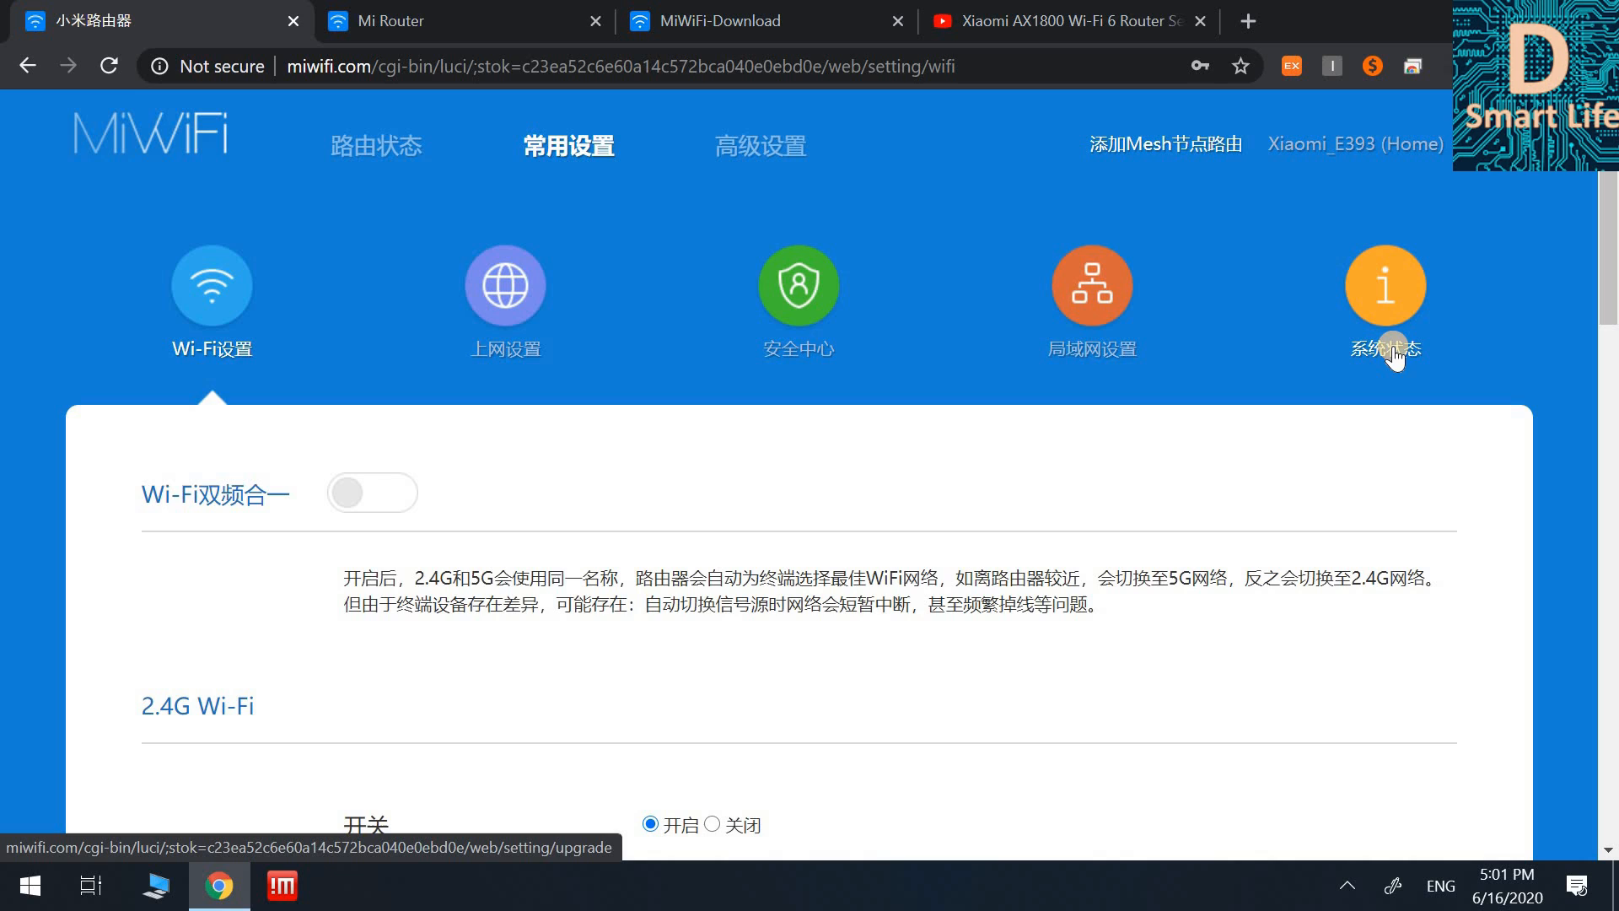
left_click(1385, 286)
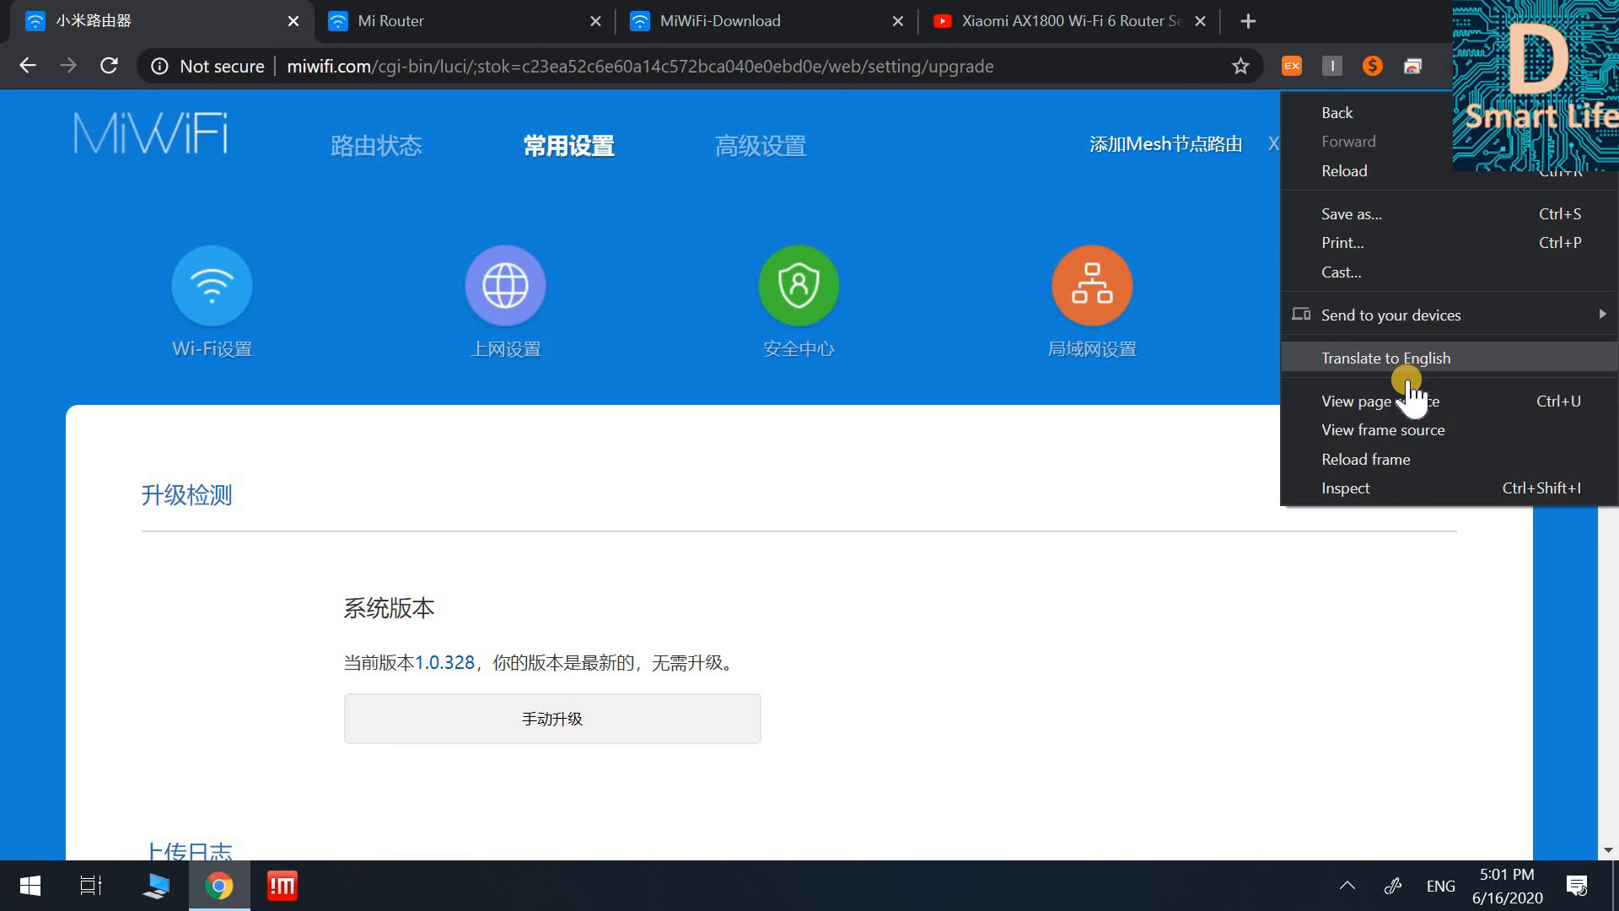
left_click(1388, 357)
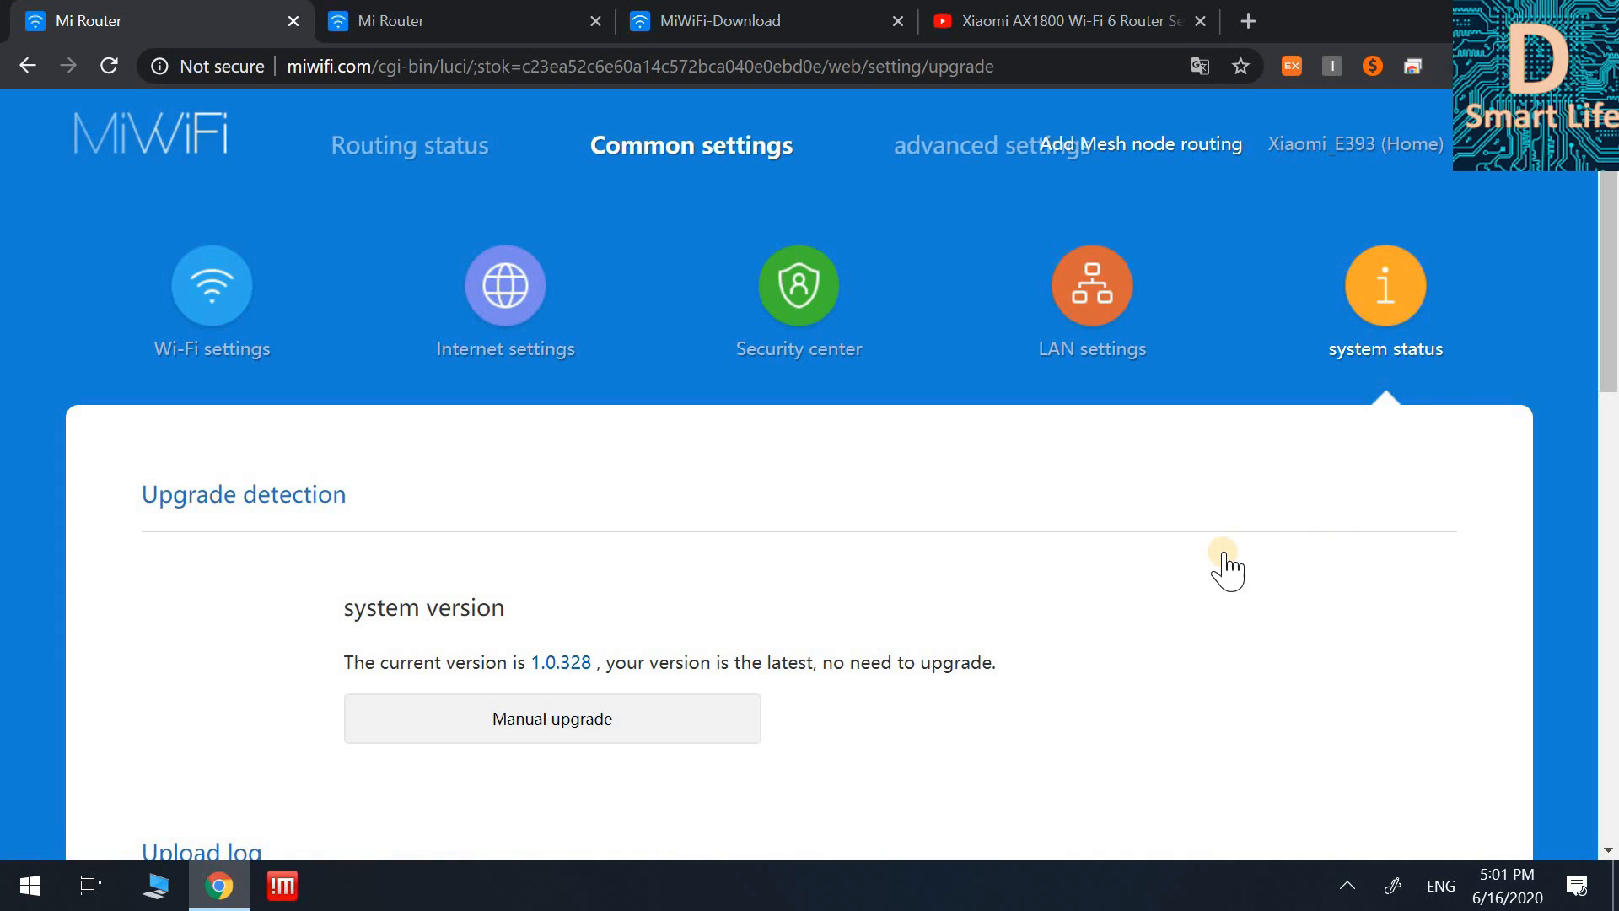
scroll("down", 3)
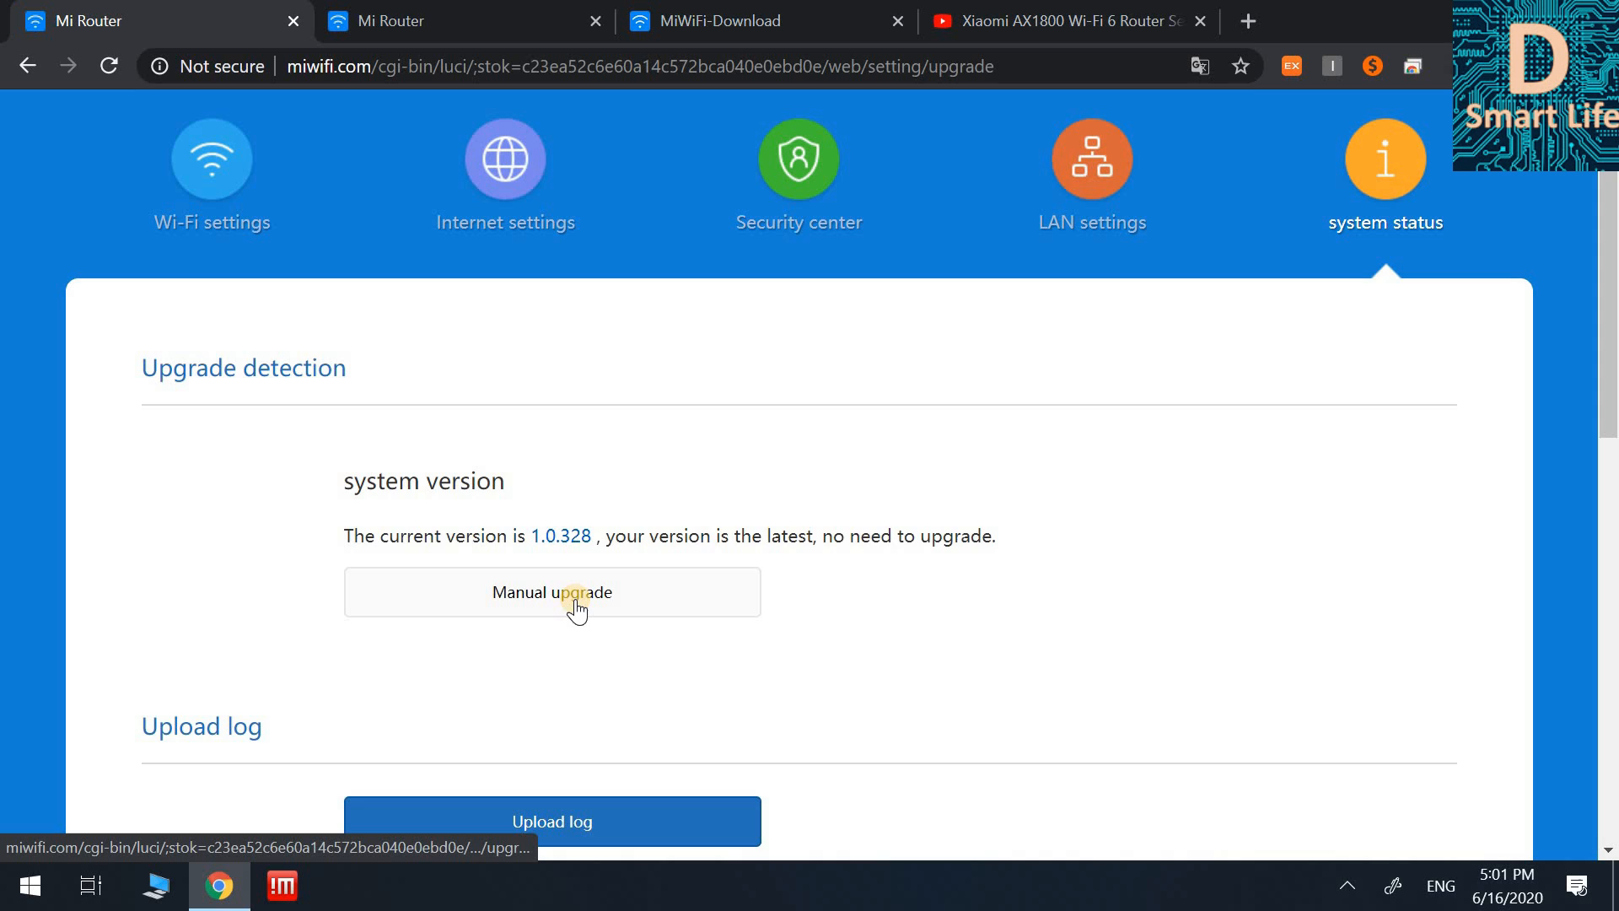
scroll("up", 3)
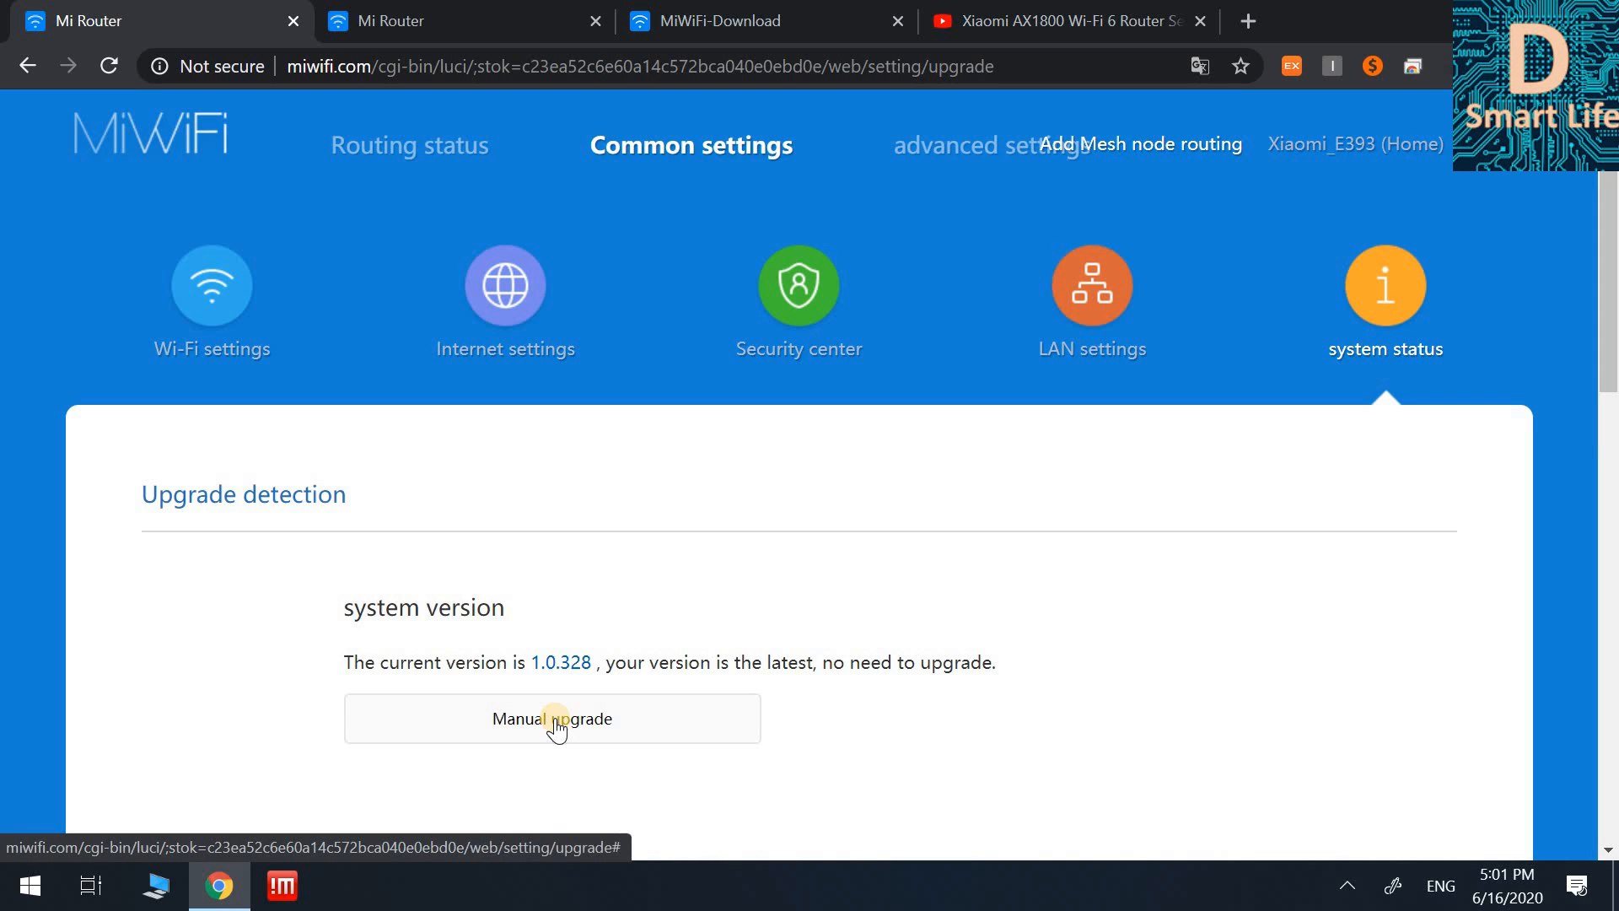
left_click(551, 718)
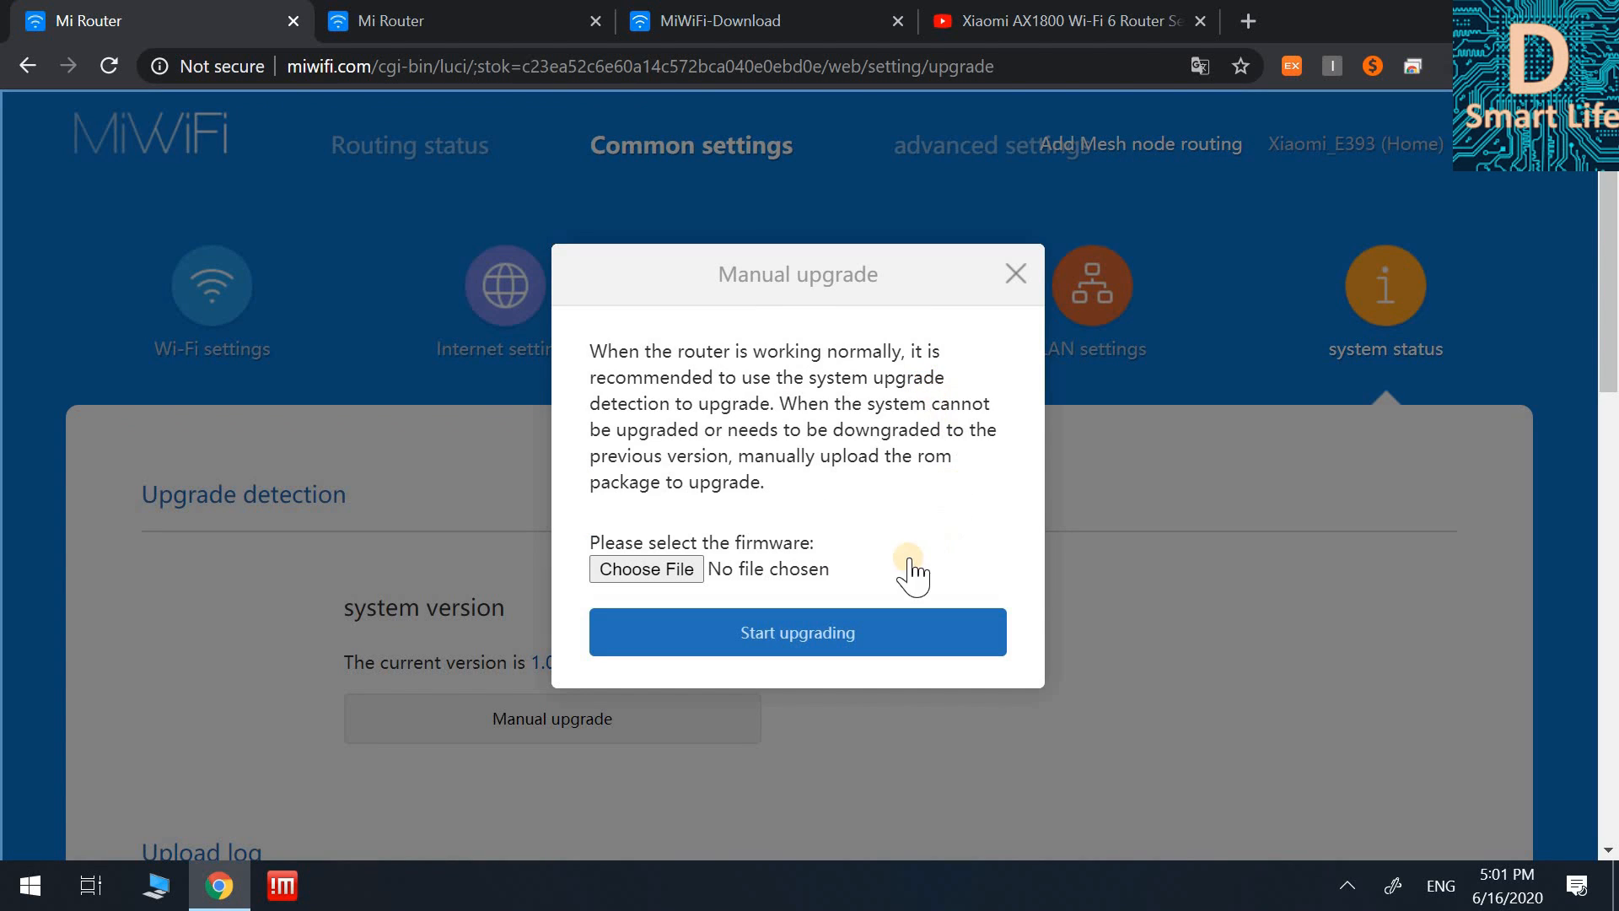
mouse_move(732, 586)
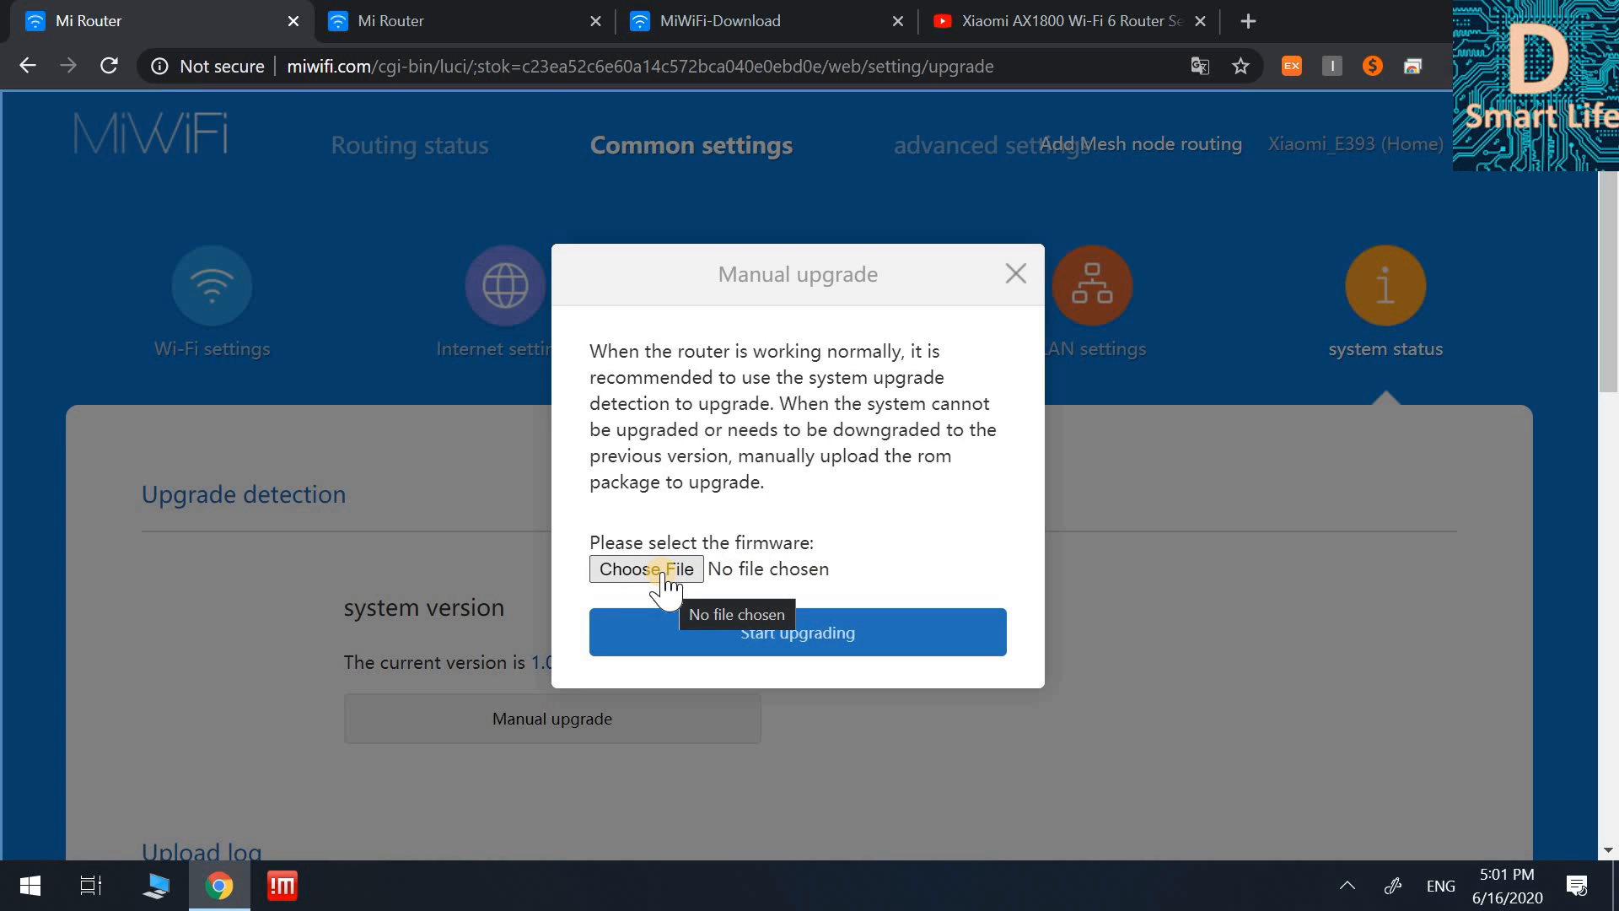
Upload miwifi_rm1800_all_65ab2_1.0.328.bin and start upgrading the router firmware
left_click(645, 569)
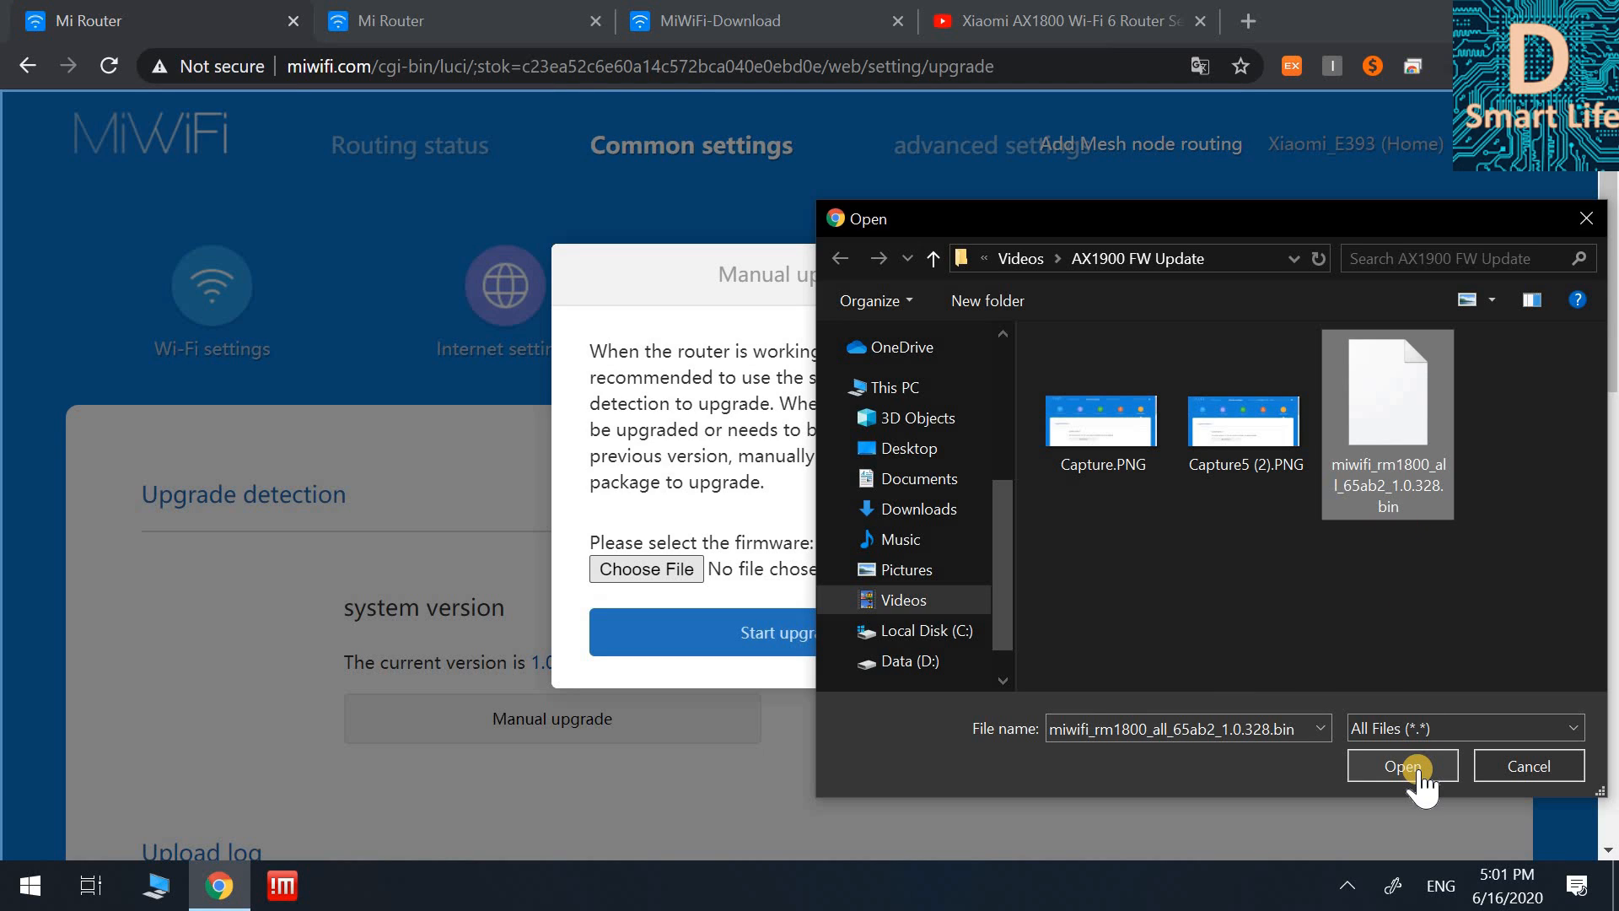
left_click(1401, 765)
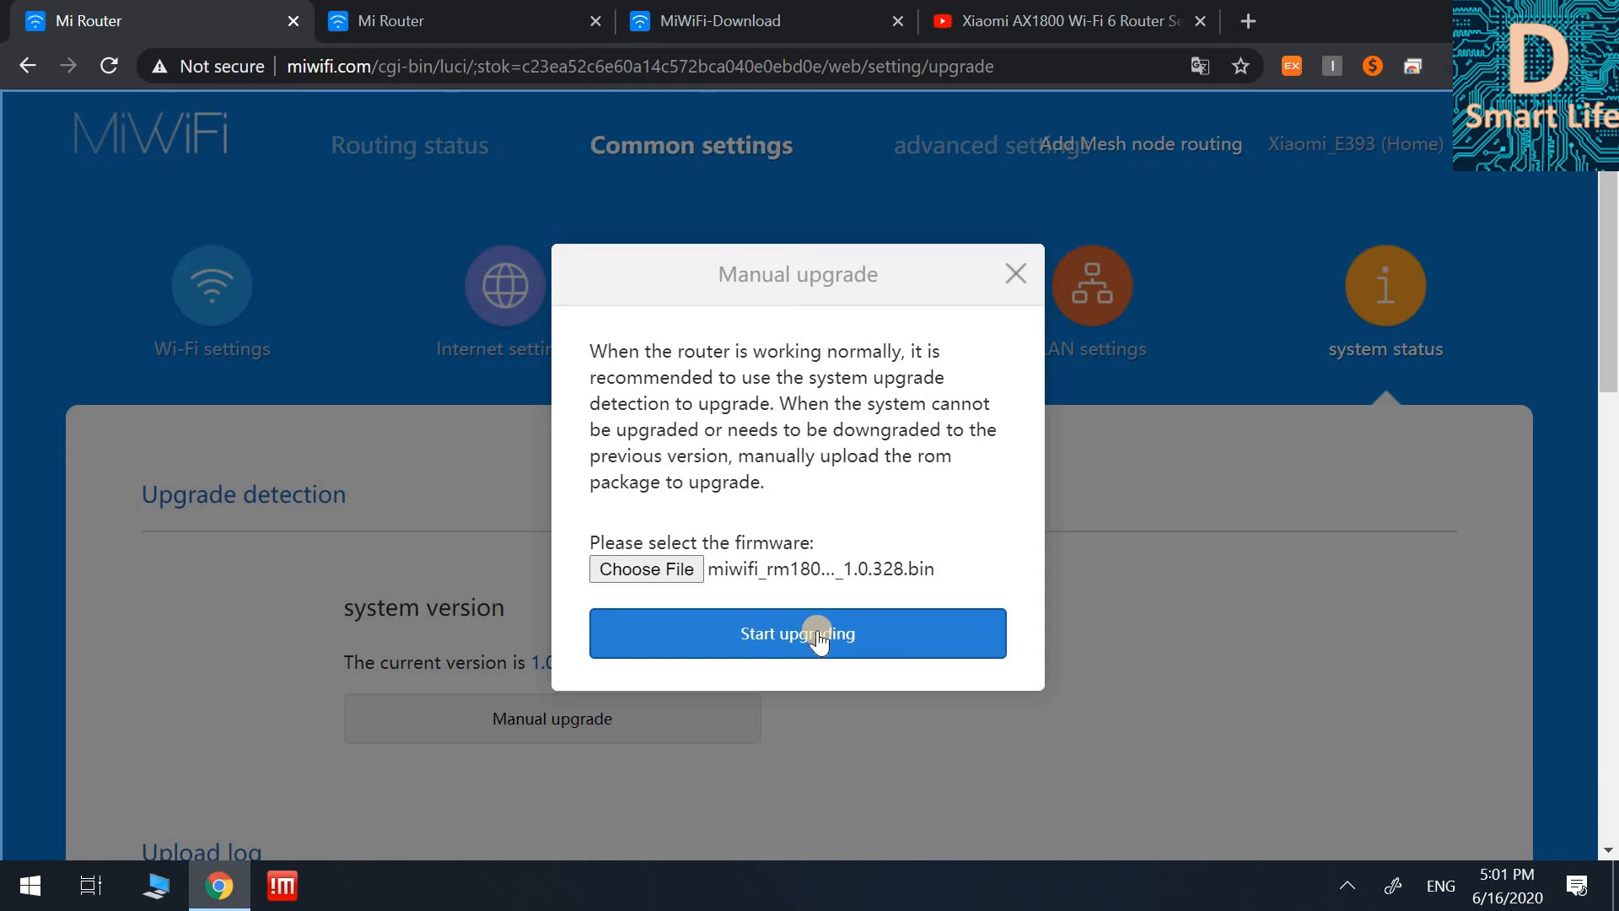
left_click(796, 633)
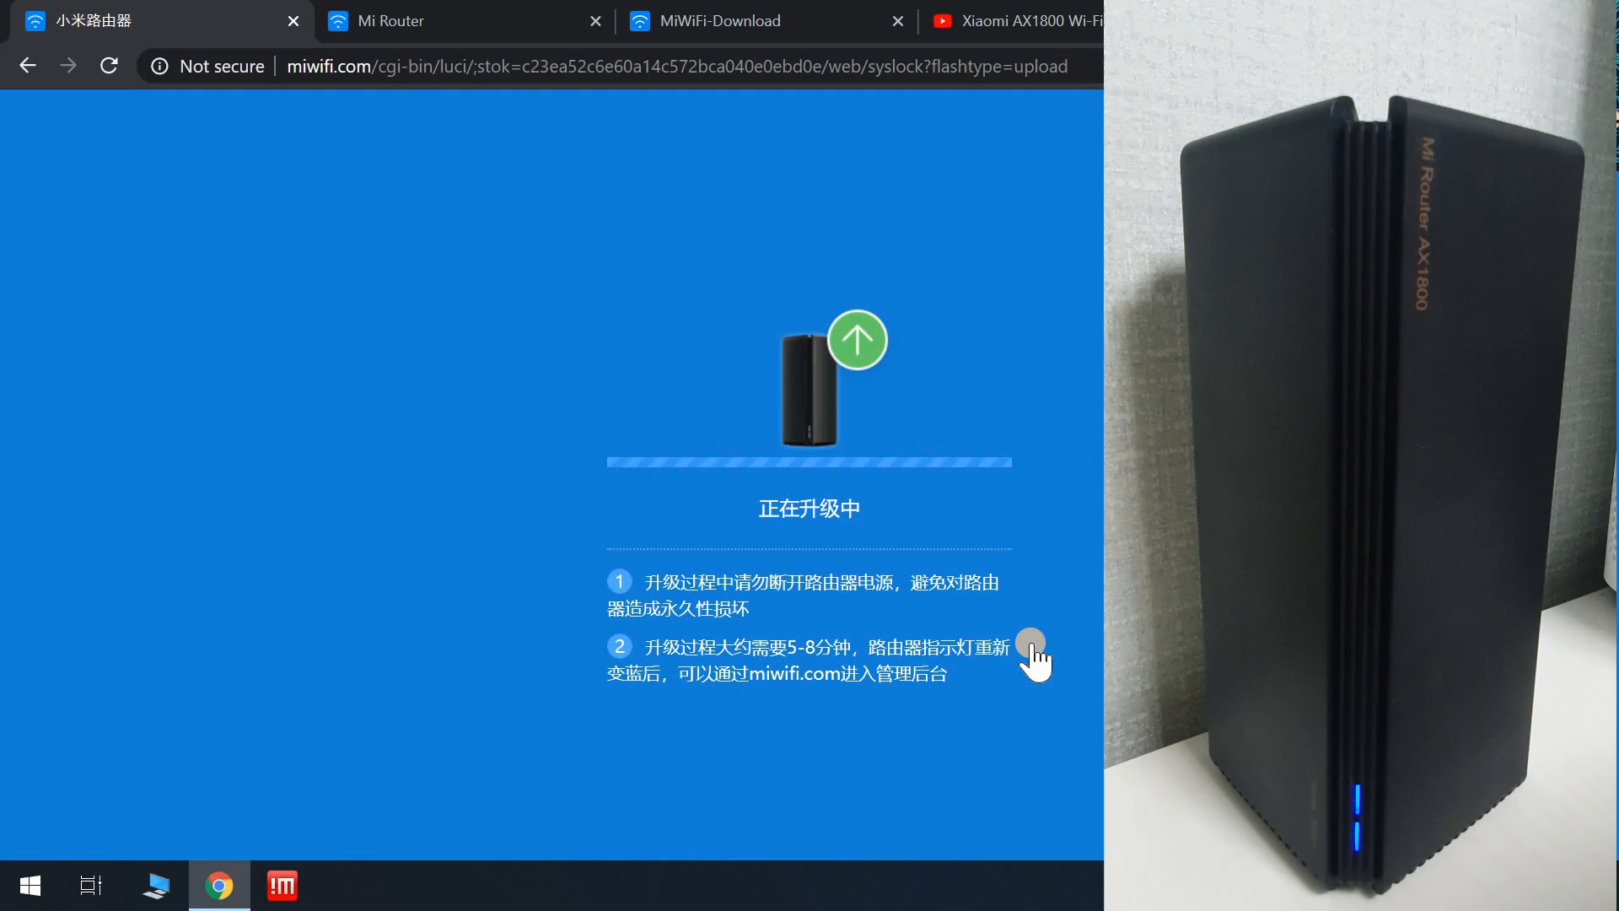
mouse_move(924, 645)
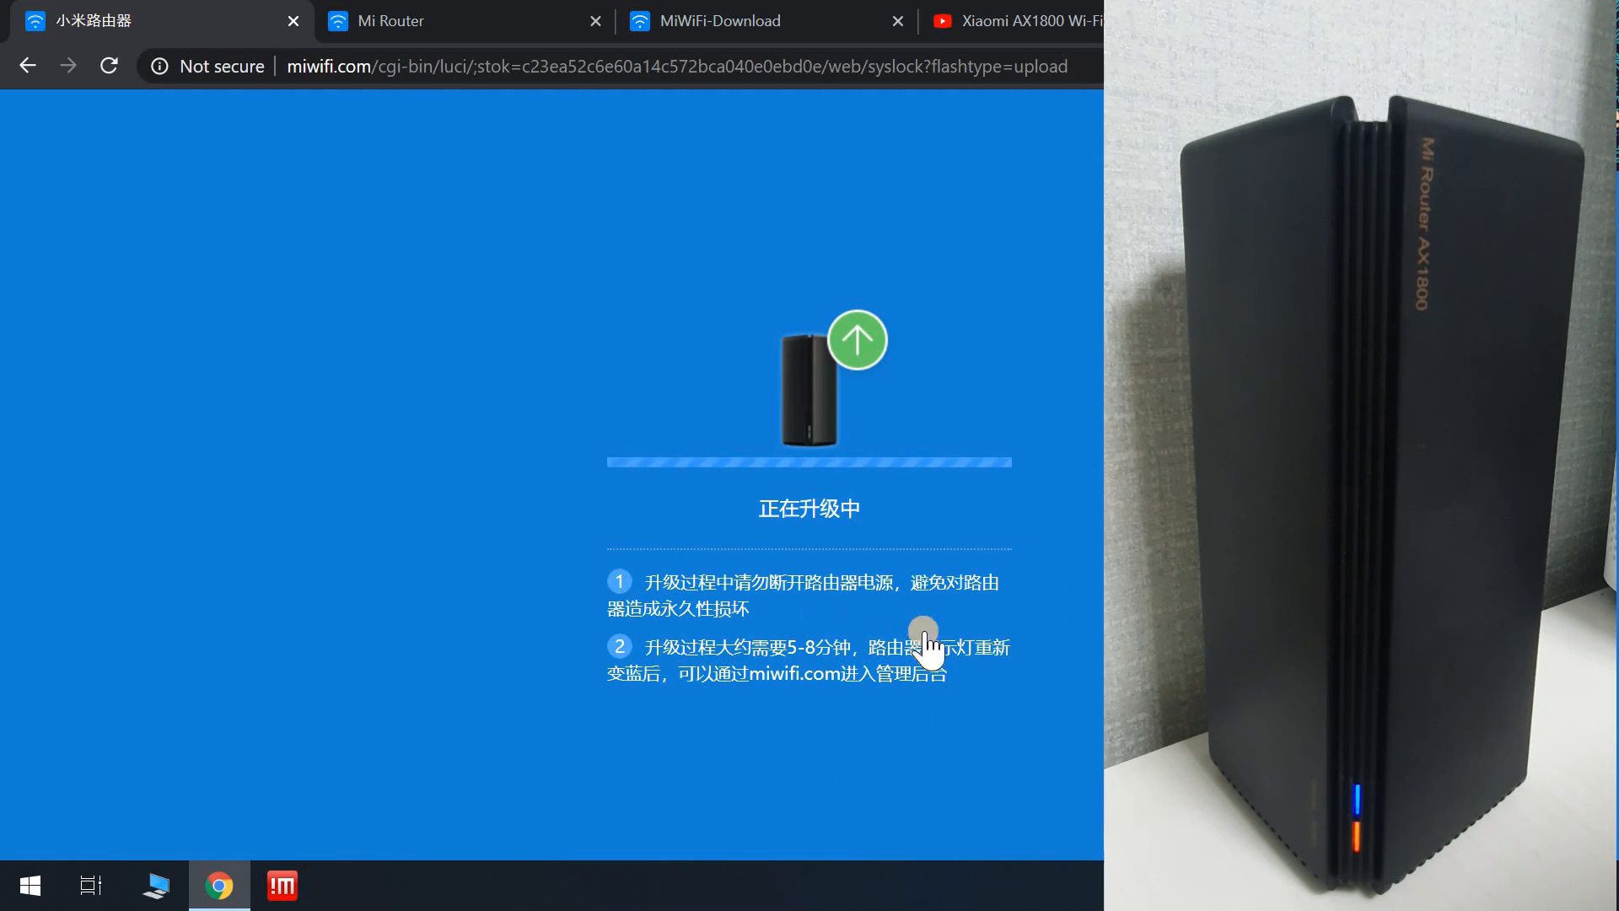
mouse_move(979, 690)
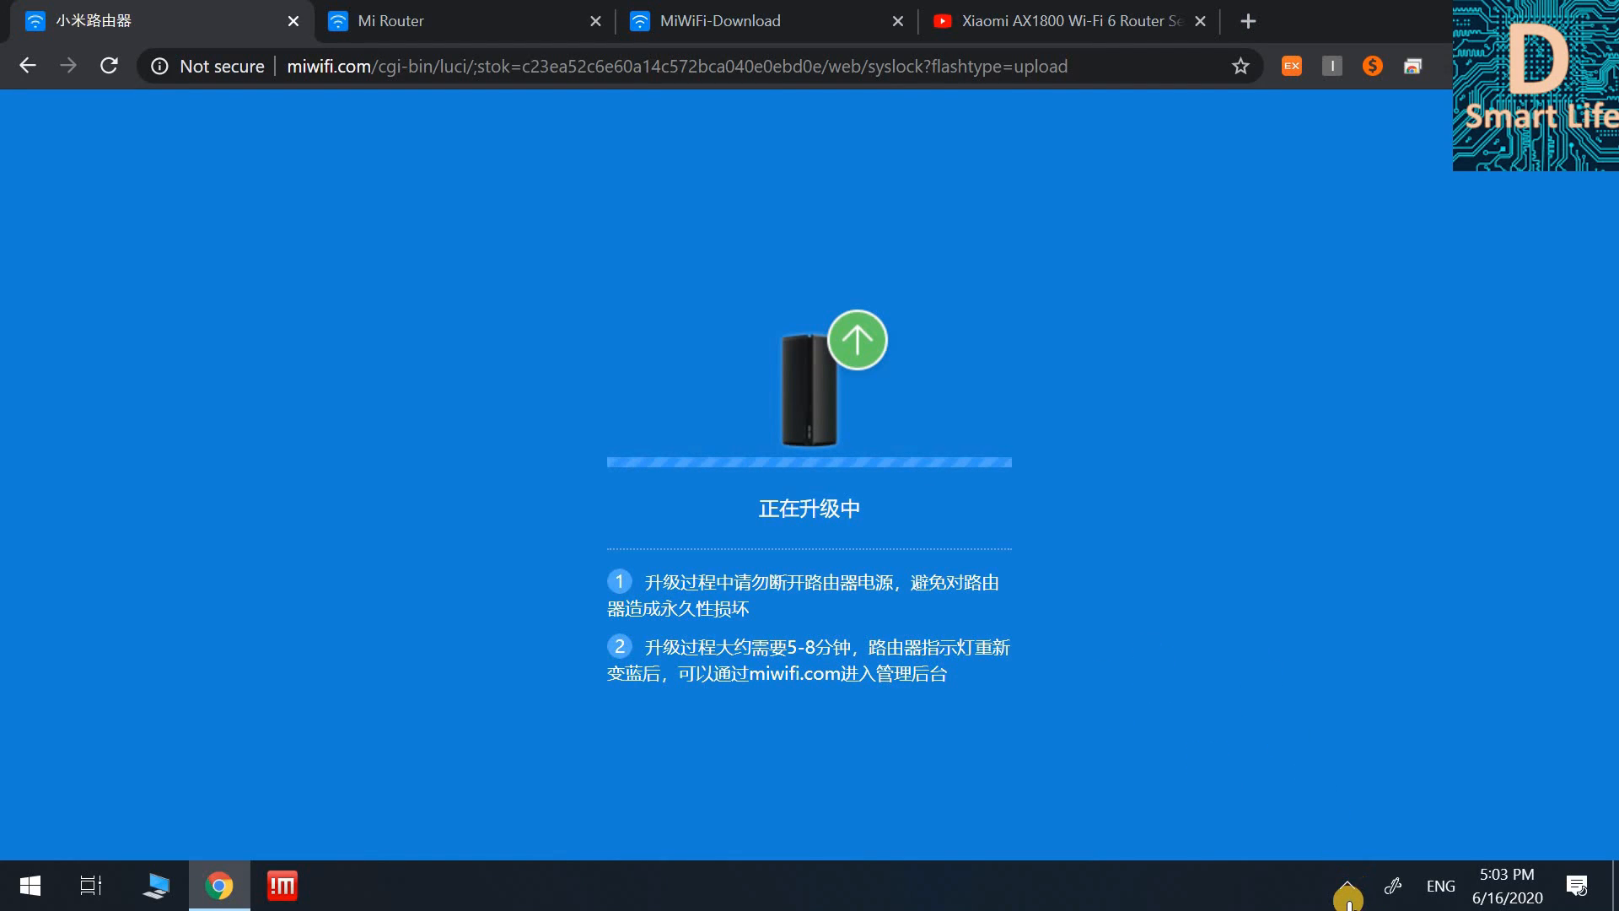
left_click(1346, 886)
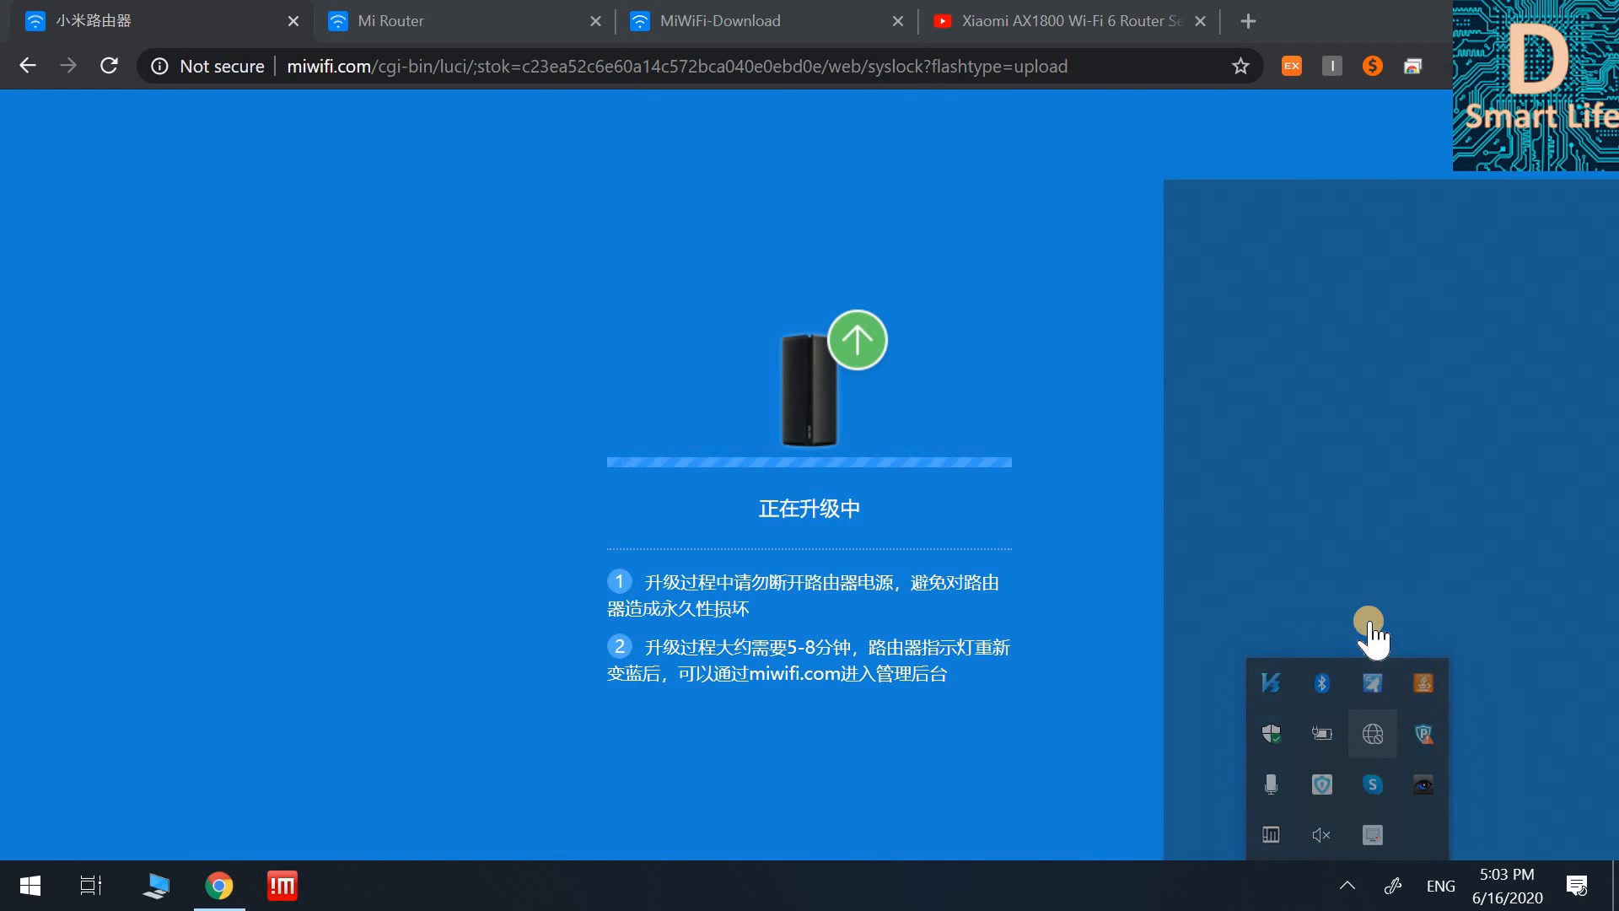
left_click(1372, 733)
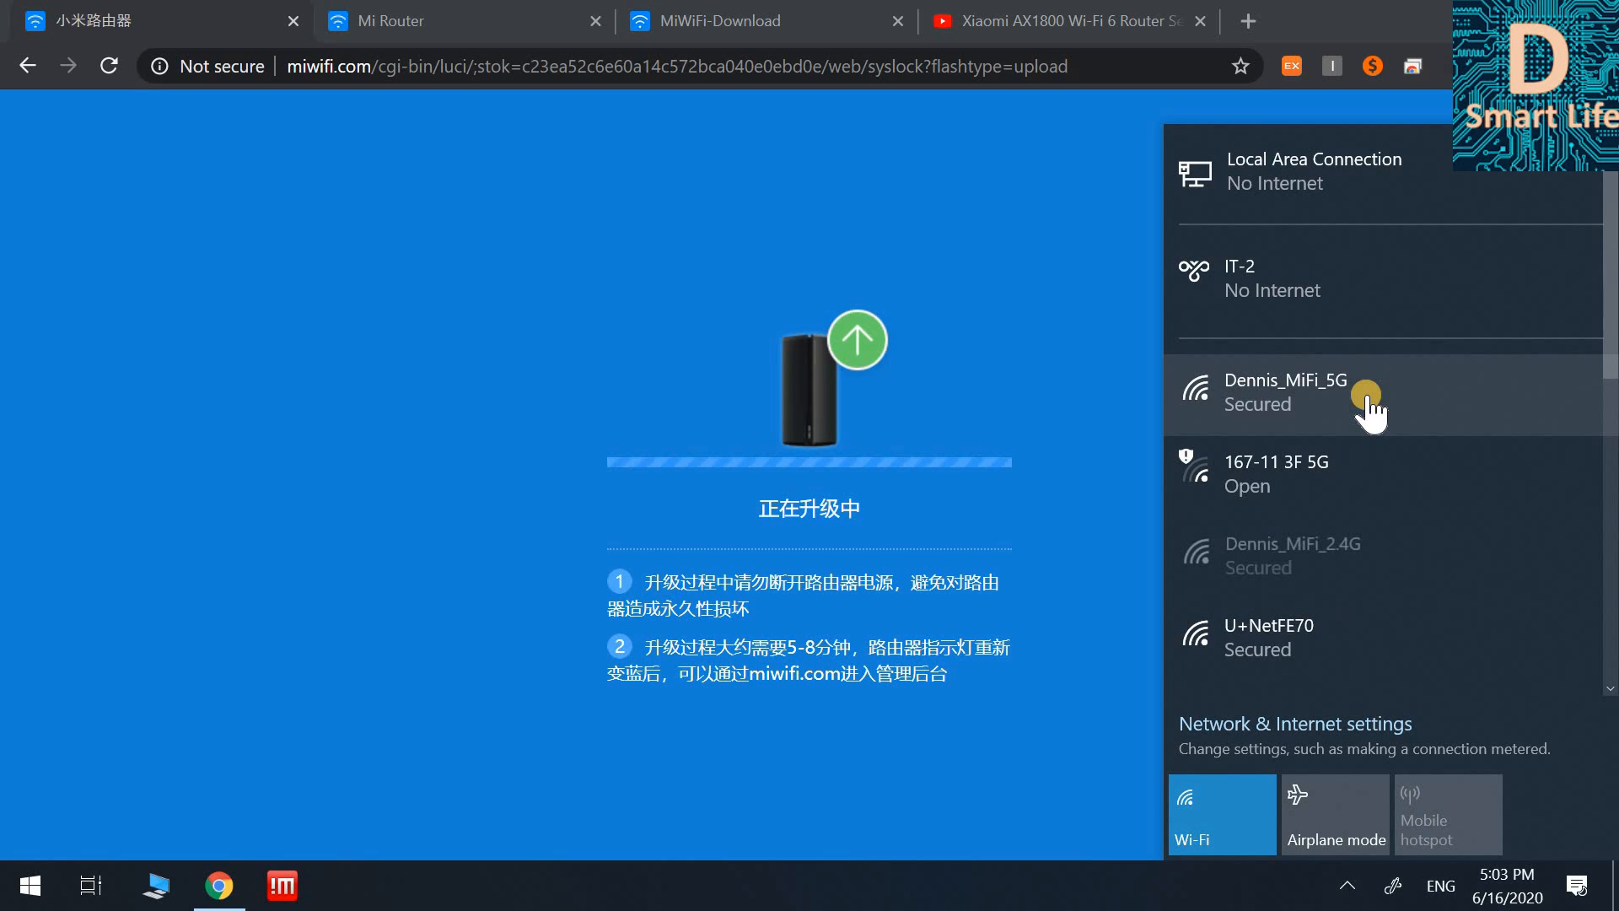
left_click(1285, 392)
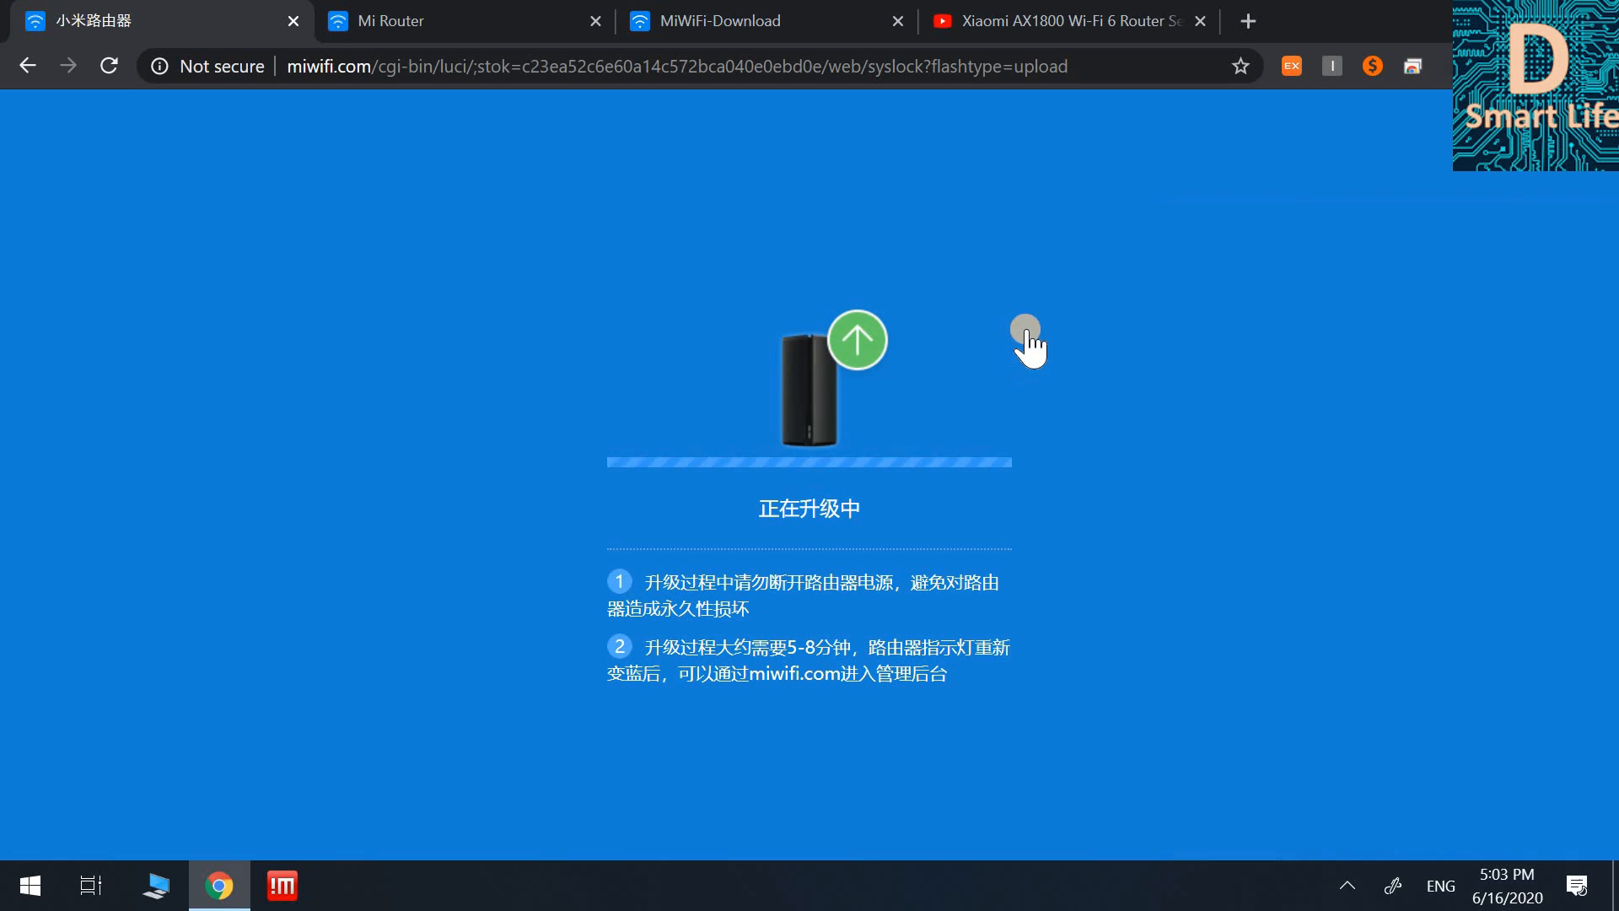
right_click(1025, 341)
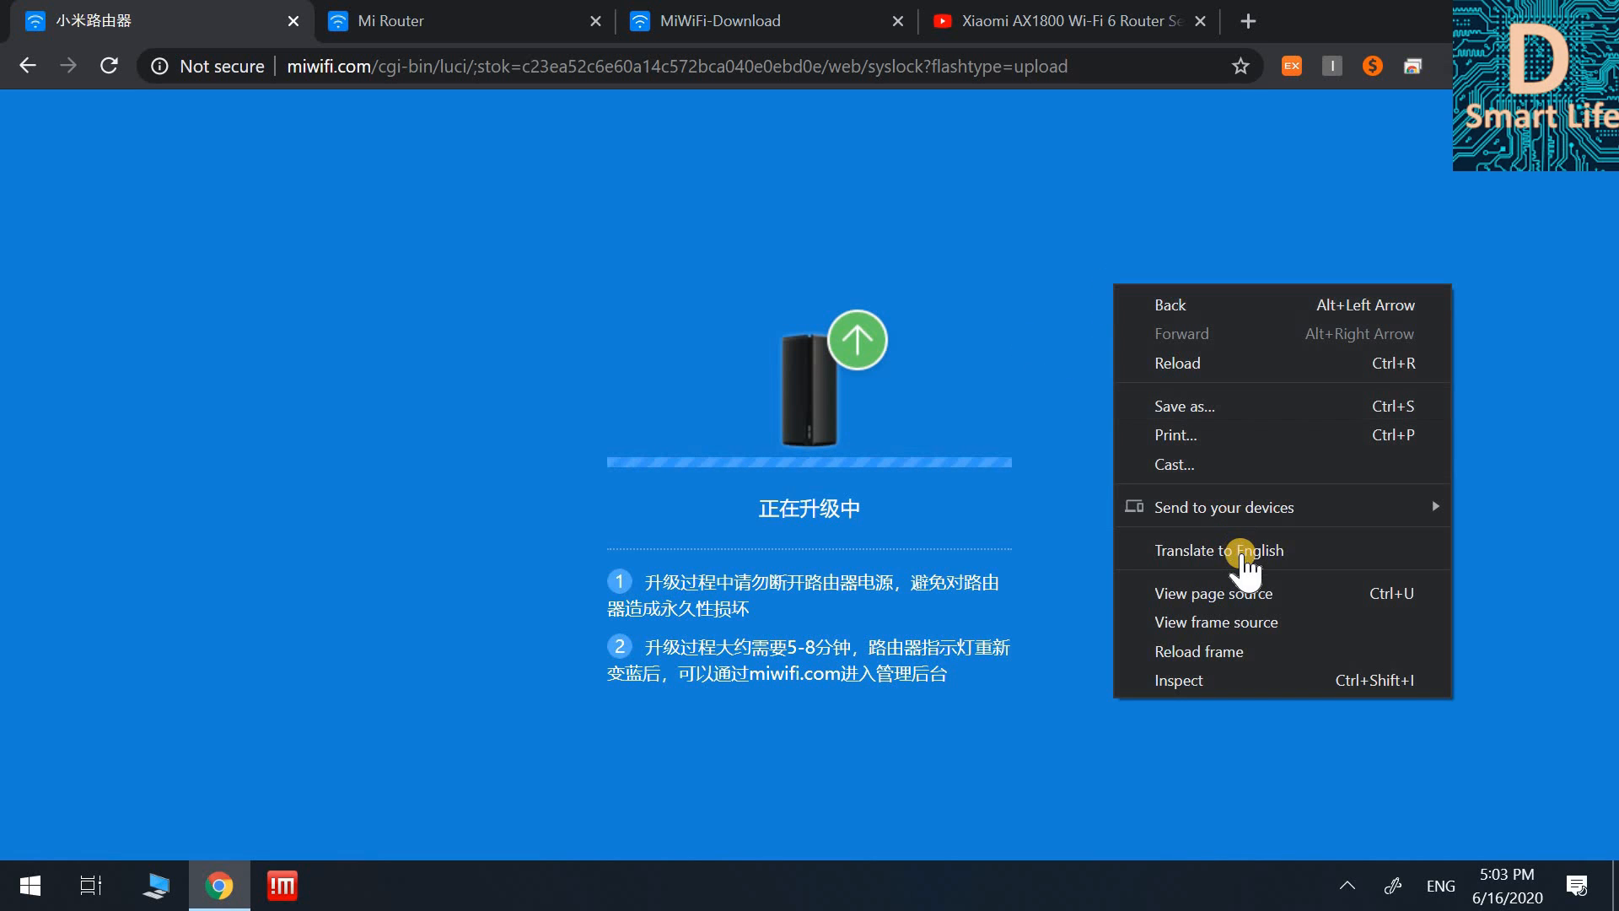
mouse_move(1245, 549)
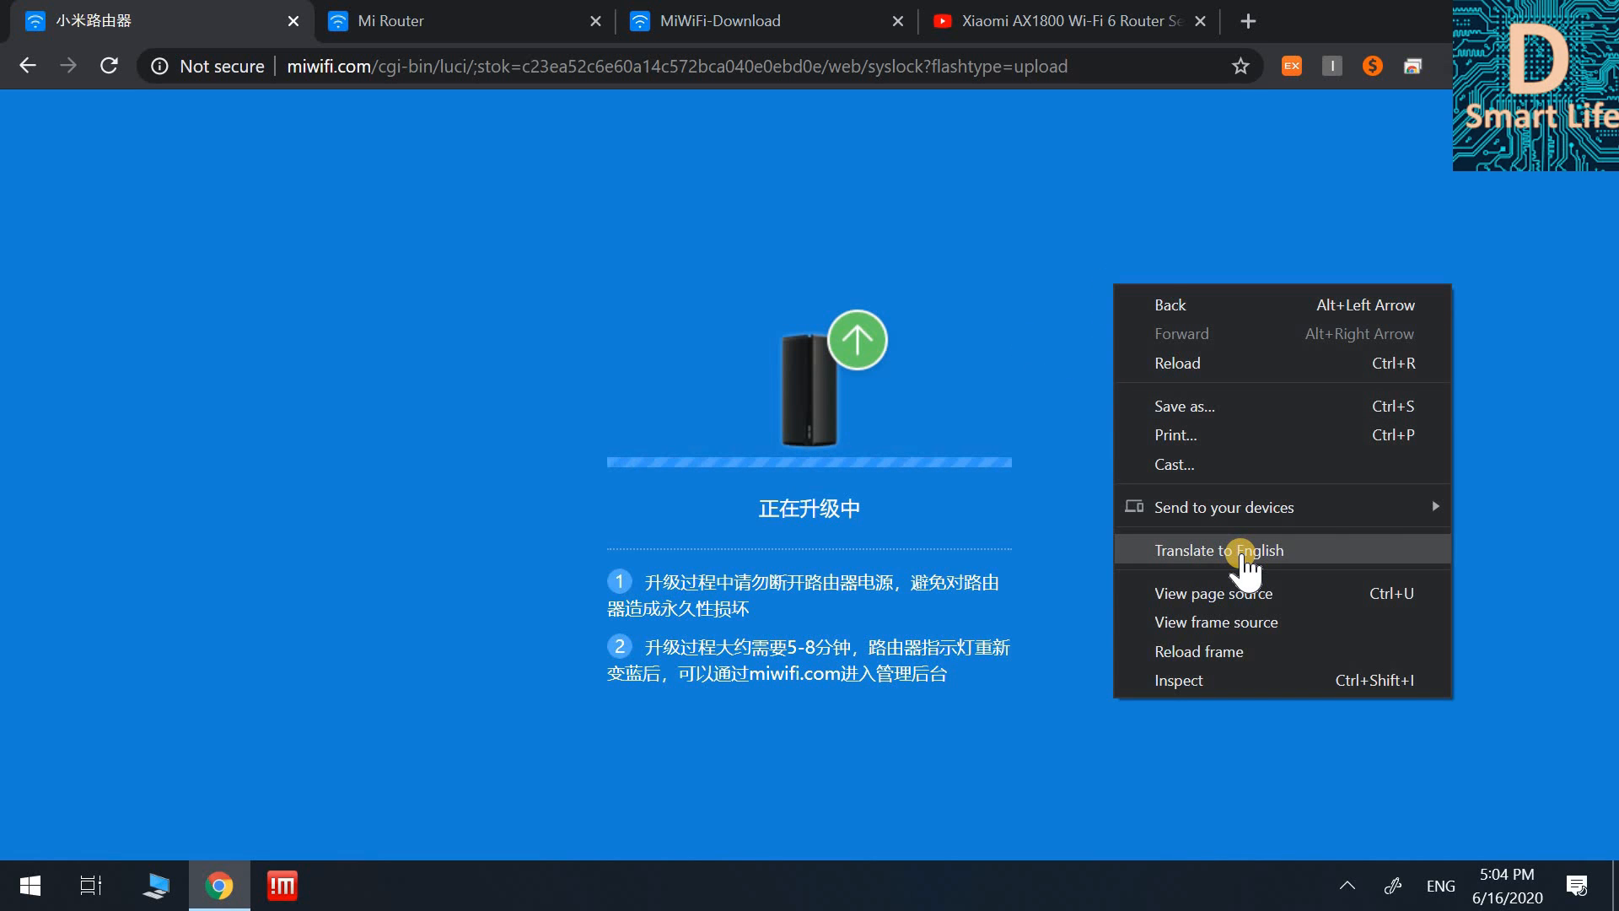
Translate the upgrading page to English and follow the link back to miwifi.com
left_click(731, 629)
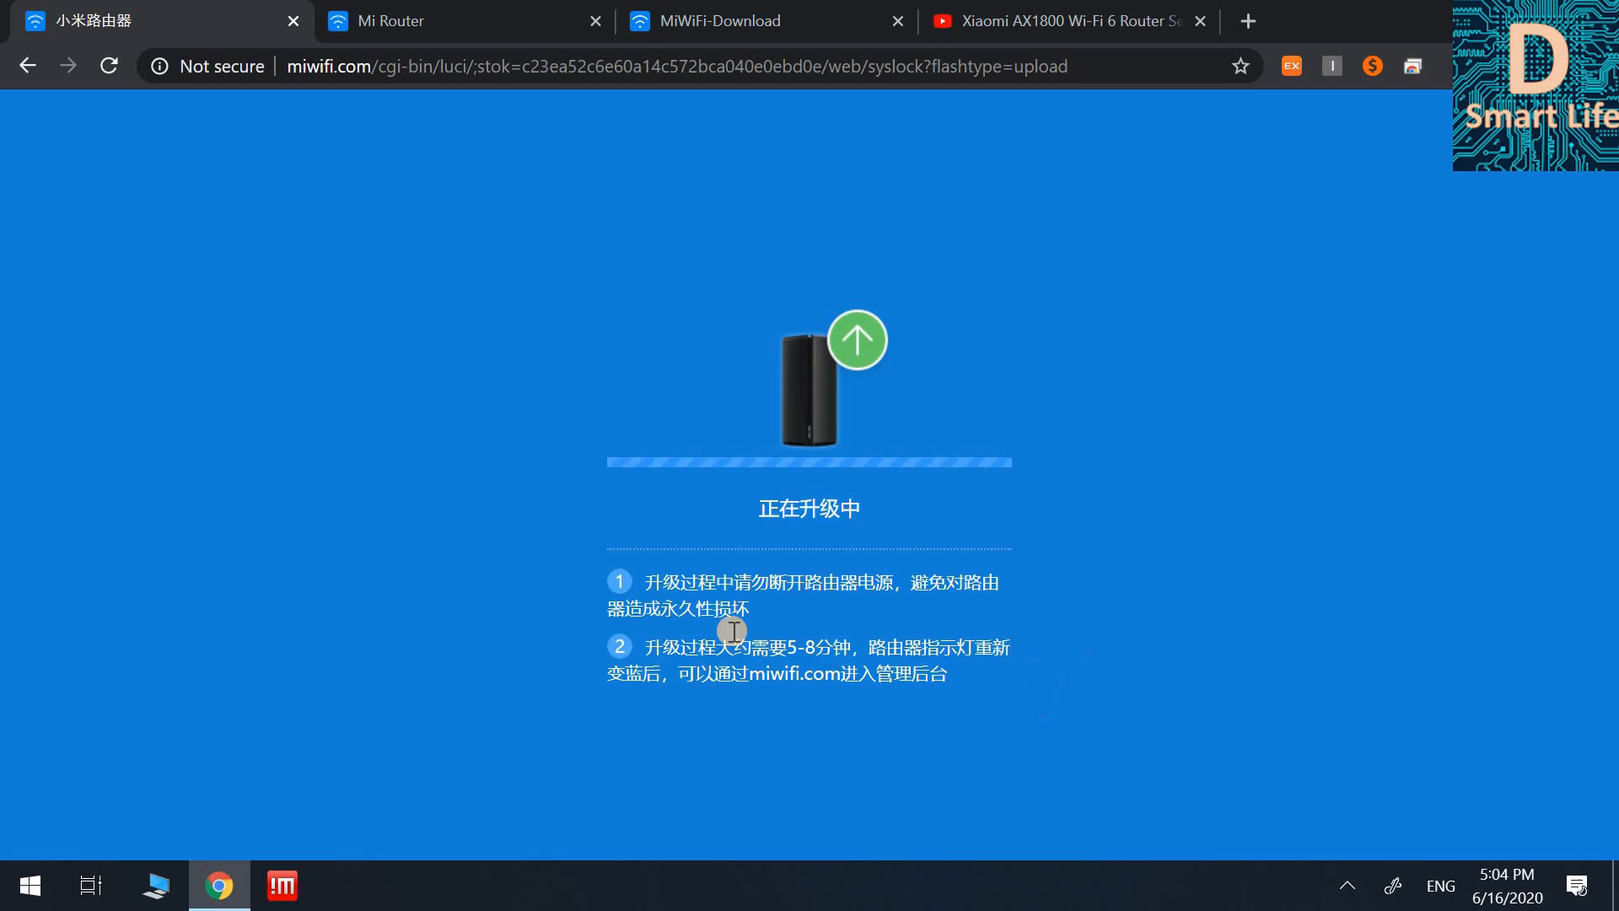
left_click(1197, 64)
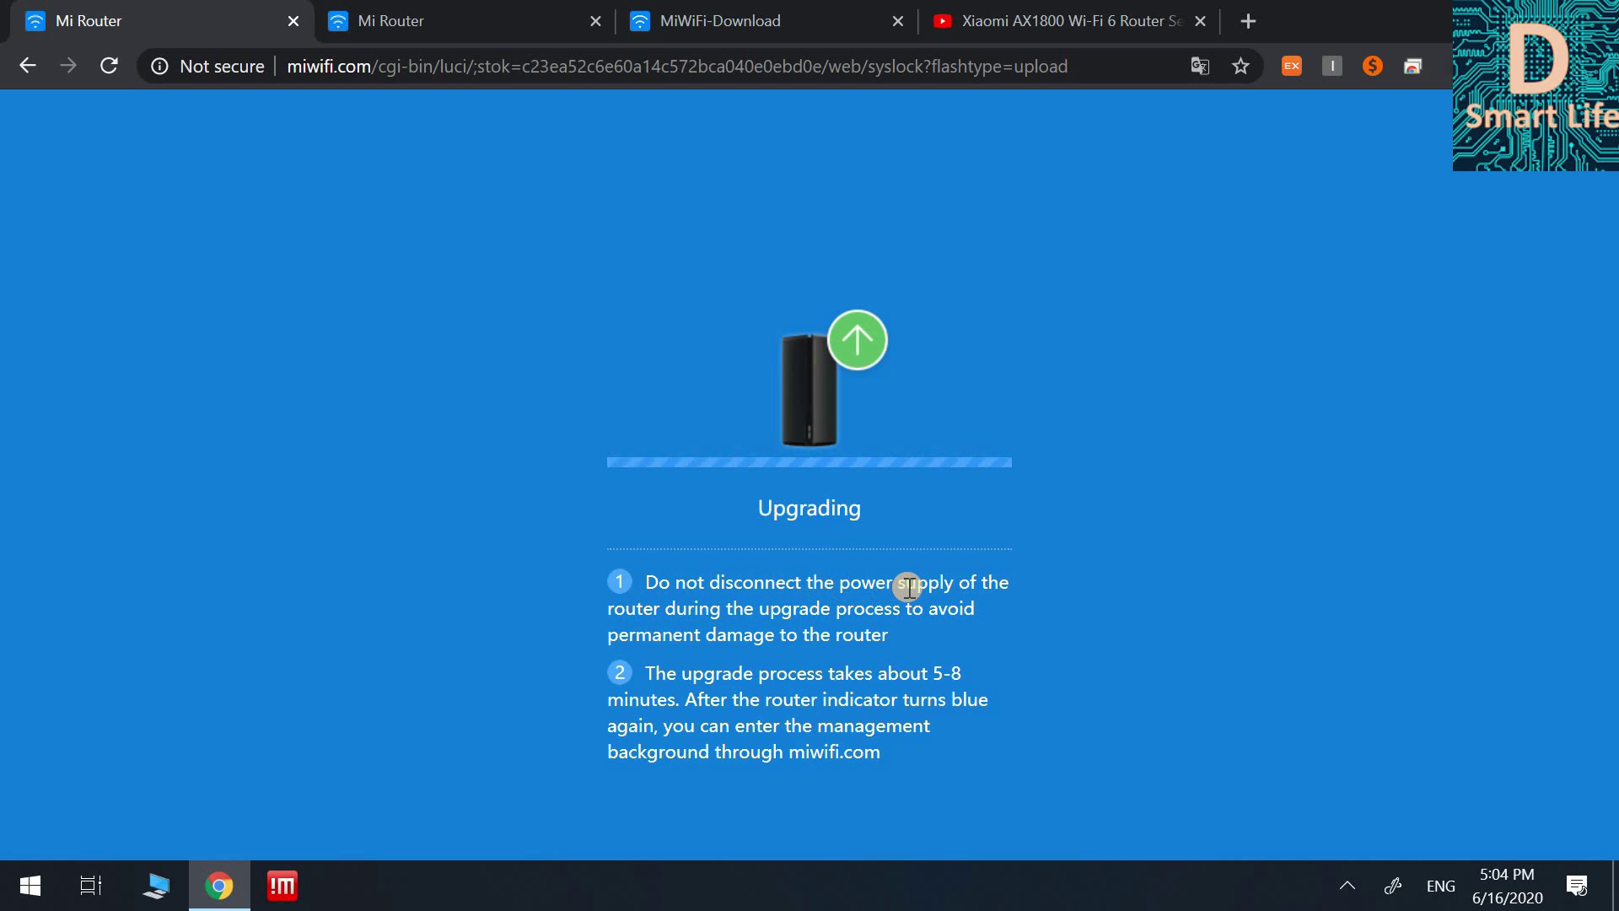
mouse_move(725, 585)
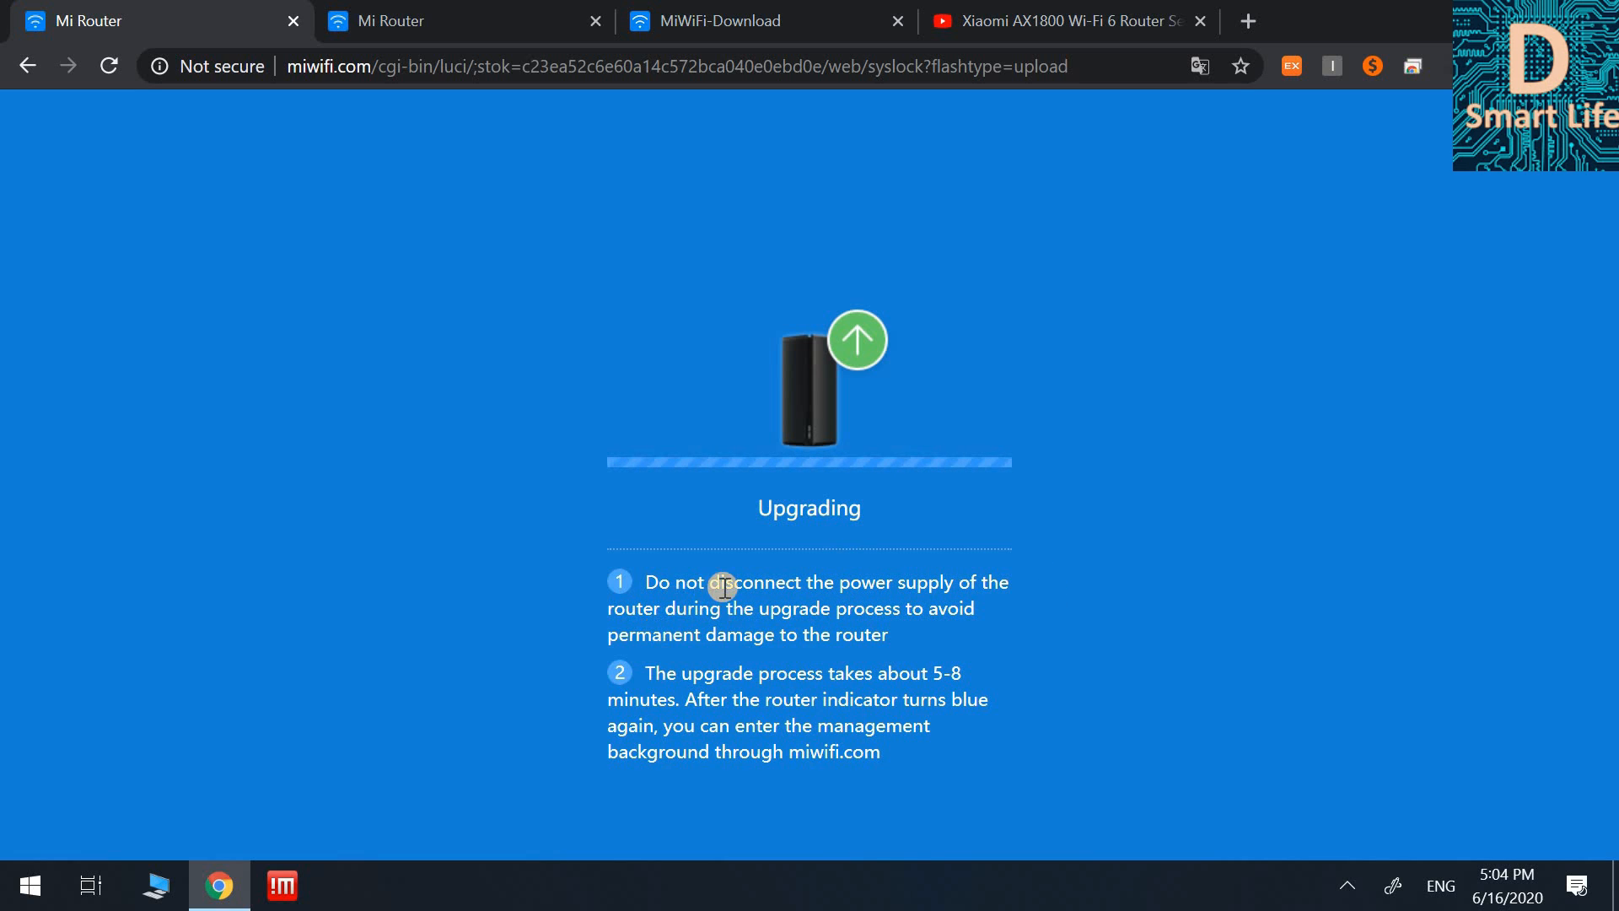
mouse_move(768, 667)
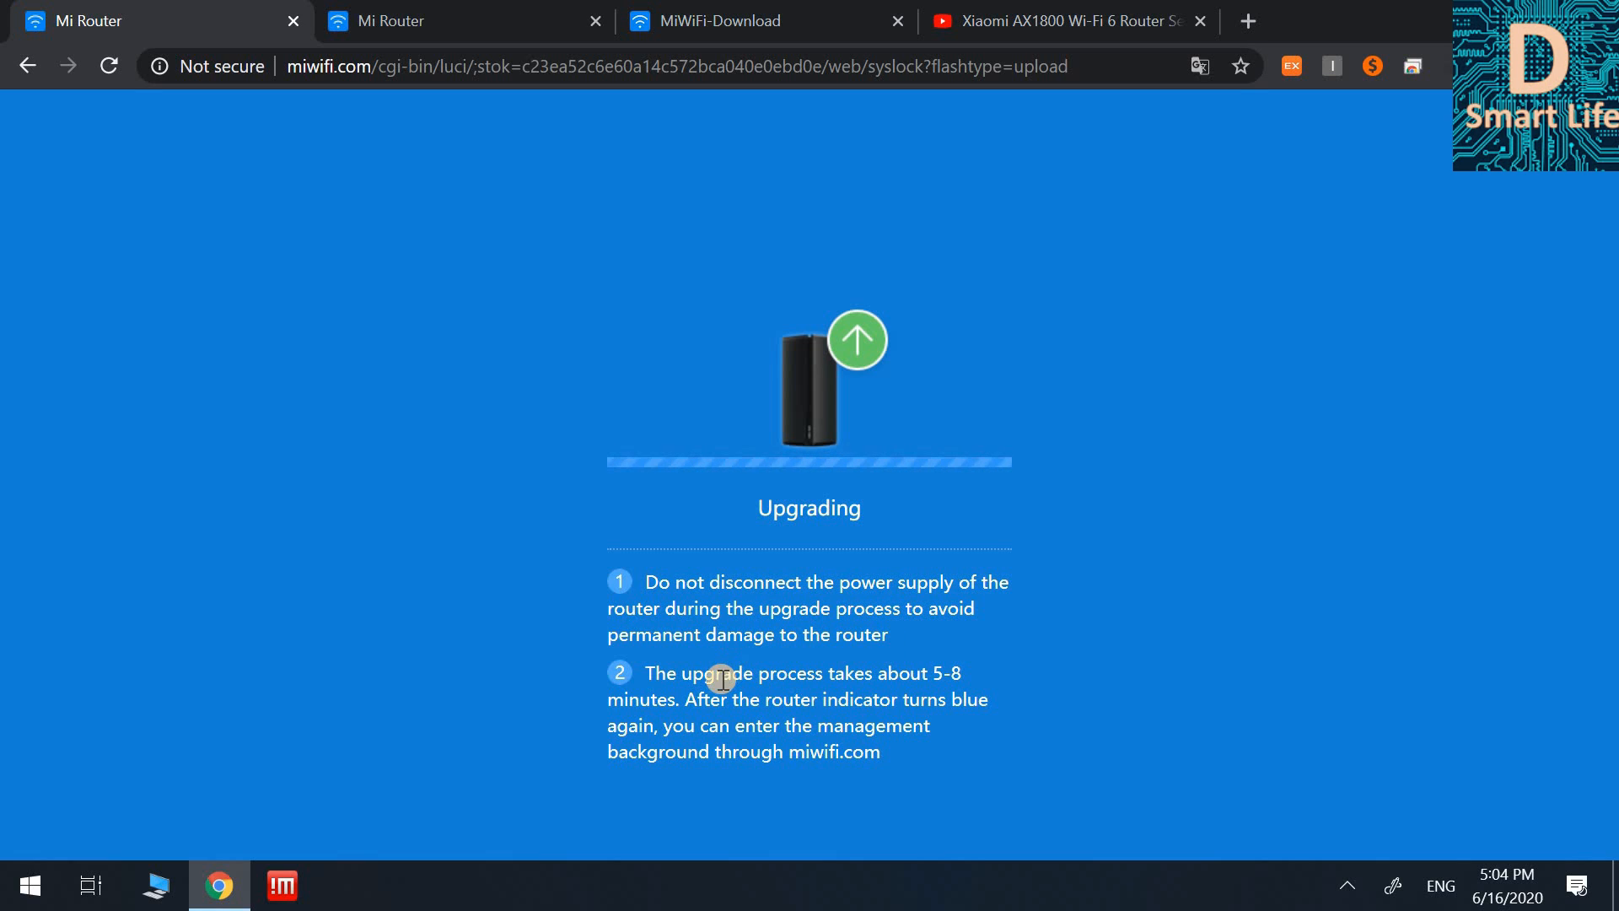
mouse_move(754, 699)
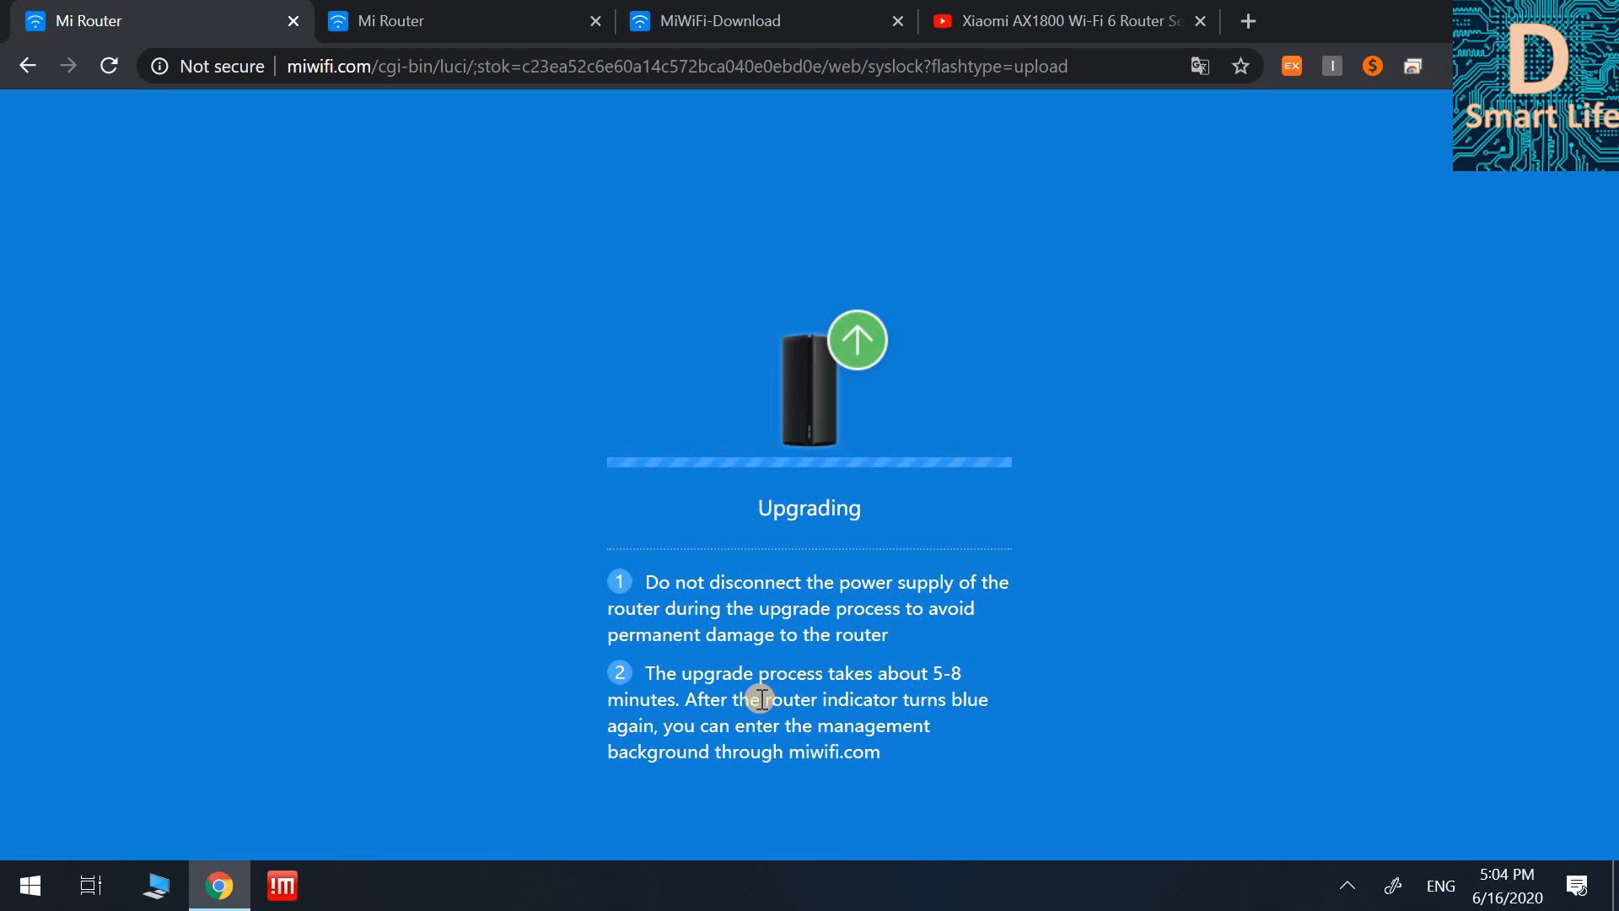
mouse_move(875, 708)
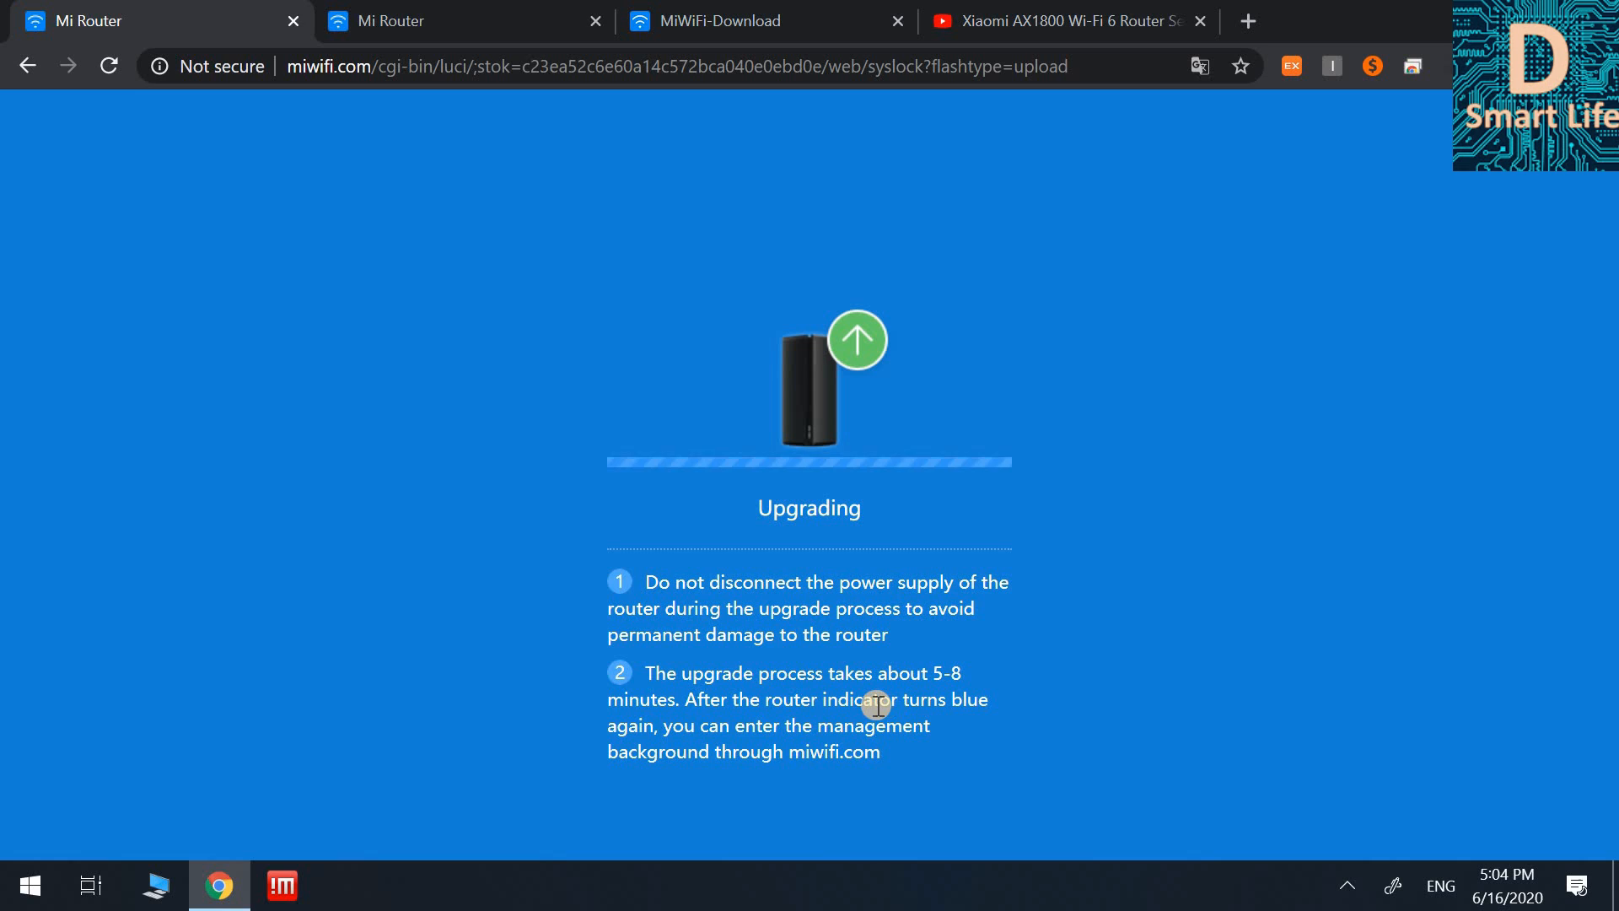
mouse_move(752, 746)
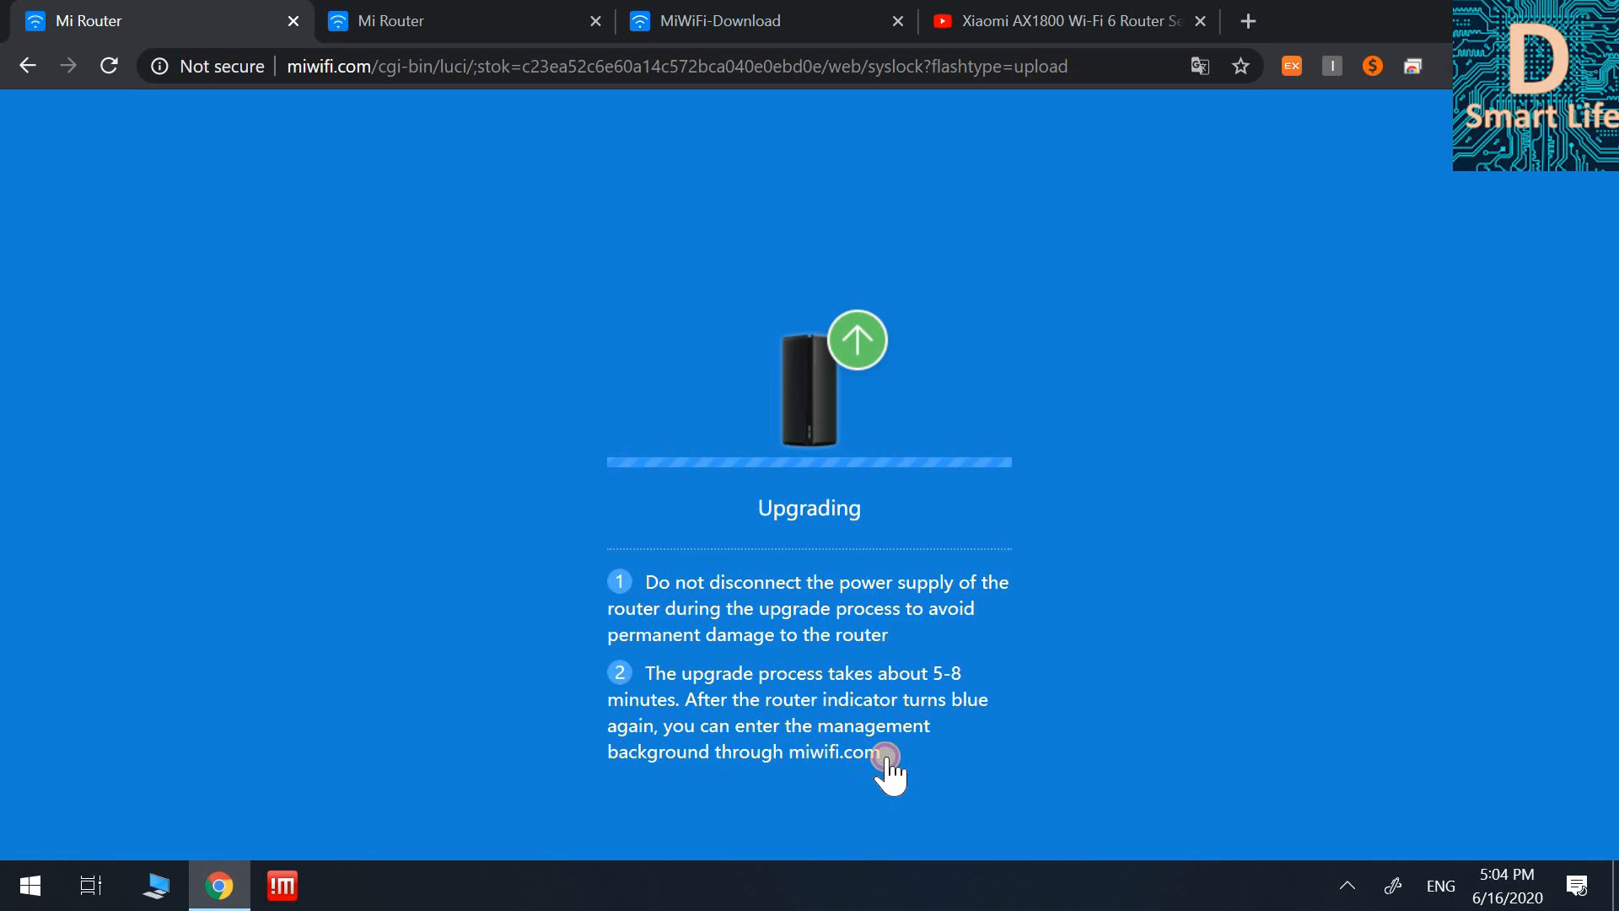
mouse_move(1379, 109)
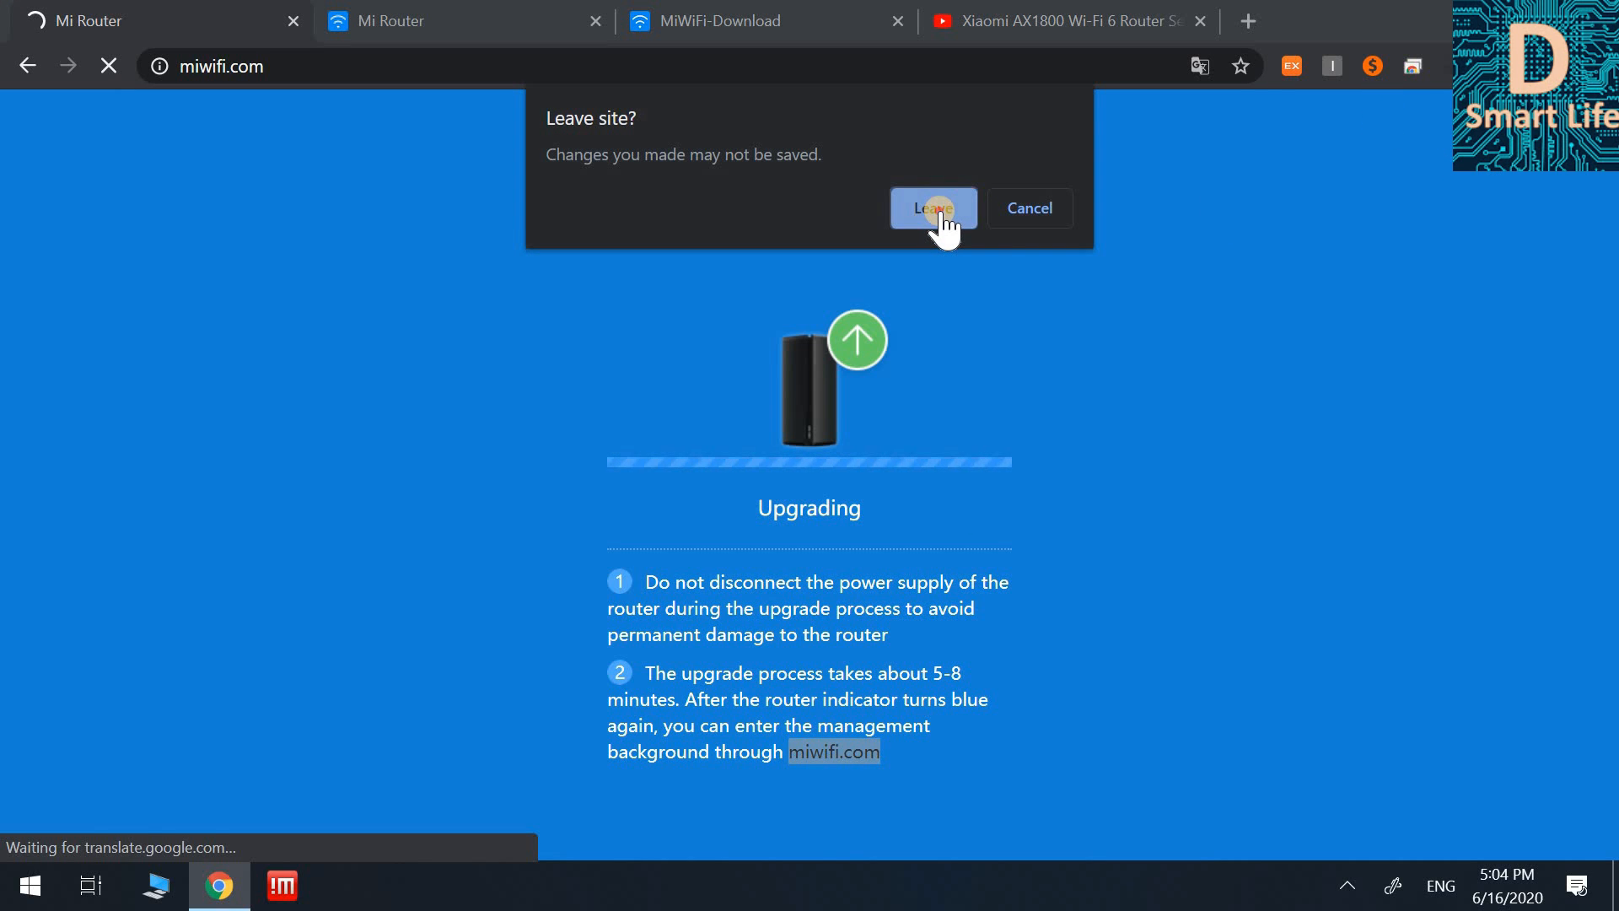
Leave the upgrade page, sign back in, and view English system status showing 1.0.328
left_click(931, 207)
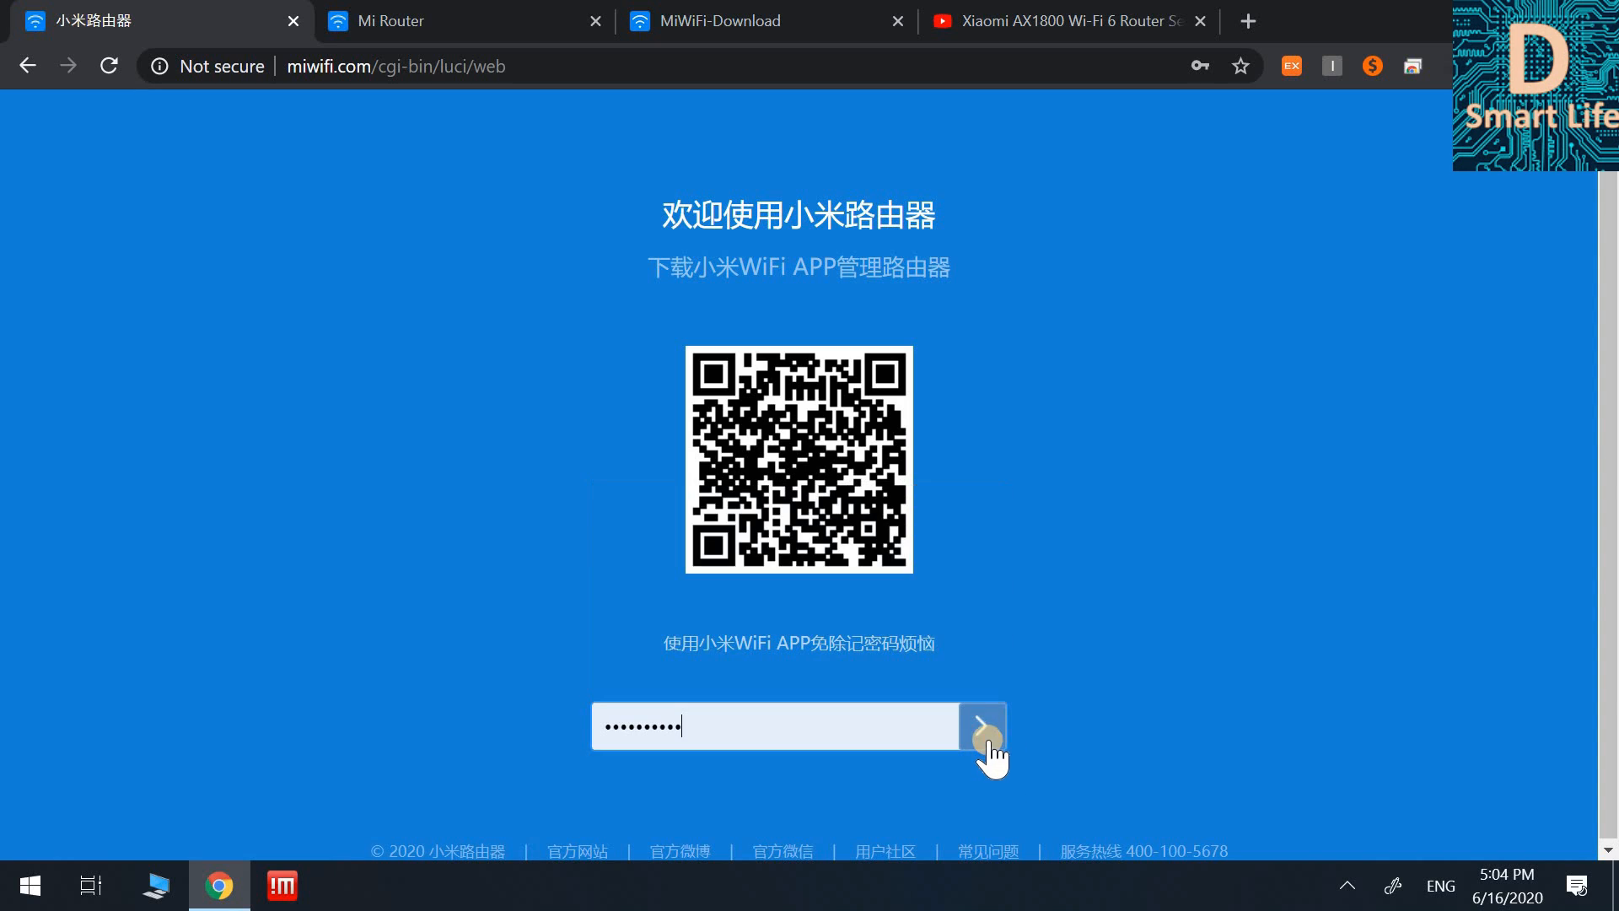
left_click(981, 726)
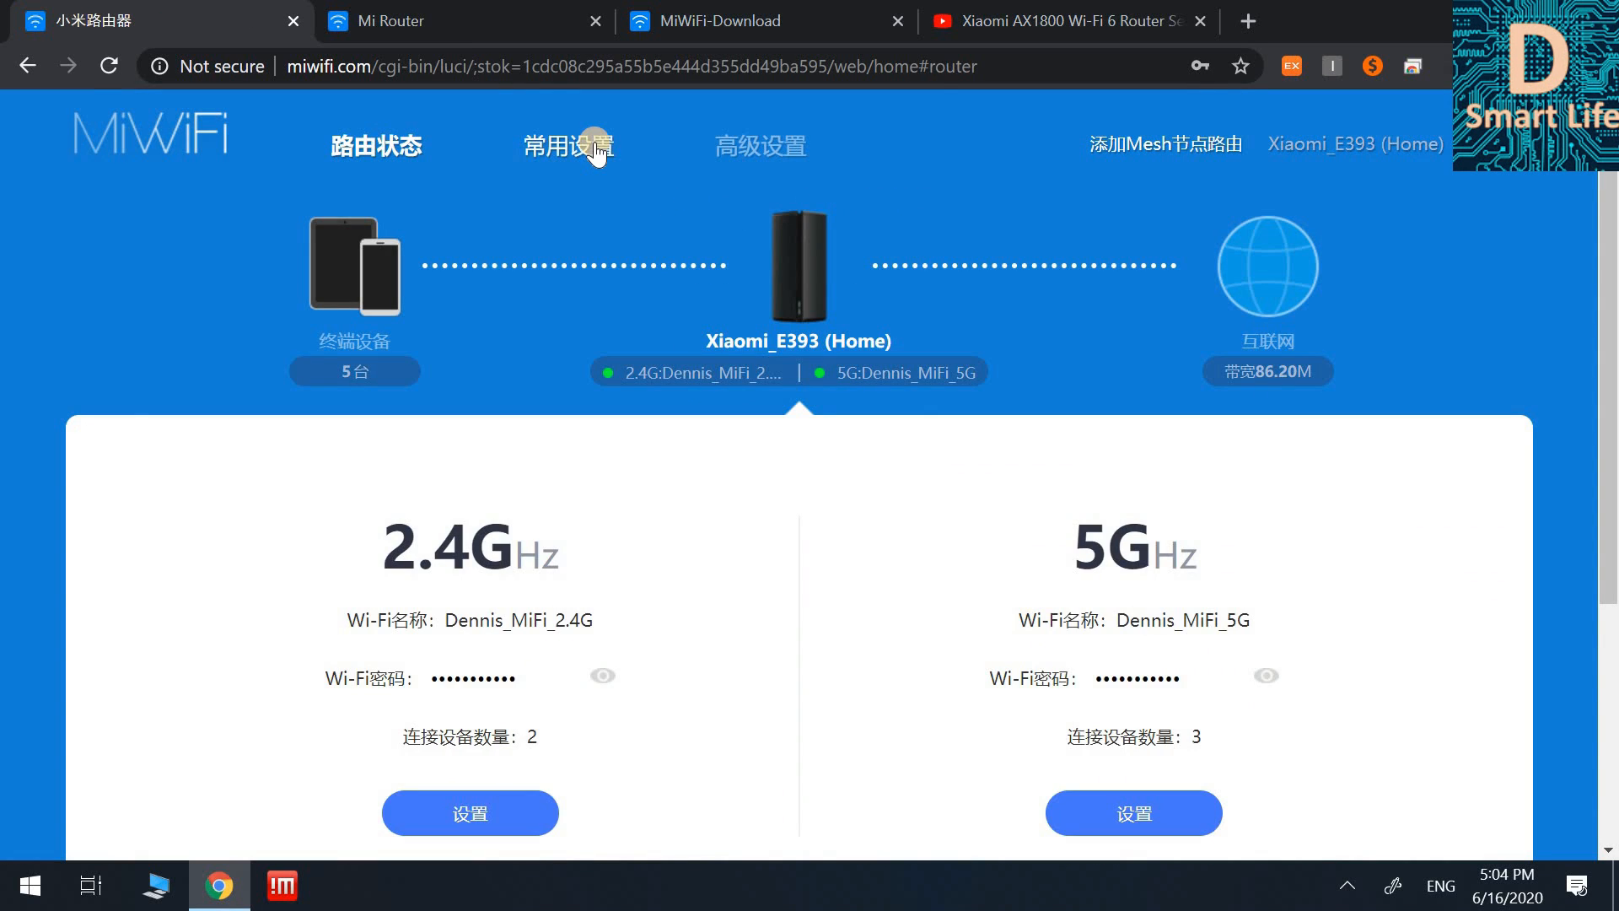
left_click(569, 144)
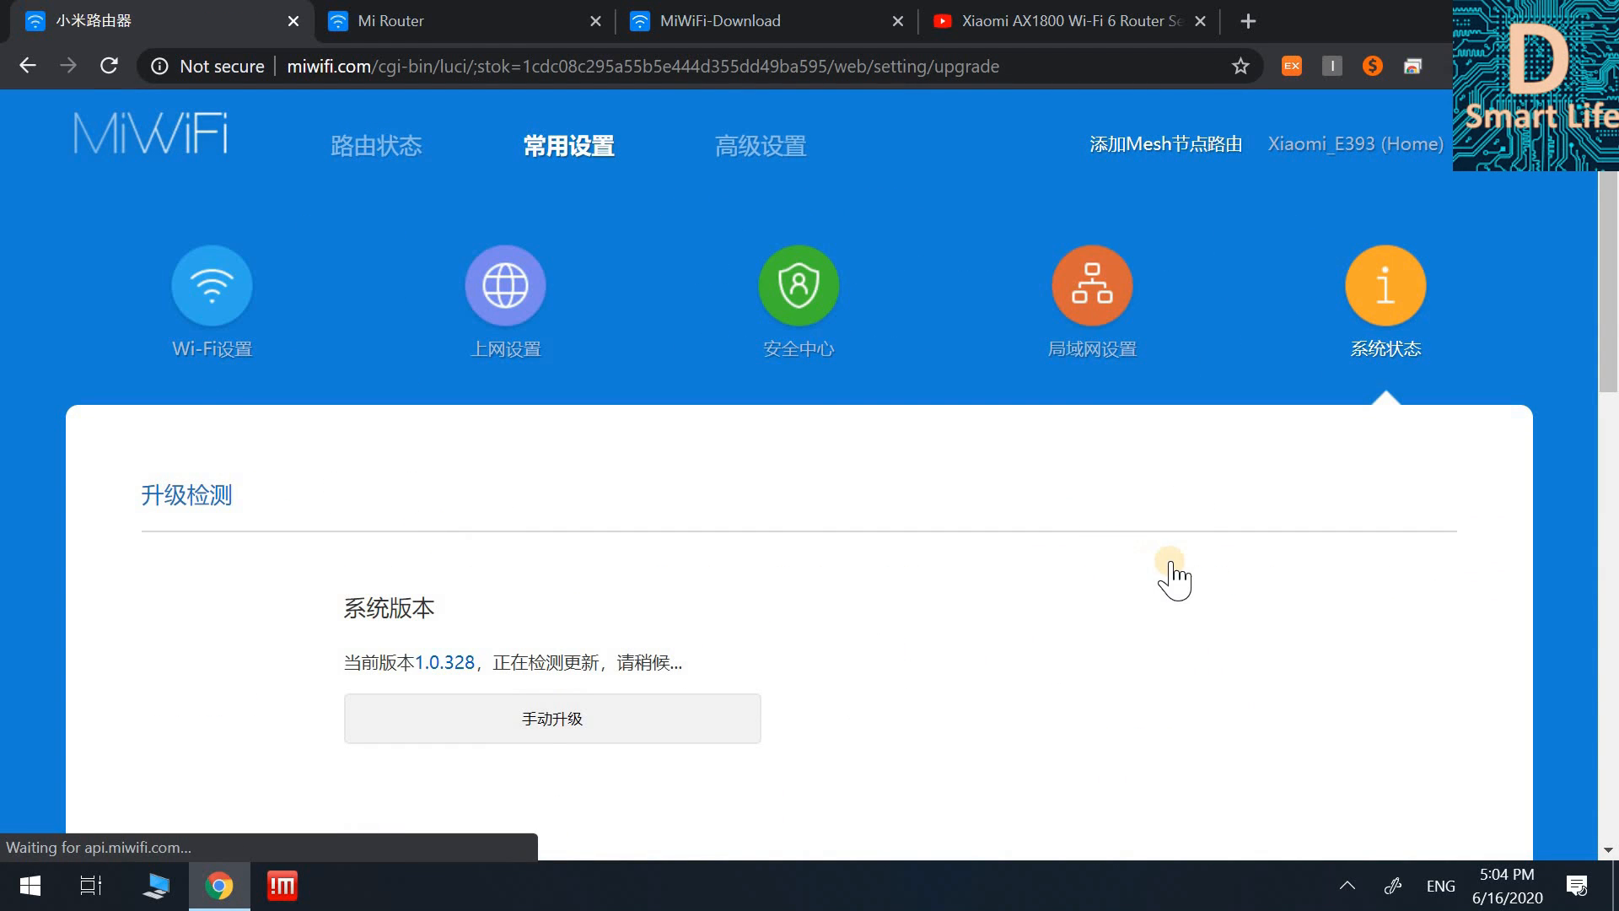
mouse_move(1443, 469)
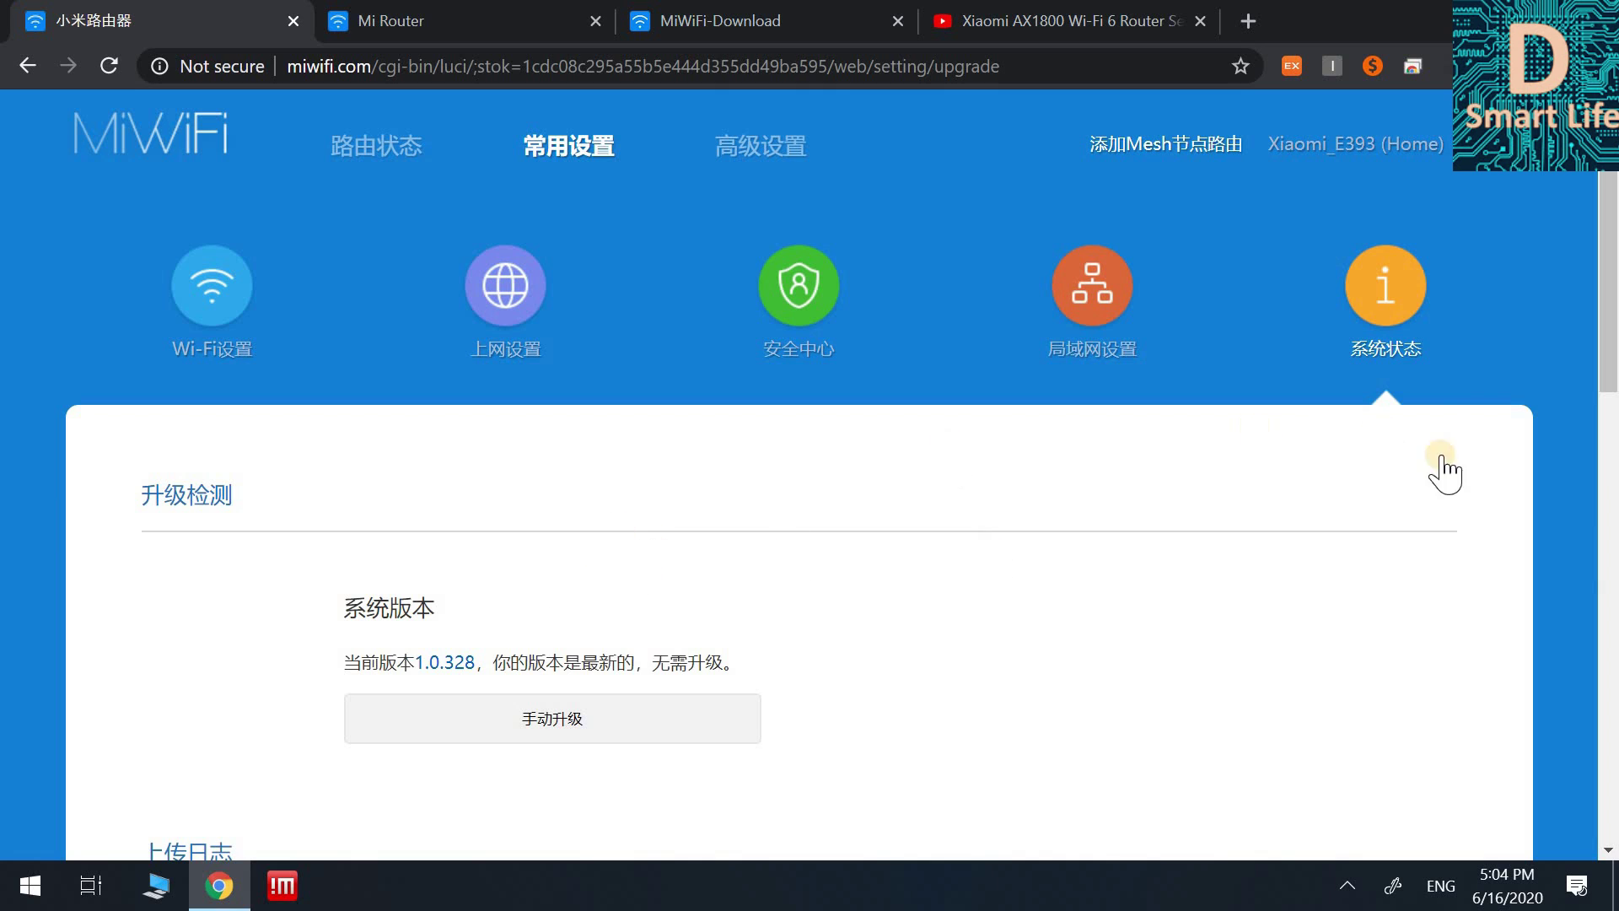
left_click(1199, 65)
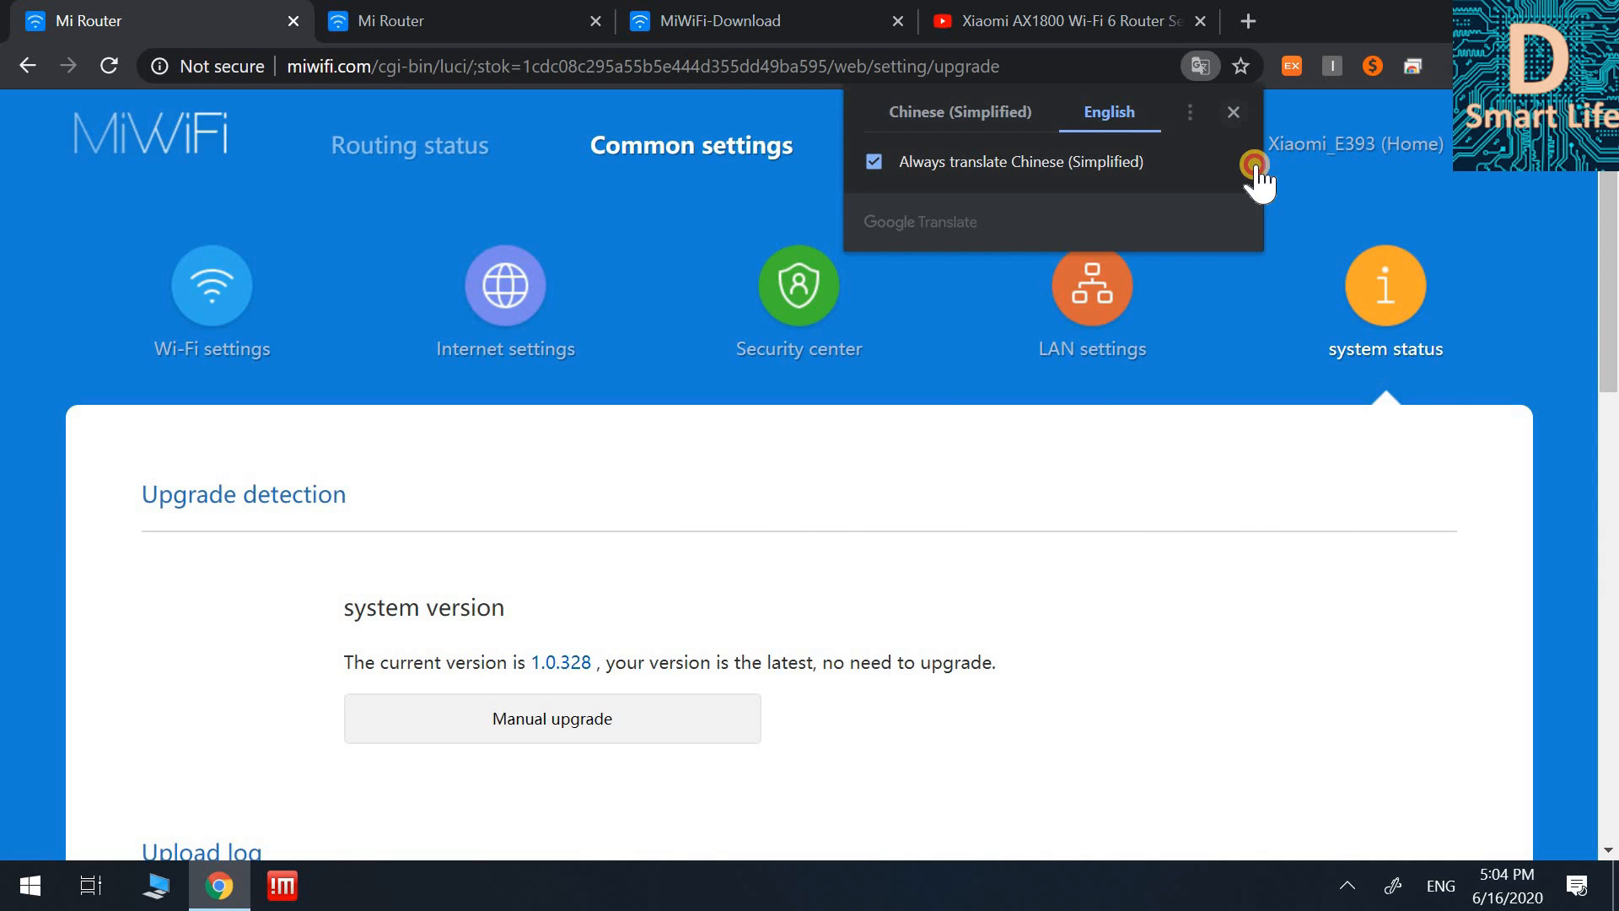
left_click(1232, 111)
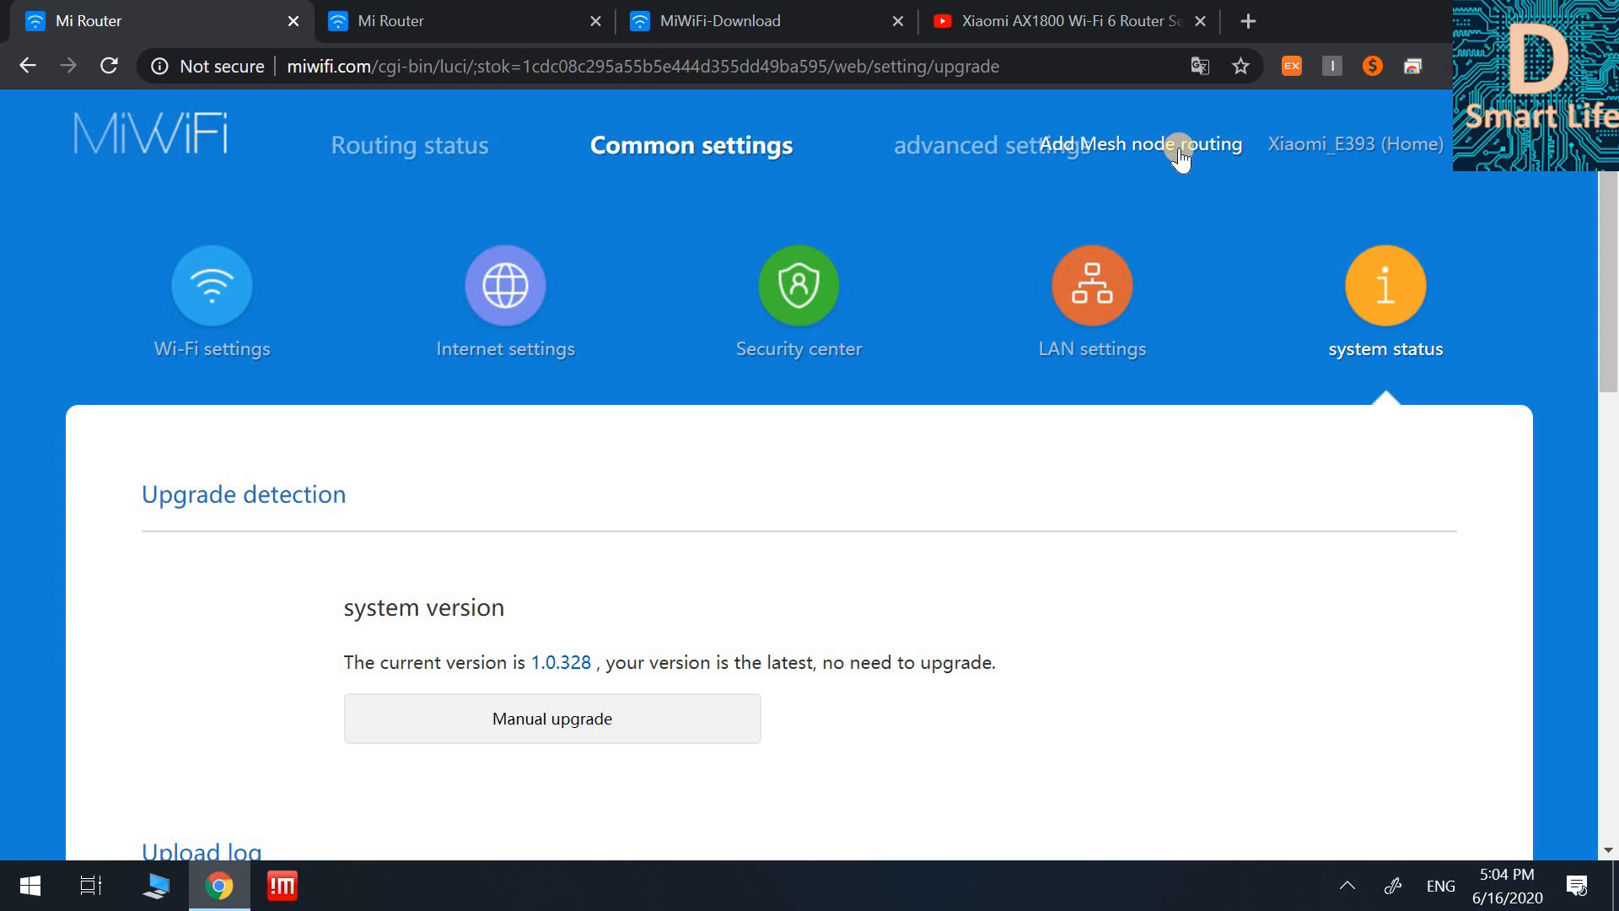
Search for Mesh nodes via Add Mesh node routing, finding none available
left_click(1139, 145)
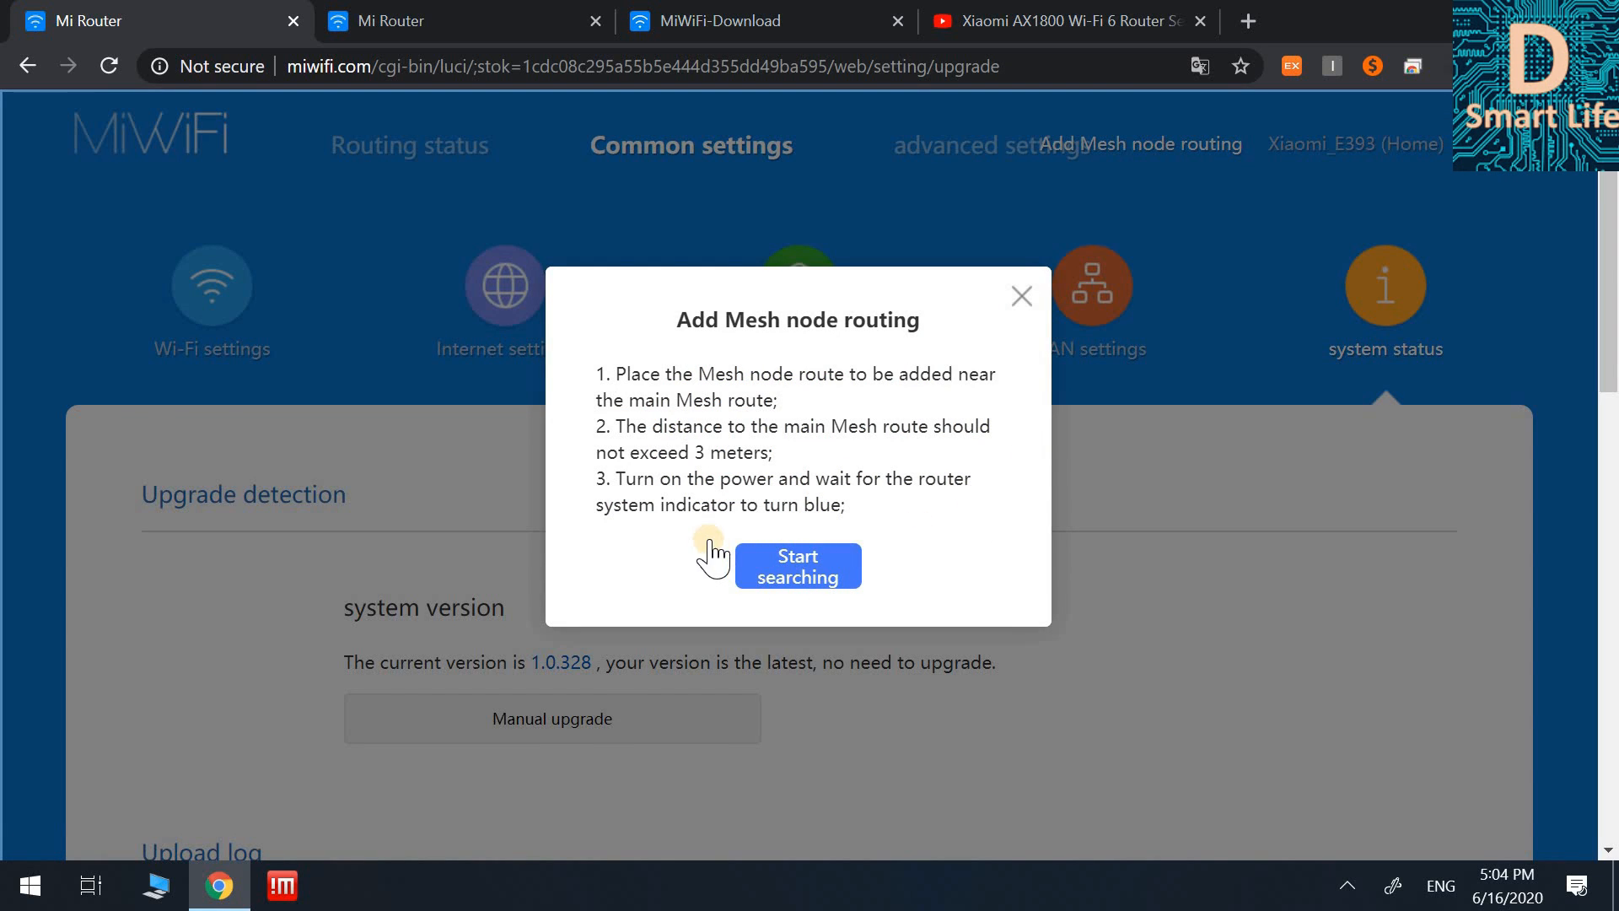
mouse_move(925, 344)
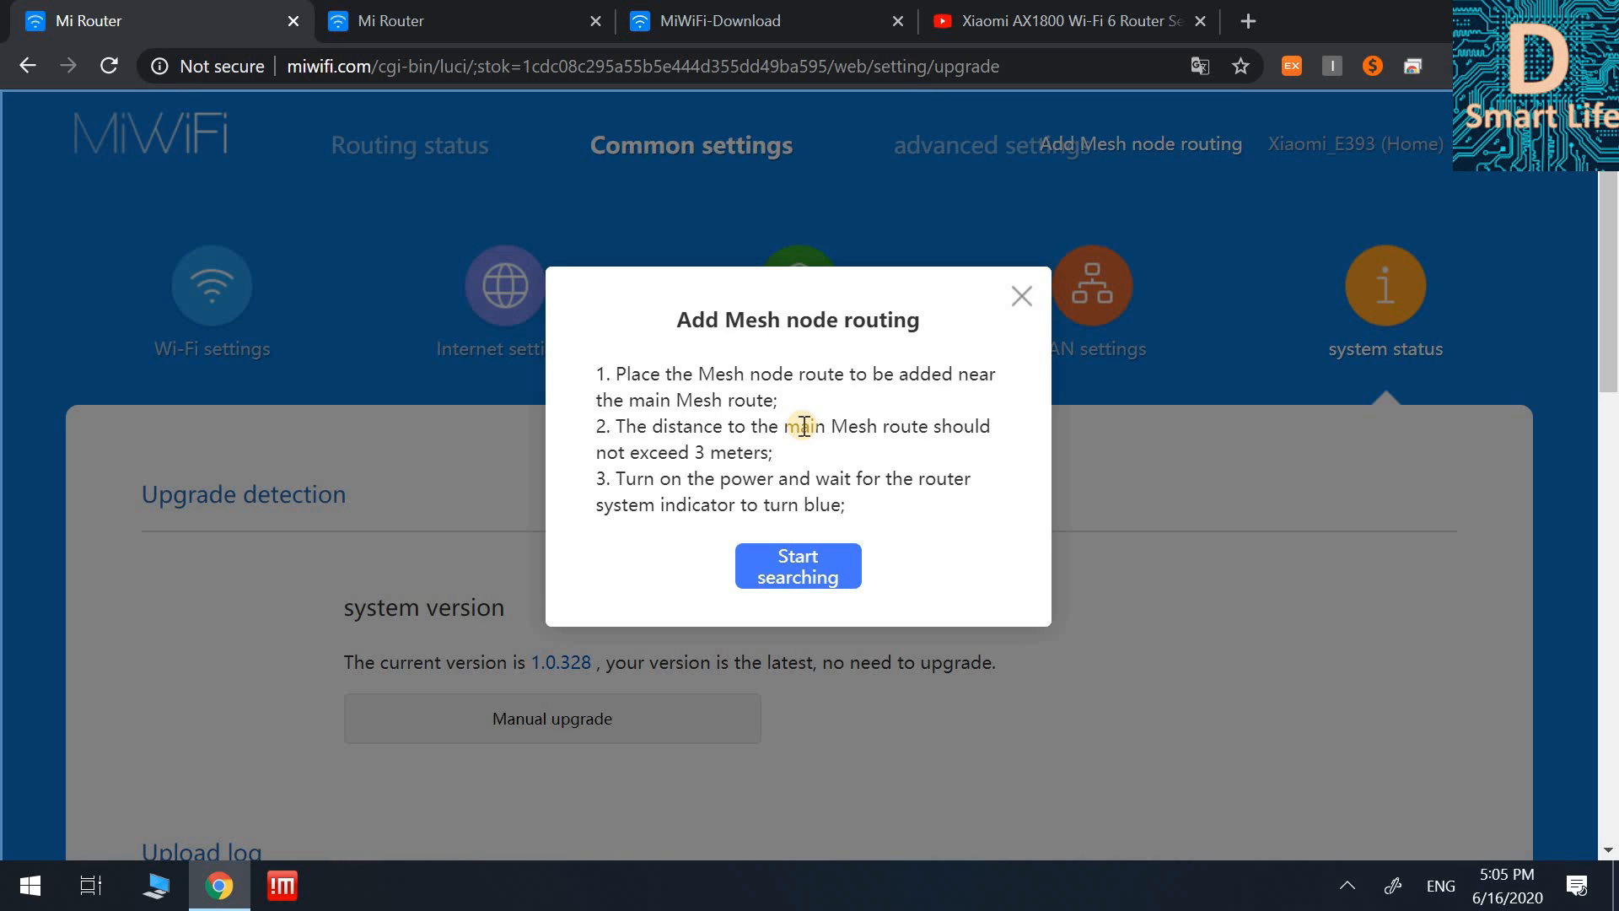
left_click(797, 565)
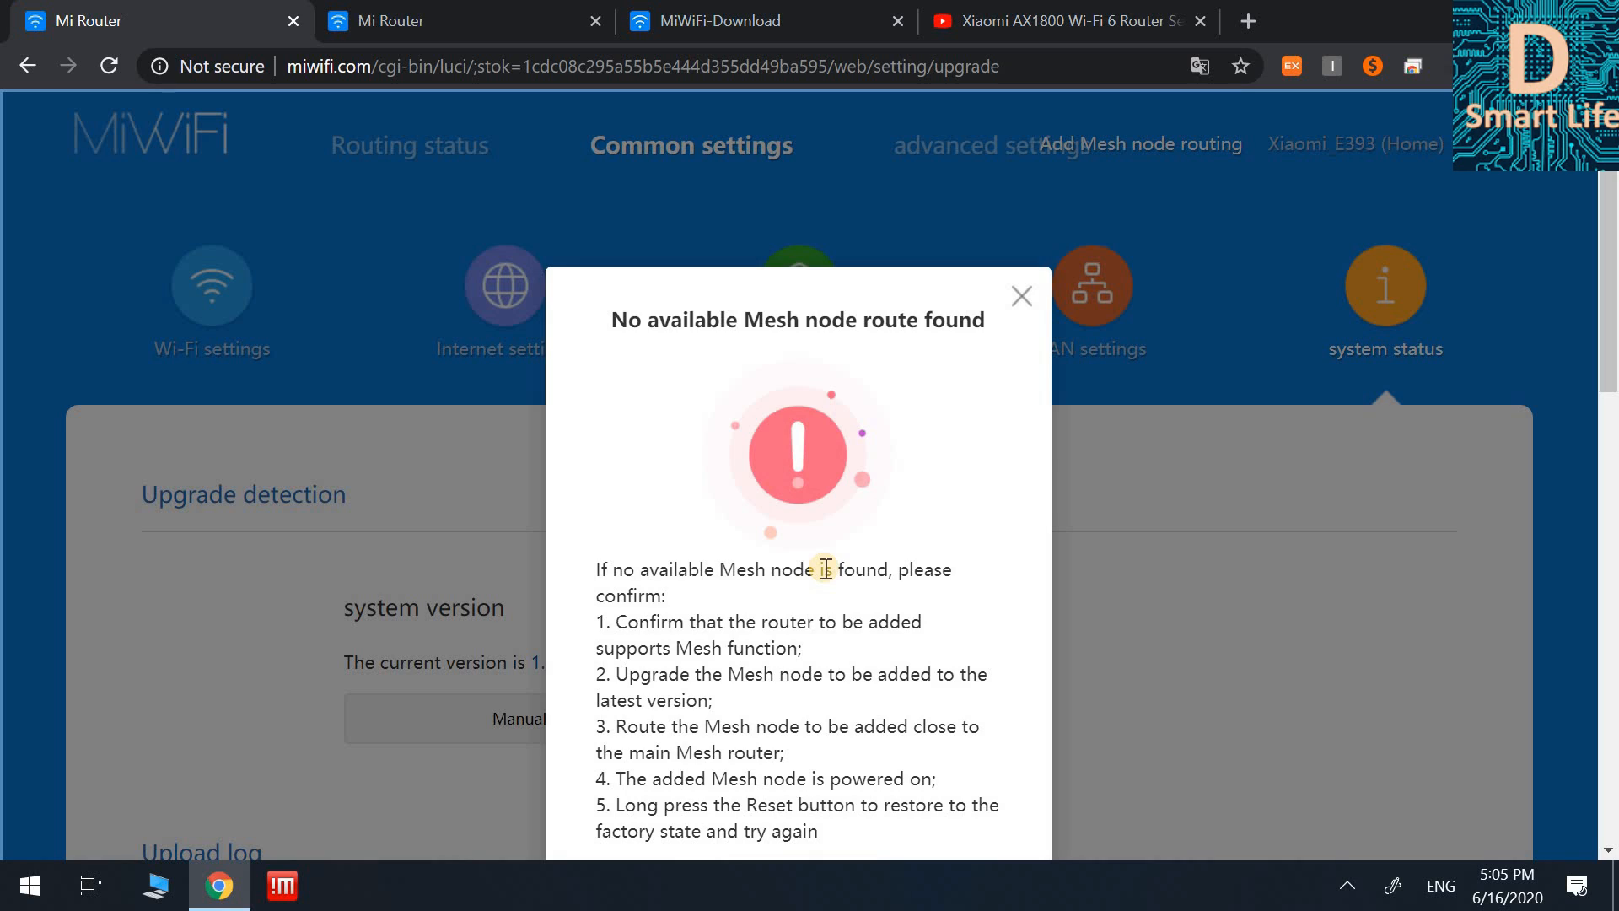
mouse_move(1020, 299)
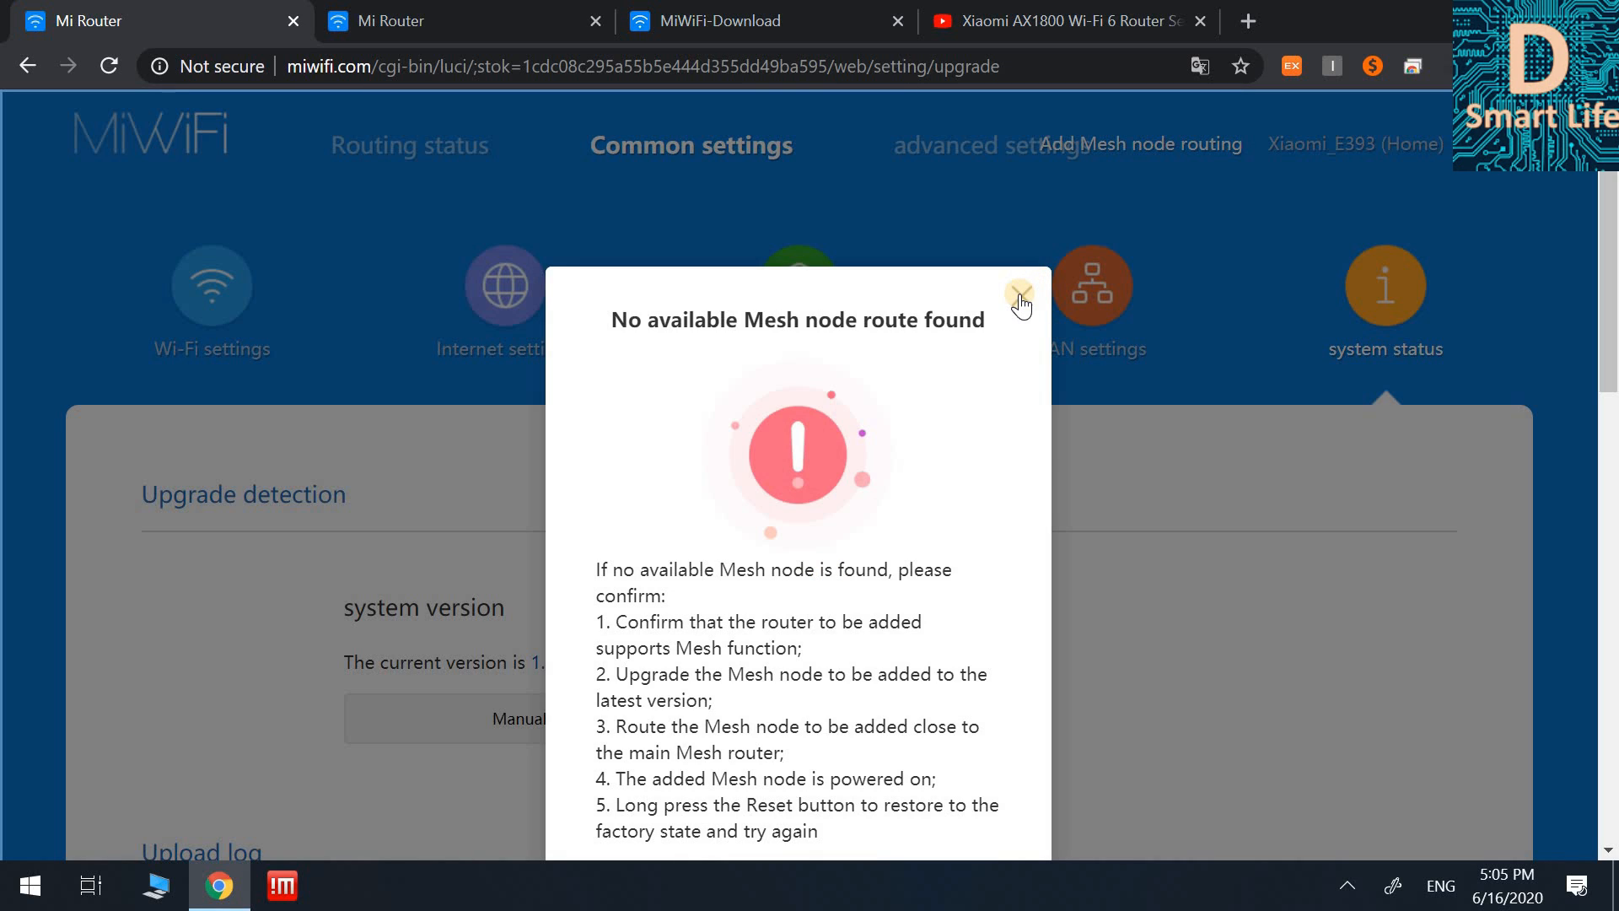
Close the 'No available Mesh node route found' dialog
left_click(1020, 292)
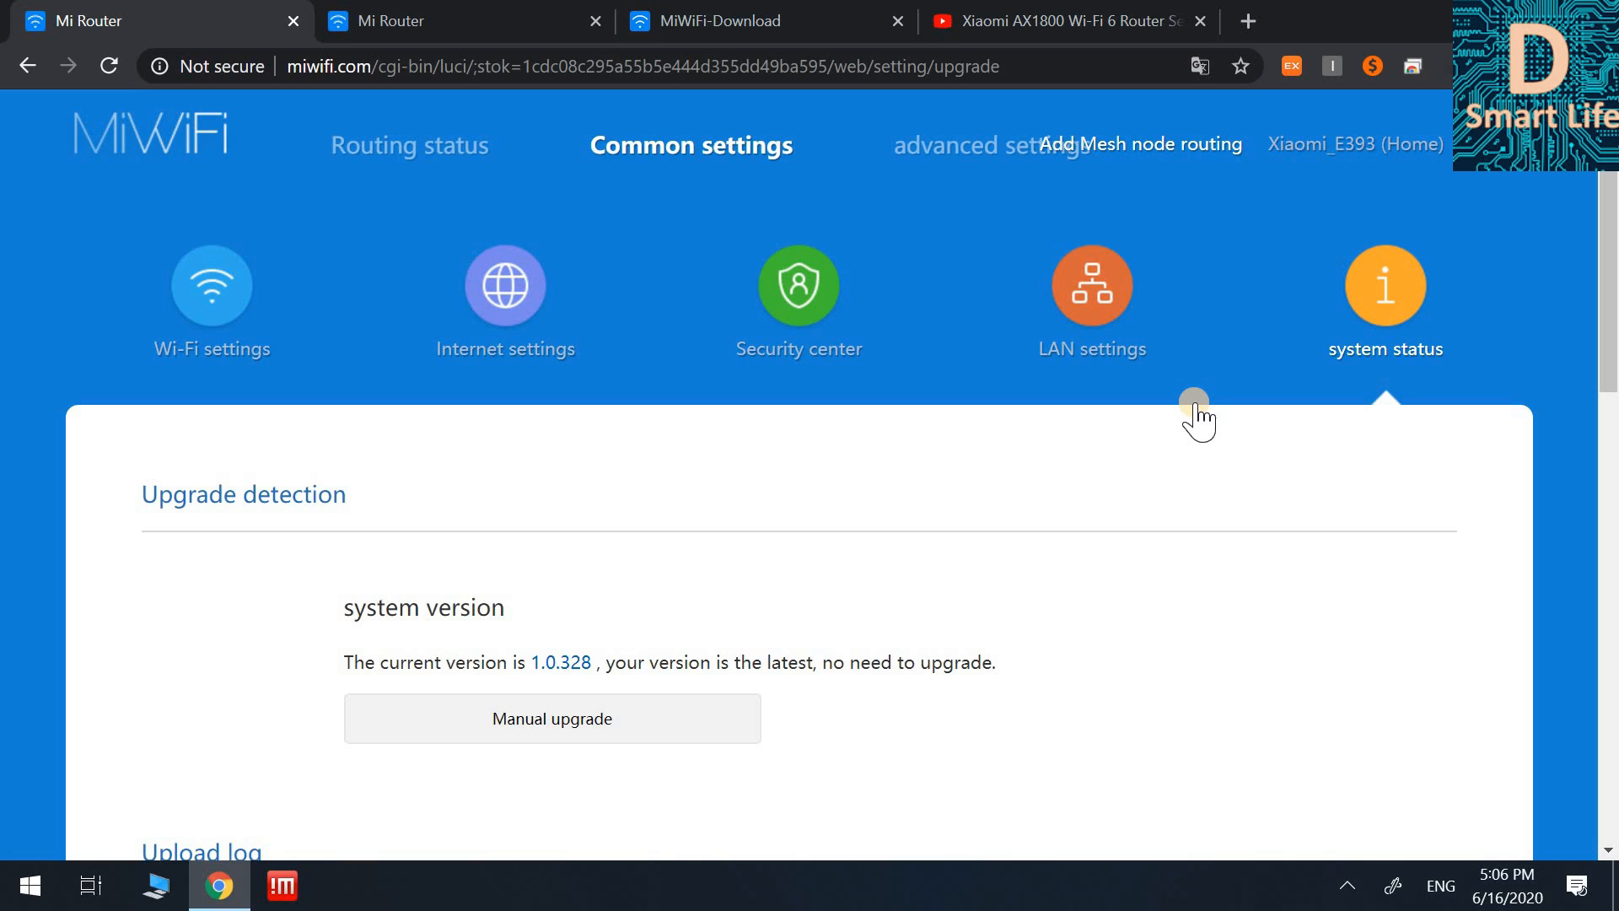
mouse_move(1215, 404)
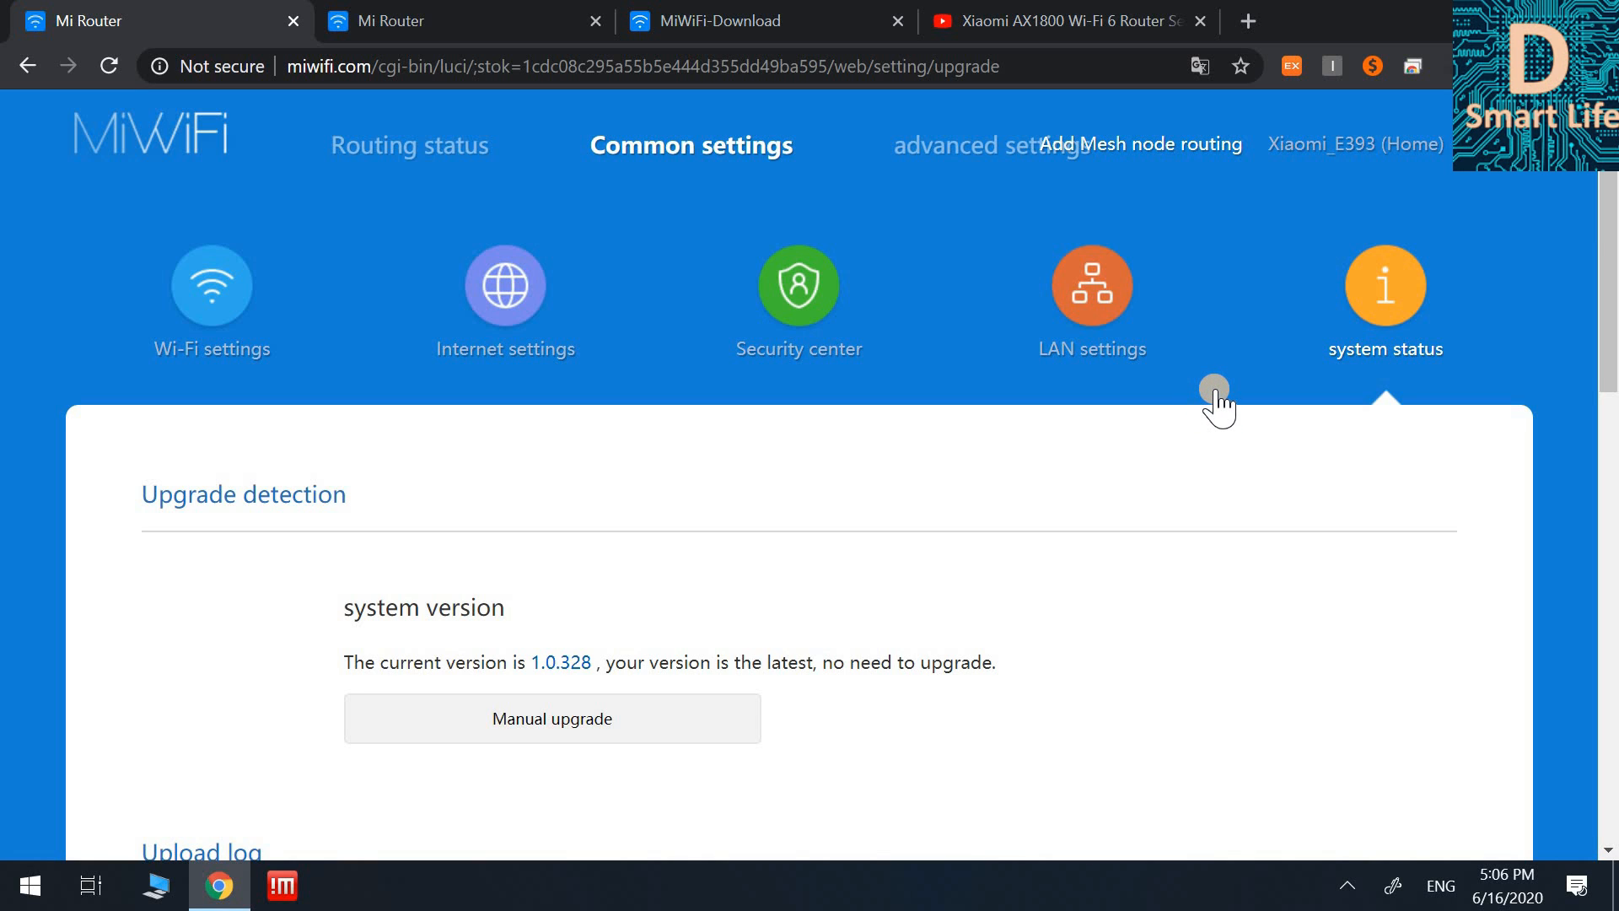